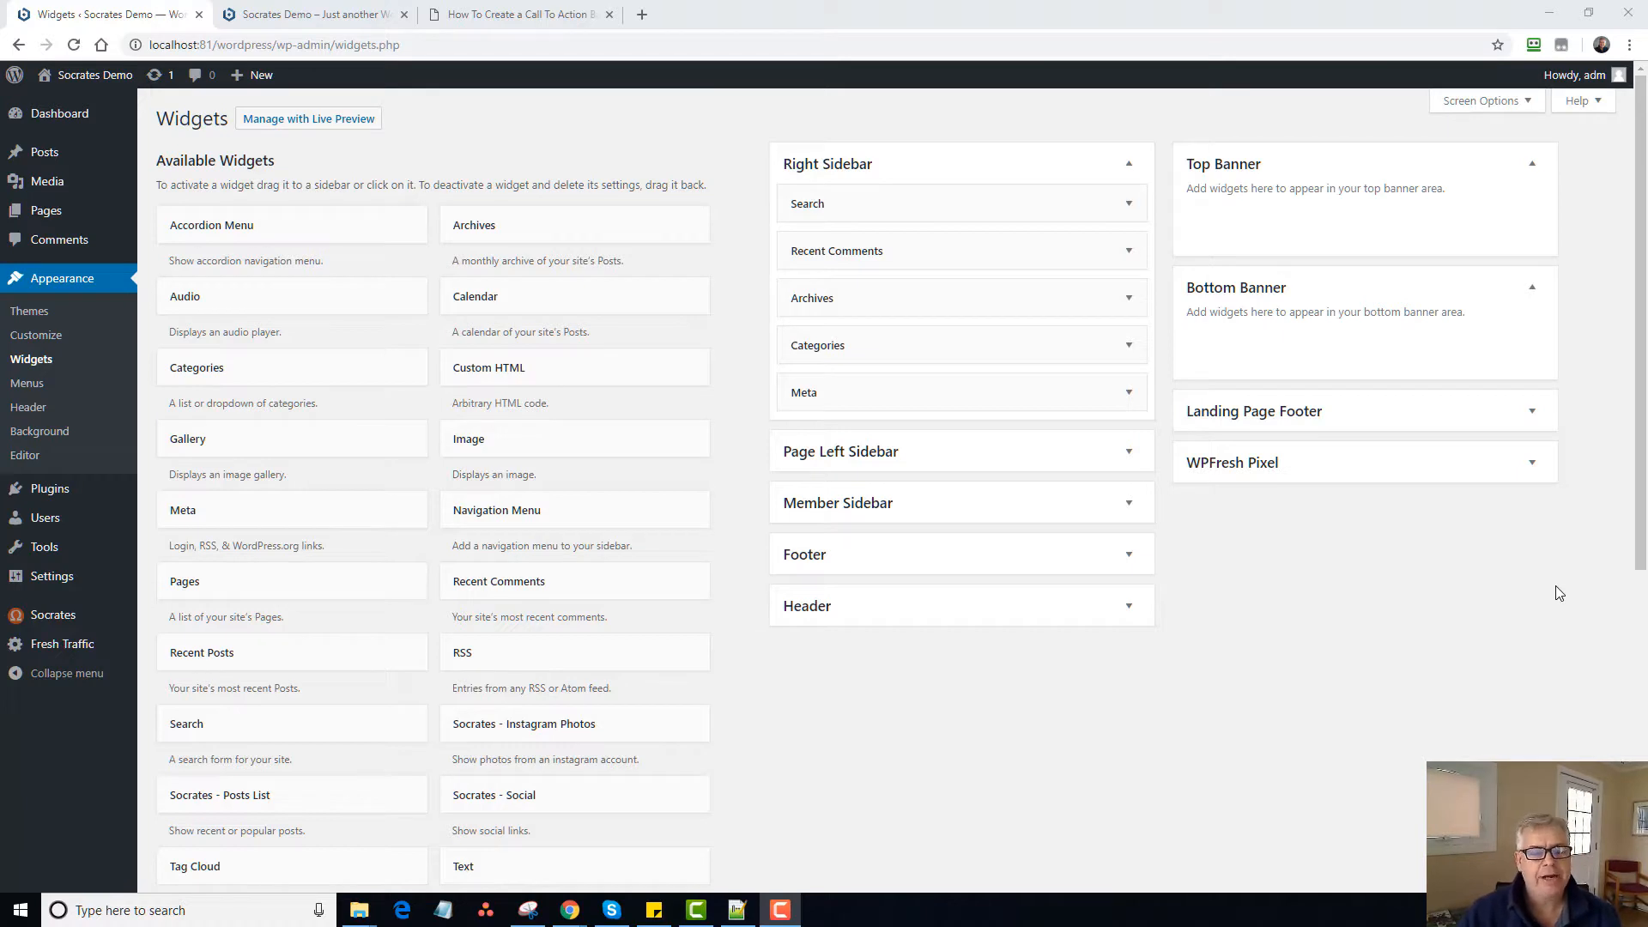
{"action": "mouse_move", "coordinate": [1356, 443]}
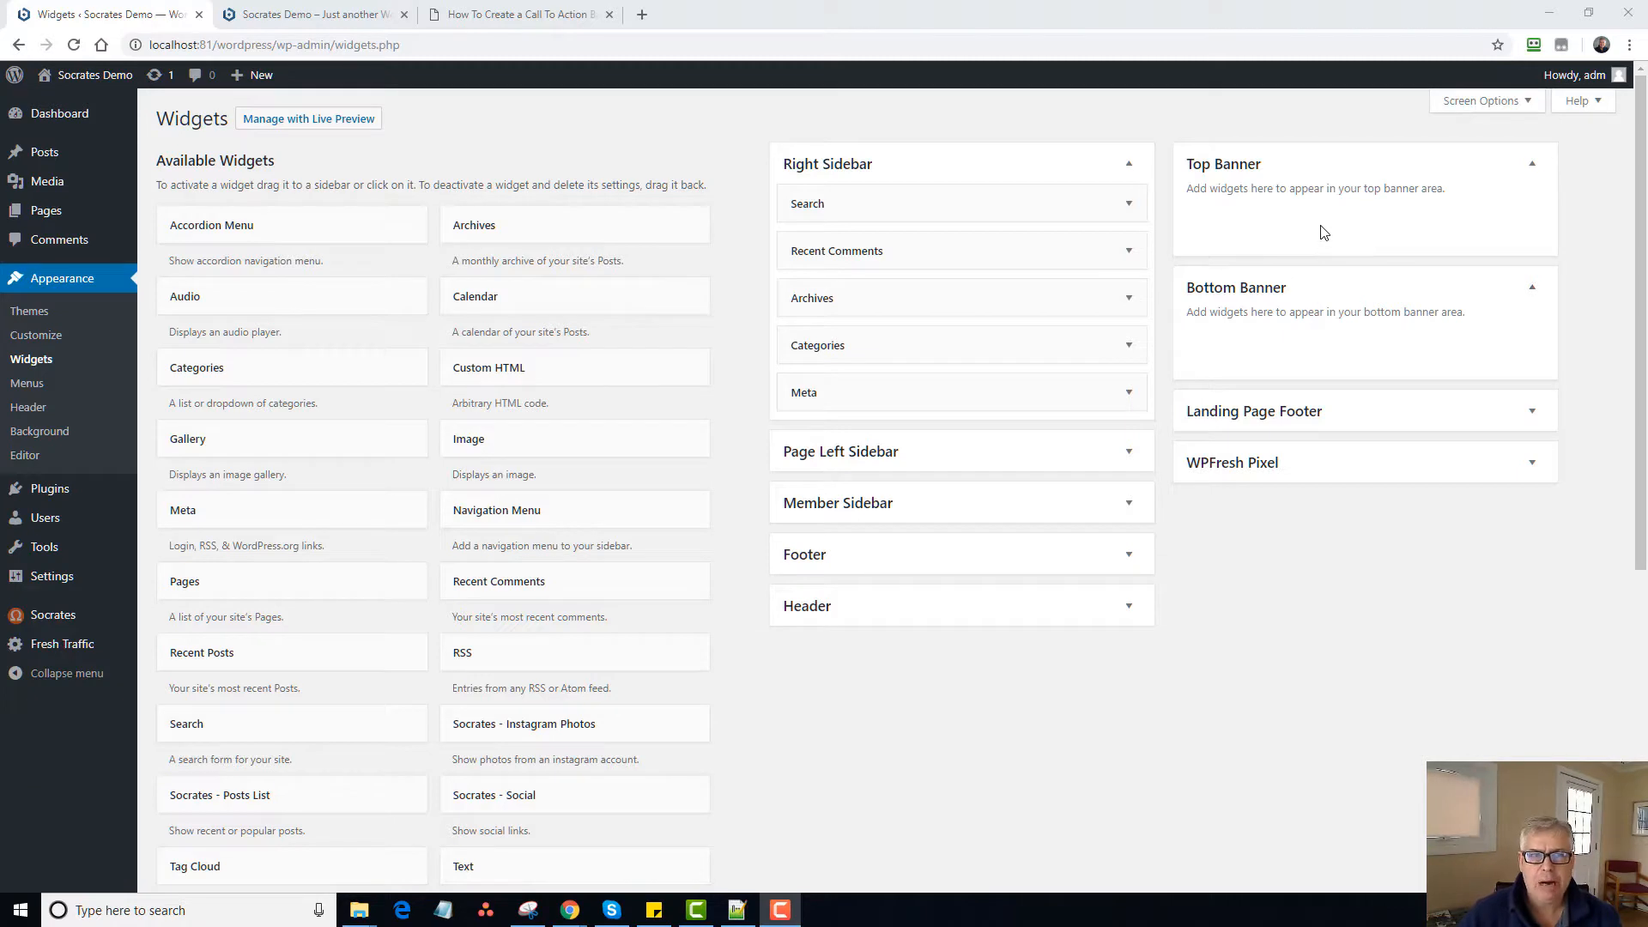
{"action": "mouse_move", "coordinate": [1340, 232]}
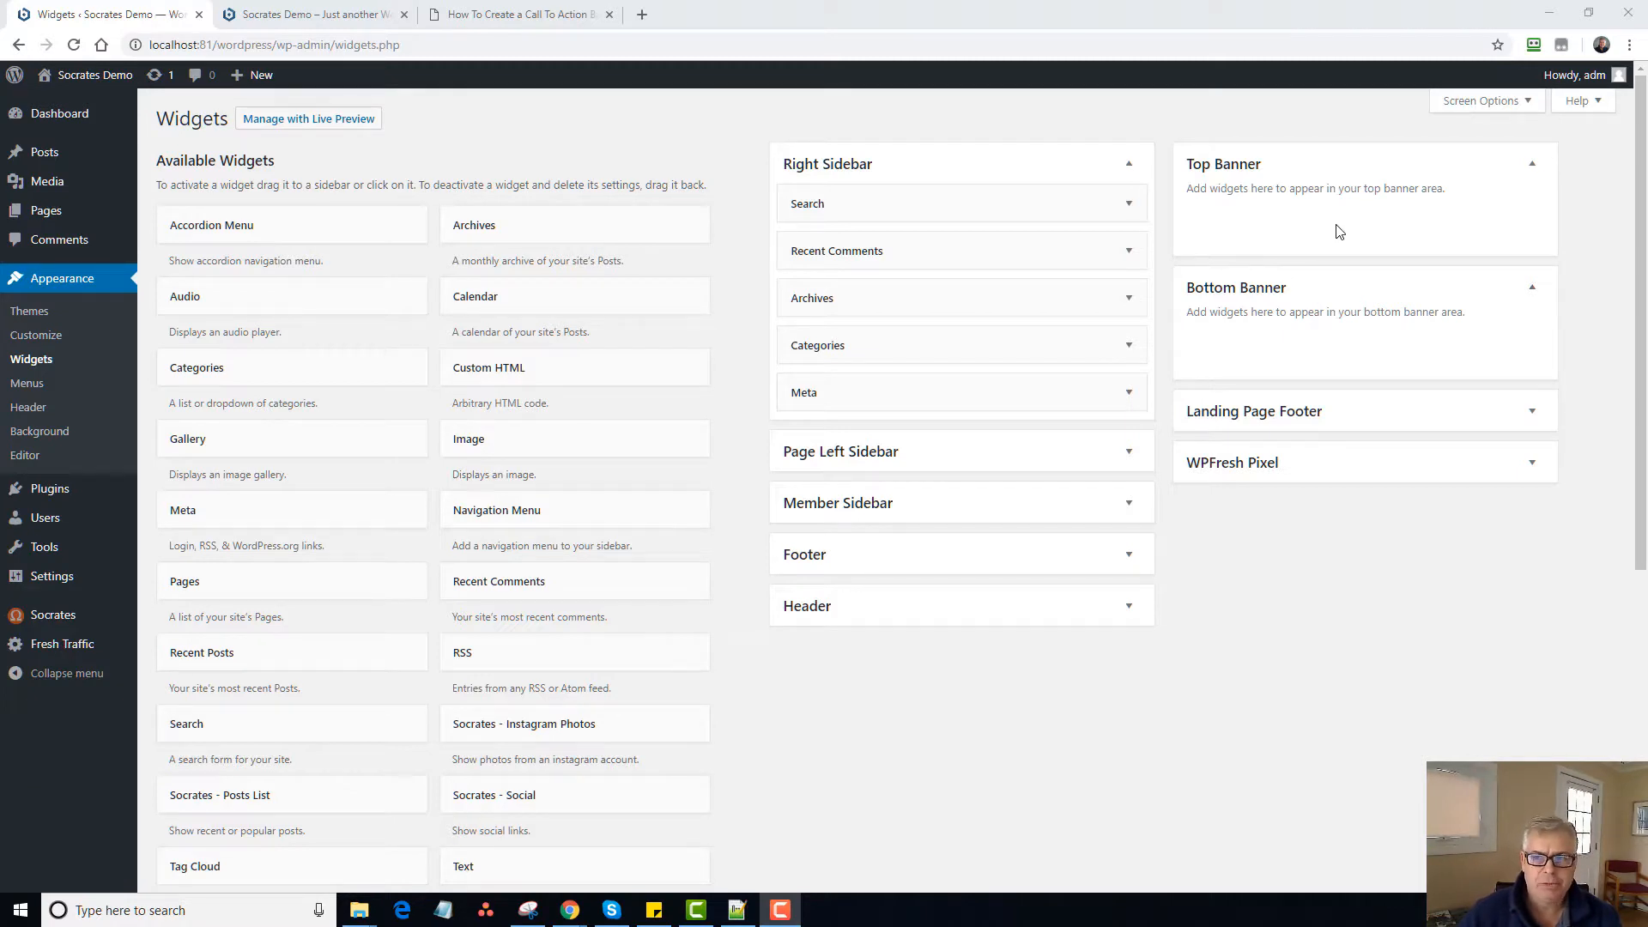
{"action": "mouse_move", "coordinate": [1324, 213]}
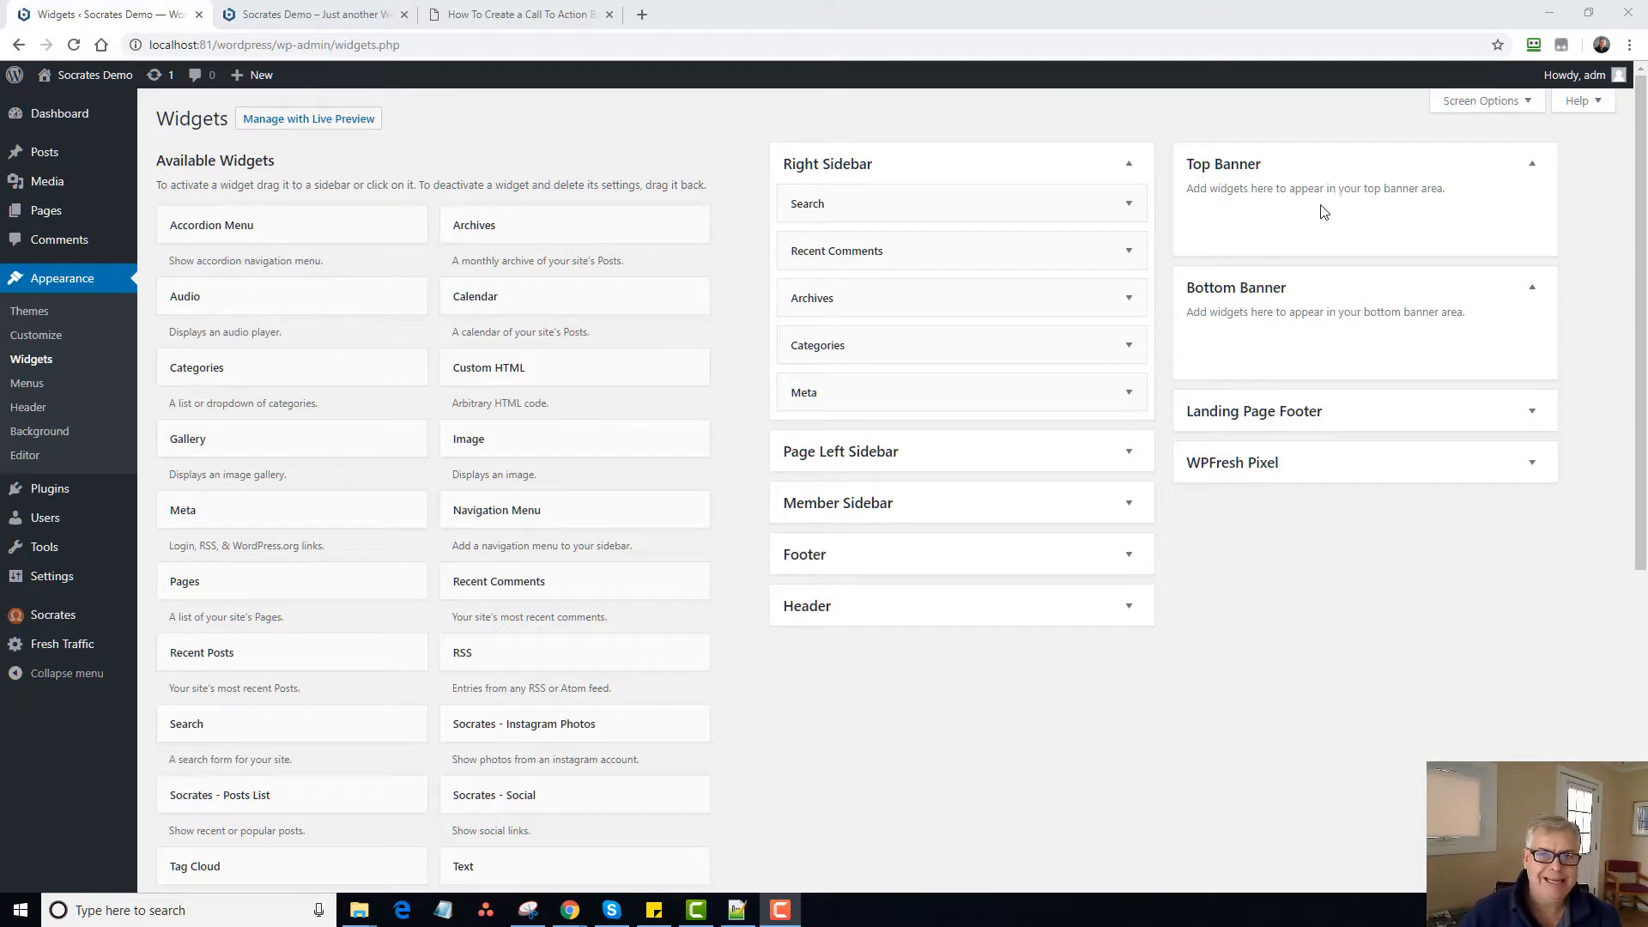
Review the live Socrates Demo front page, which has no banner above its posts, then return to the tutorial.
{"action": "left_click", "coordinate": [313, 13]}
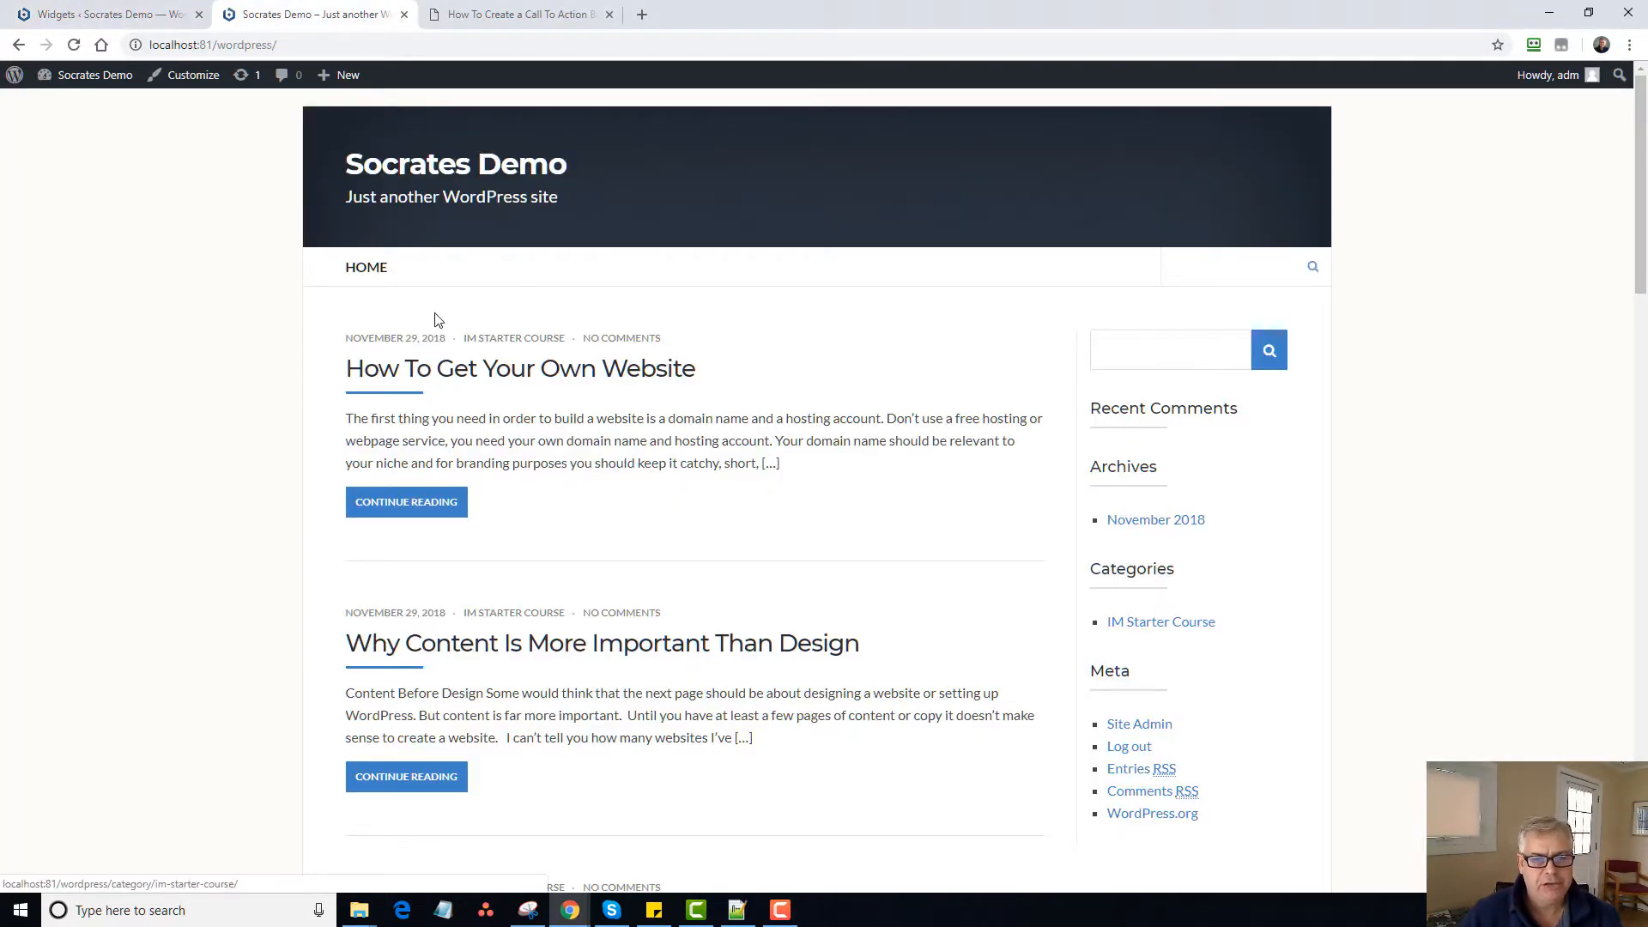
{"action": "scroll", "scroll_direction": "down", "scroll_amount": 3}
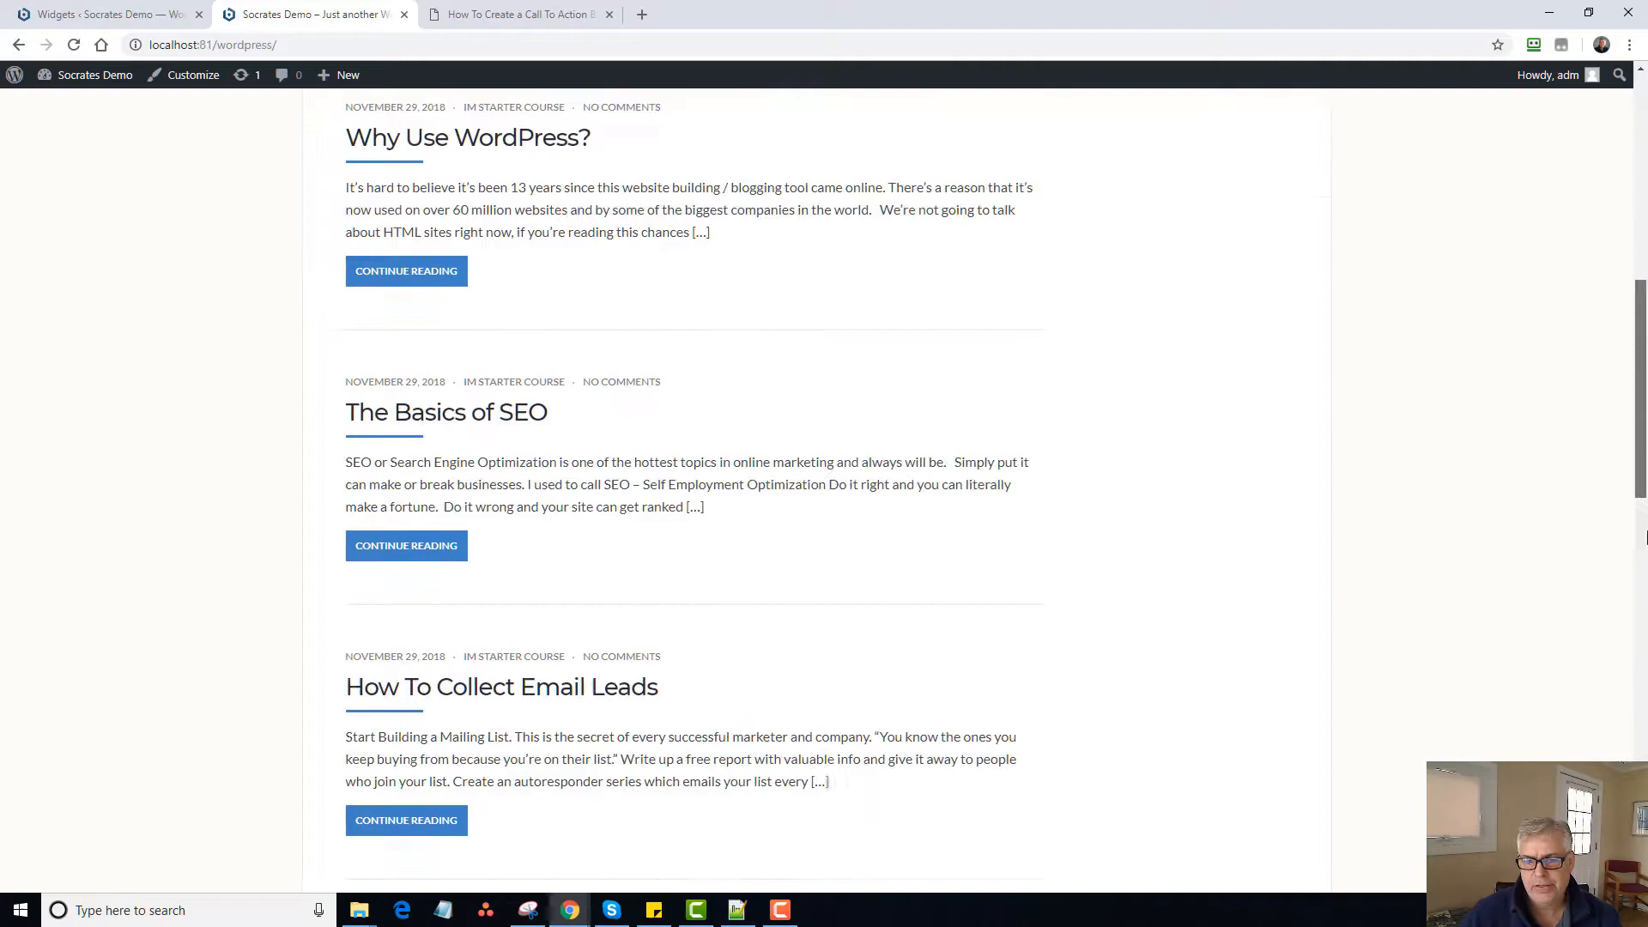
{"action": "scroll", "scroll_direction": "down", "scroll_amount": 3}
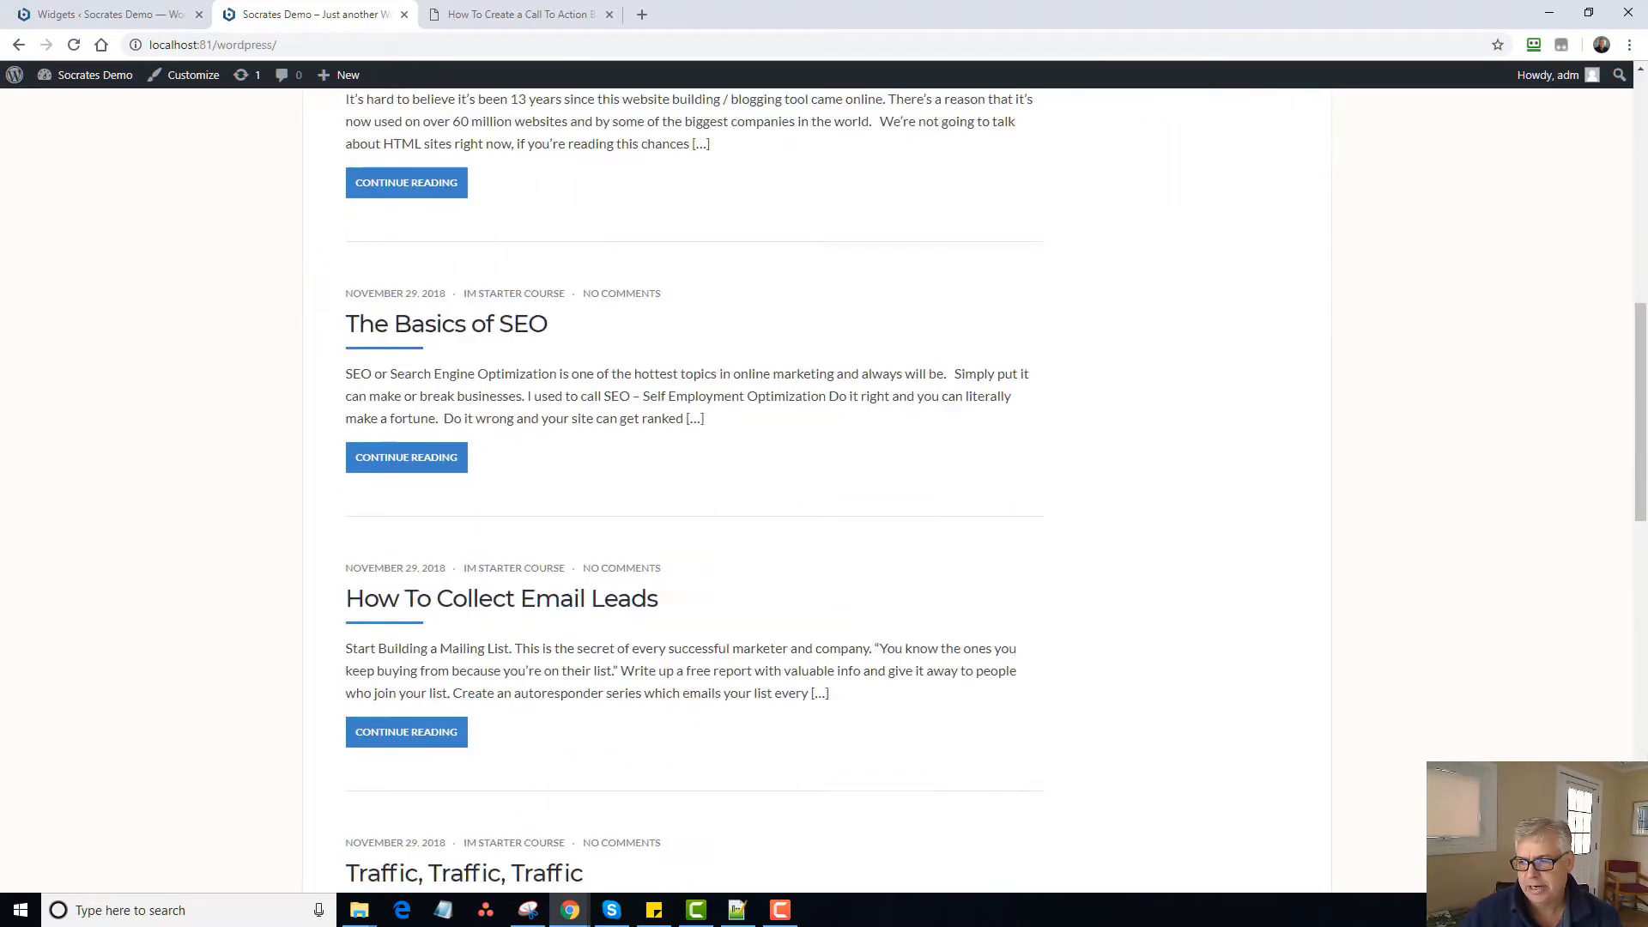
{"action": "scroll", "scroll_direction": "up", "scroll_amount": 3}
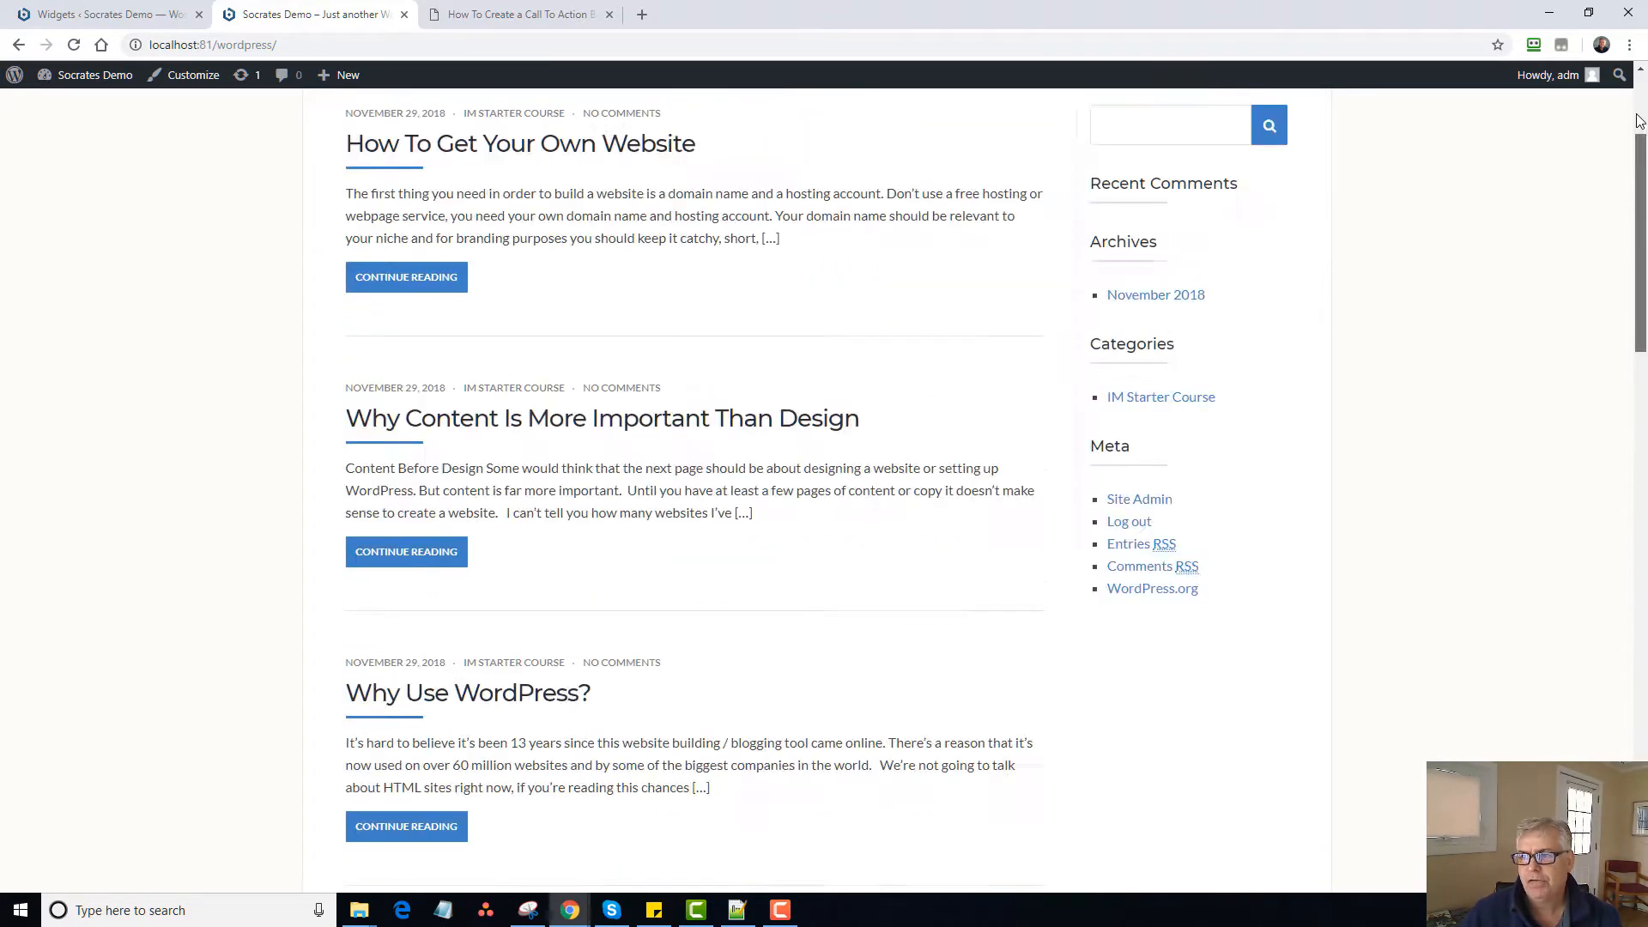
{"action": "left_click", "coordinate": [104, 14]}
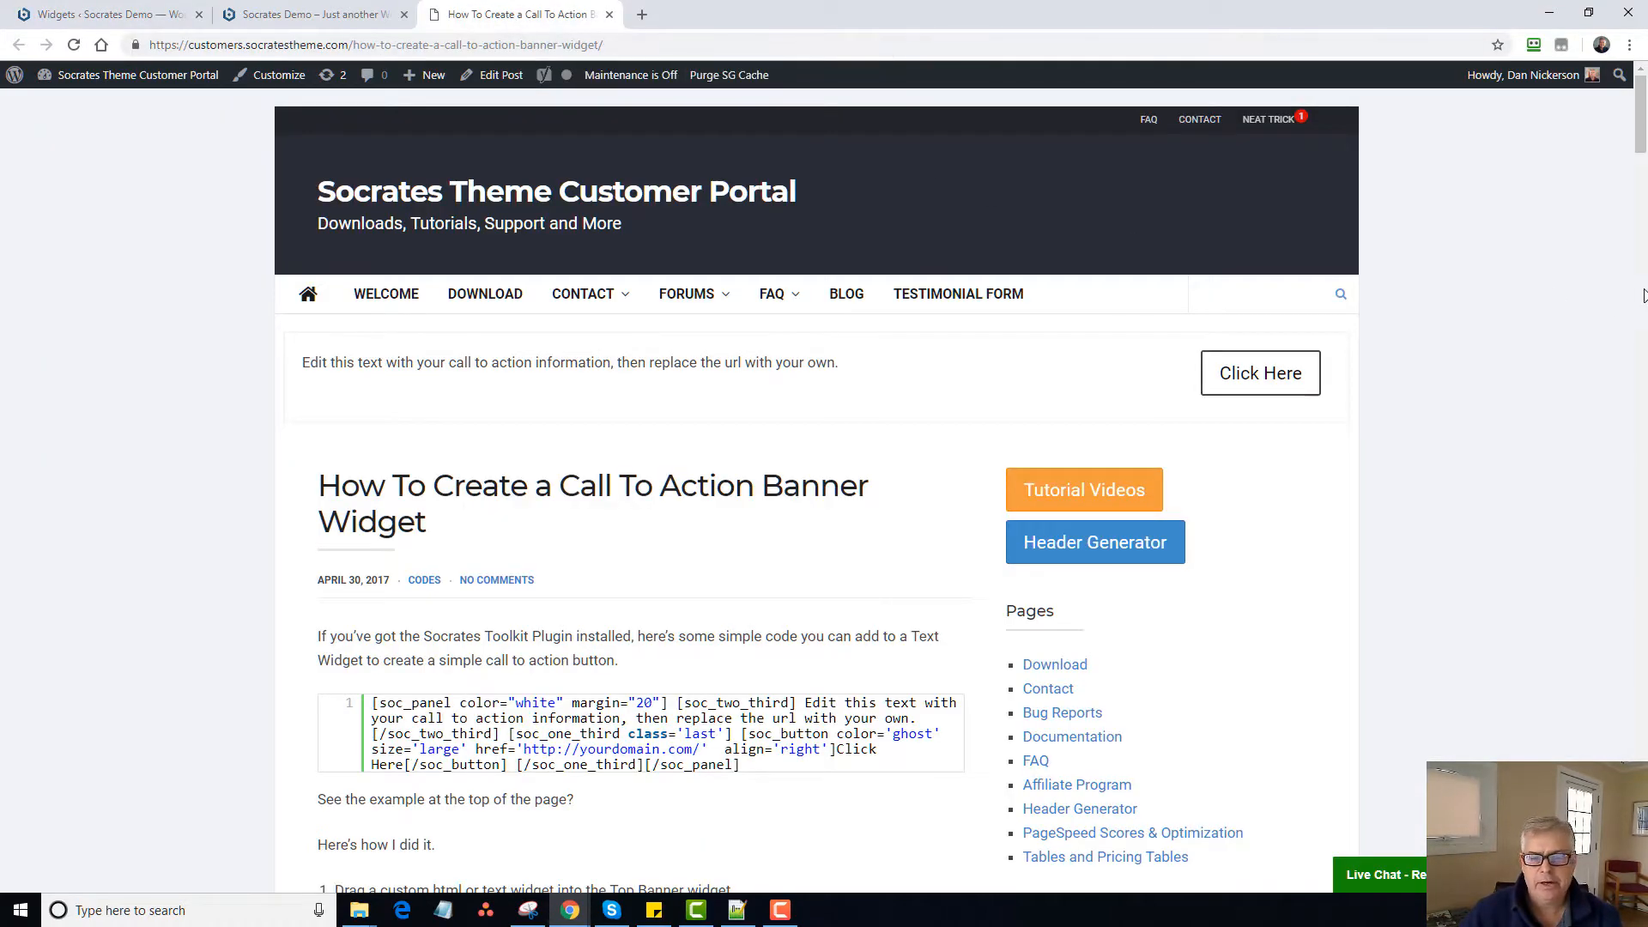
Copy the 'Center Headline / Subheadline with Call To Action Button' code block from the tutorial.
{"action": "scroll", "scroll_direction": "down", "scroll_amount": 3}
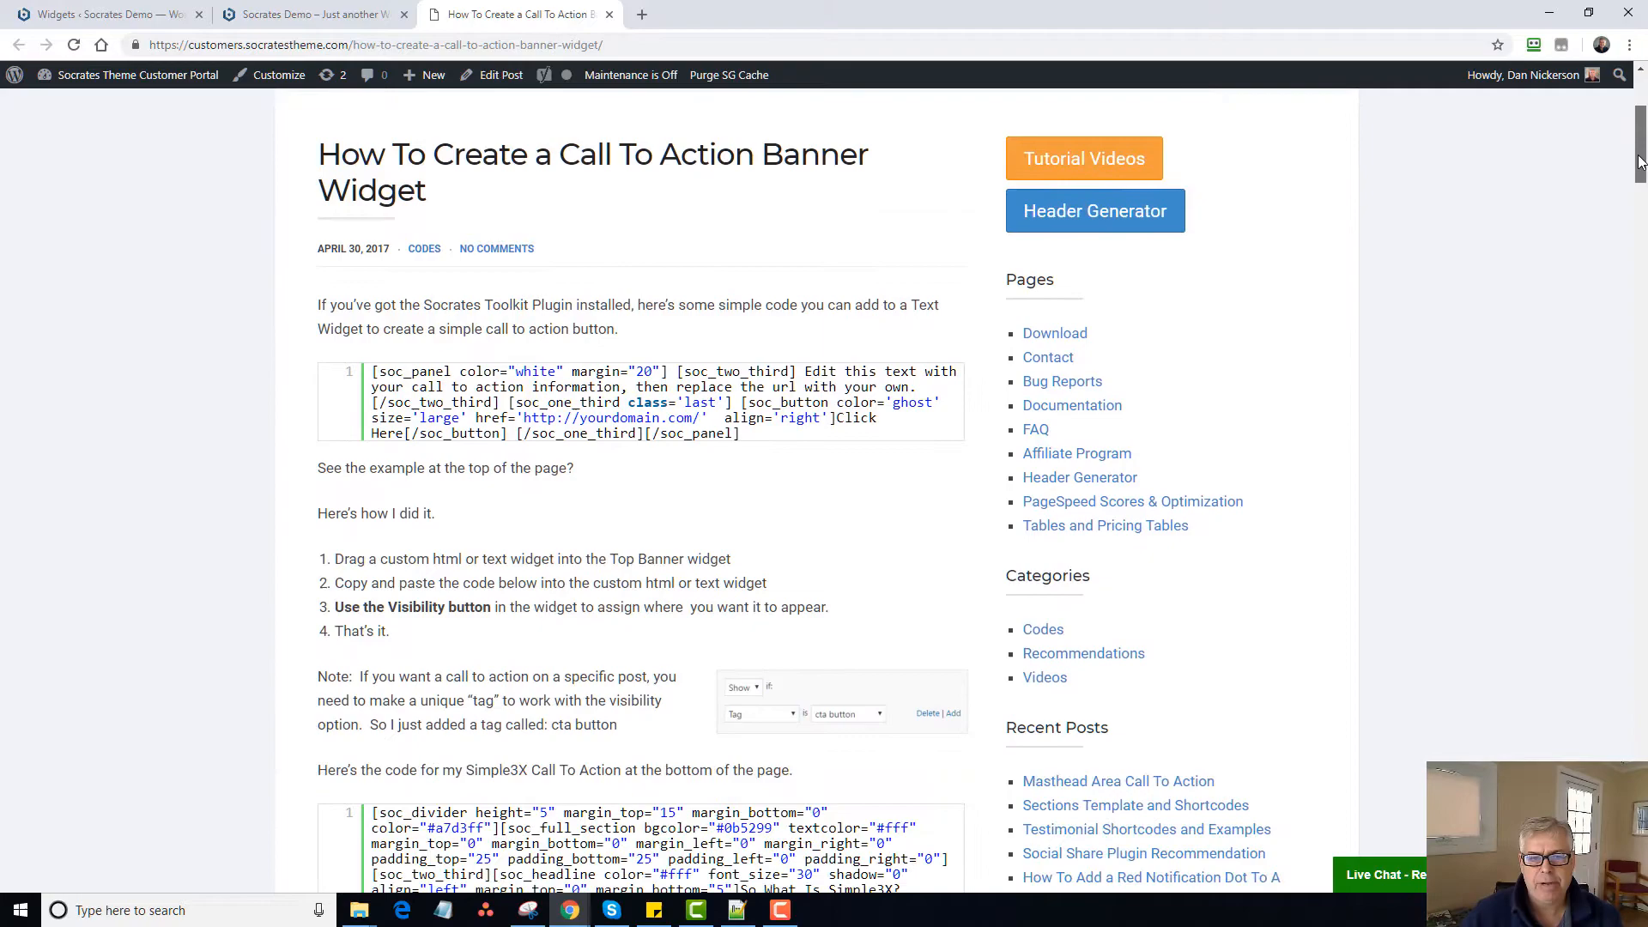
{"action": "scroll", "scroll_direction": "down", "scroll_amount": 3}
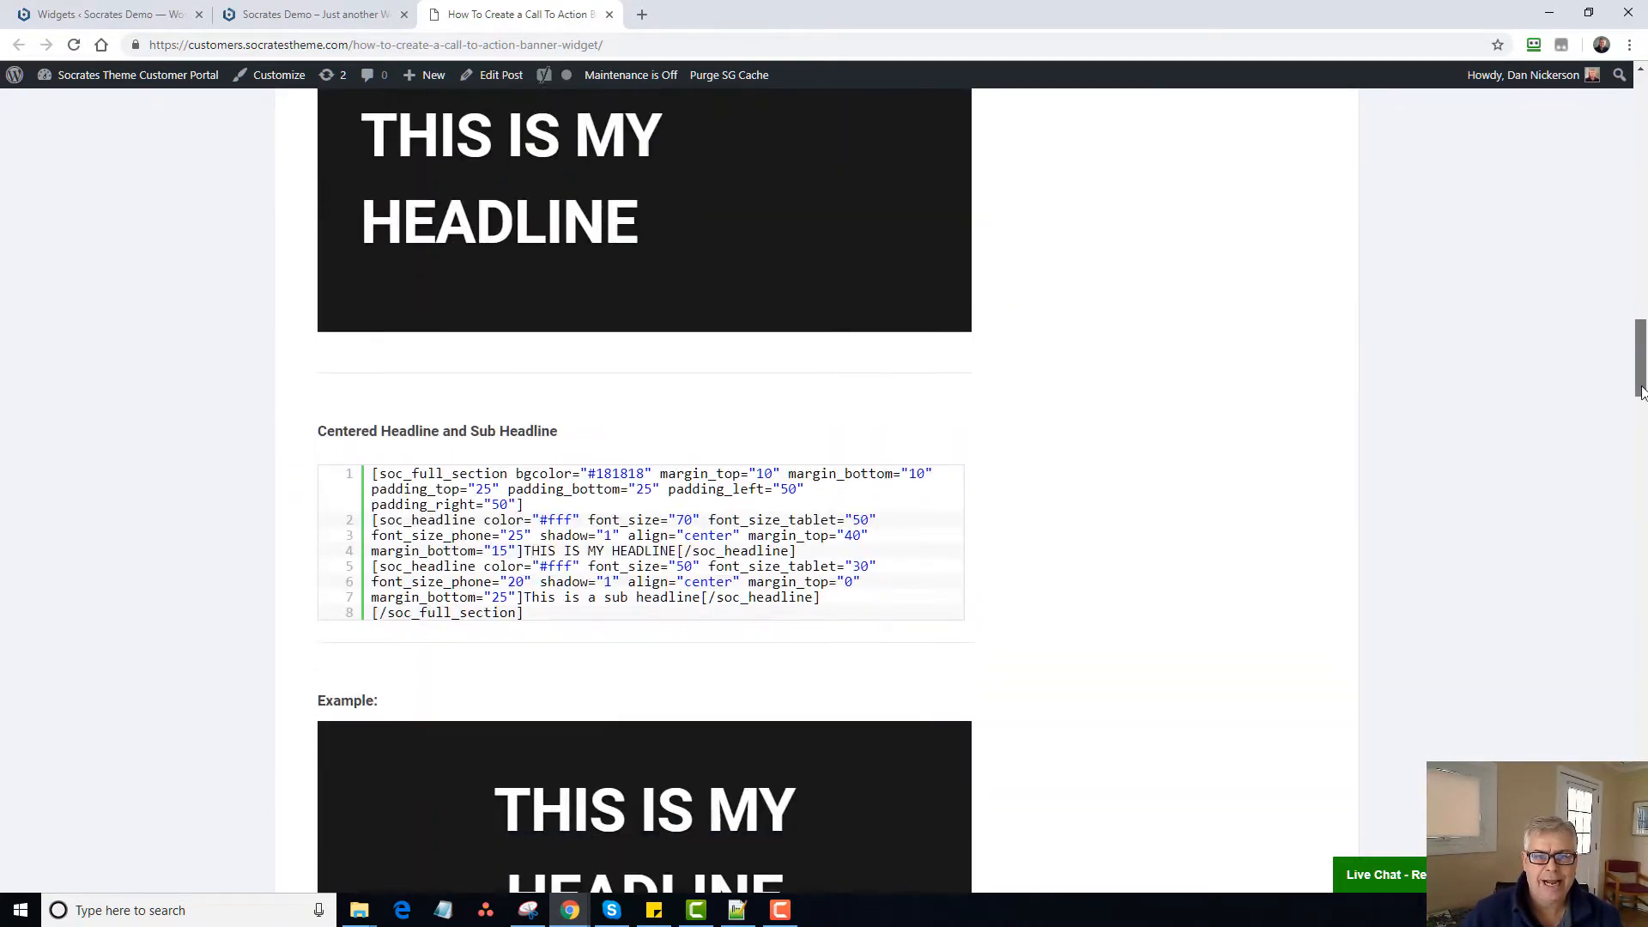
{"action": "scroll", "scroll_direction": "down", "scroll_amount": 3}
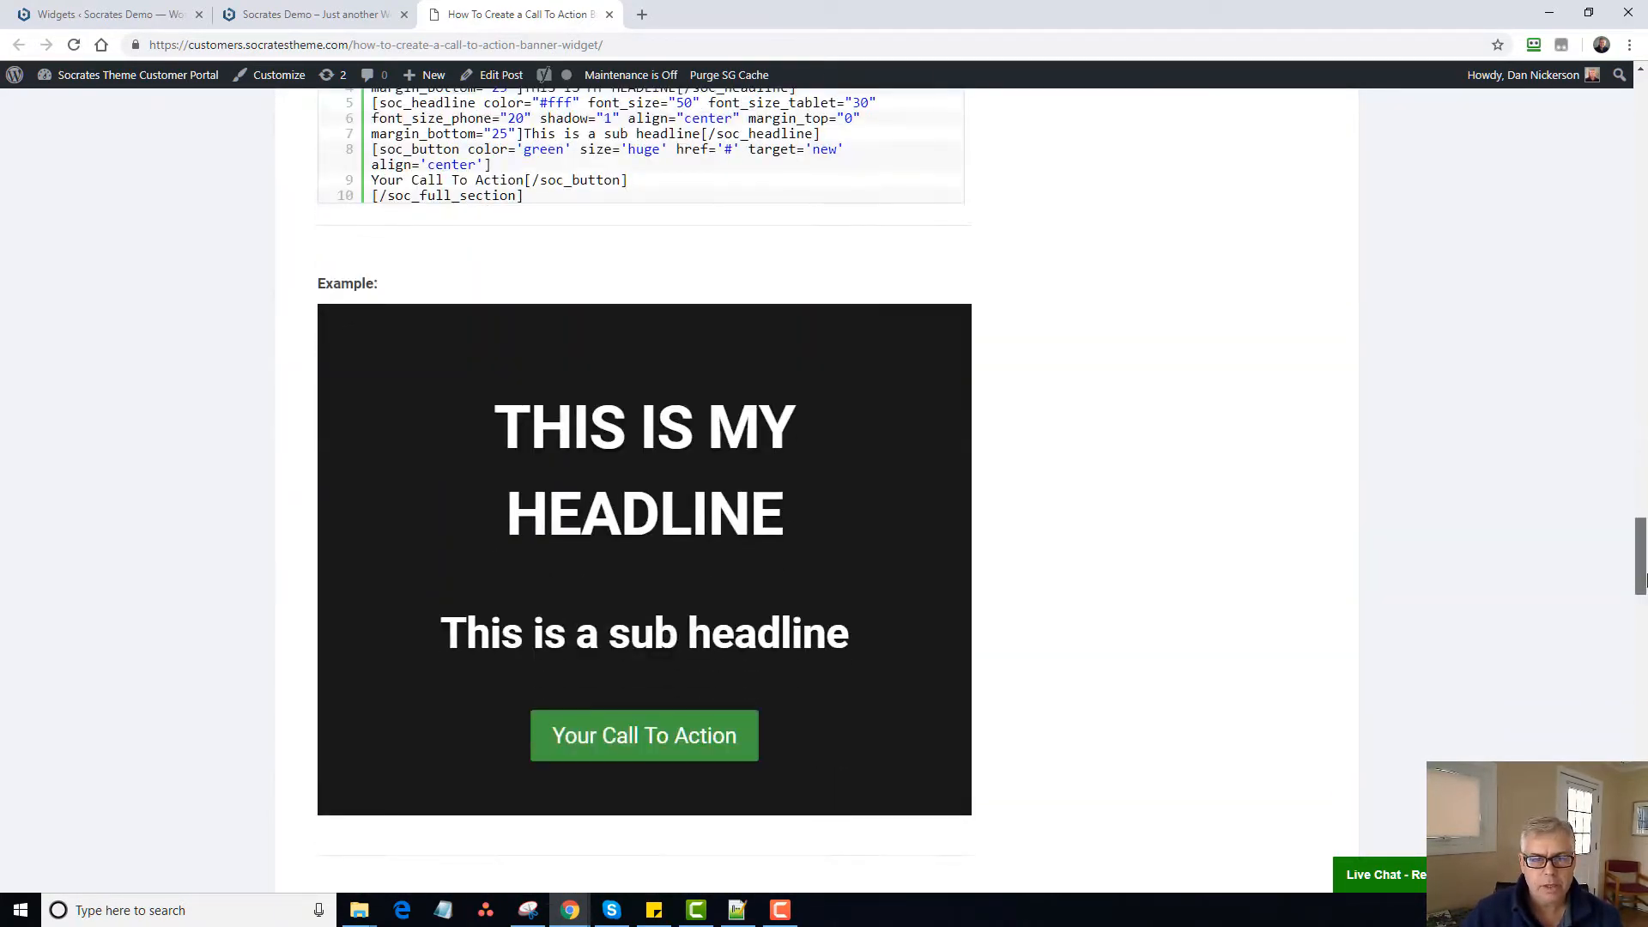
{"action": "scroll", "scroll_direction": "down", "scroll_amount": 3}
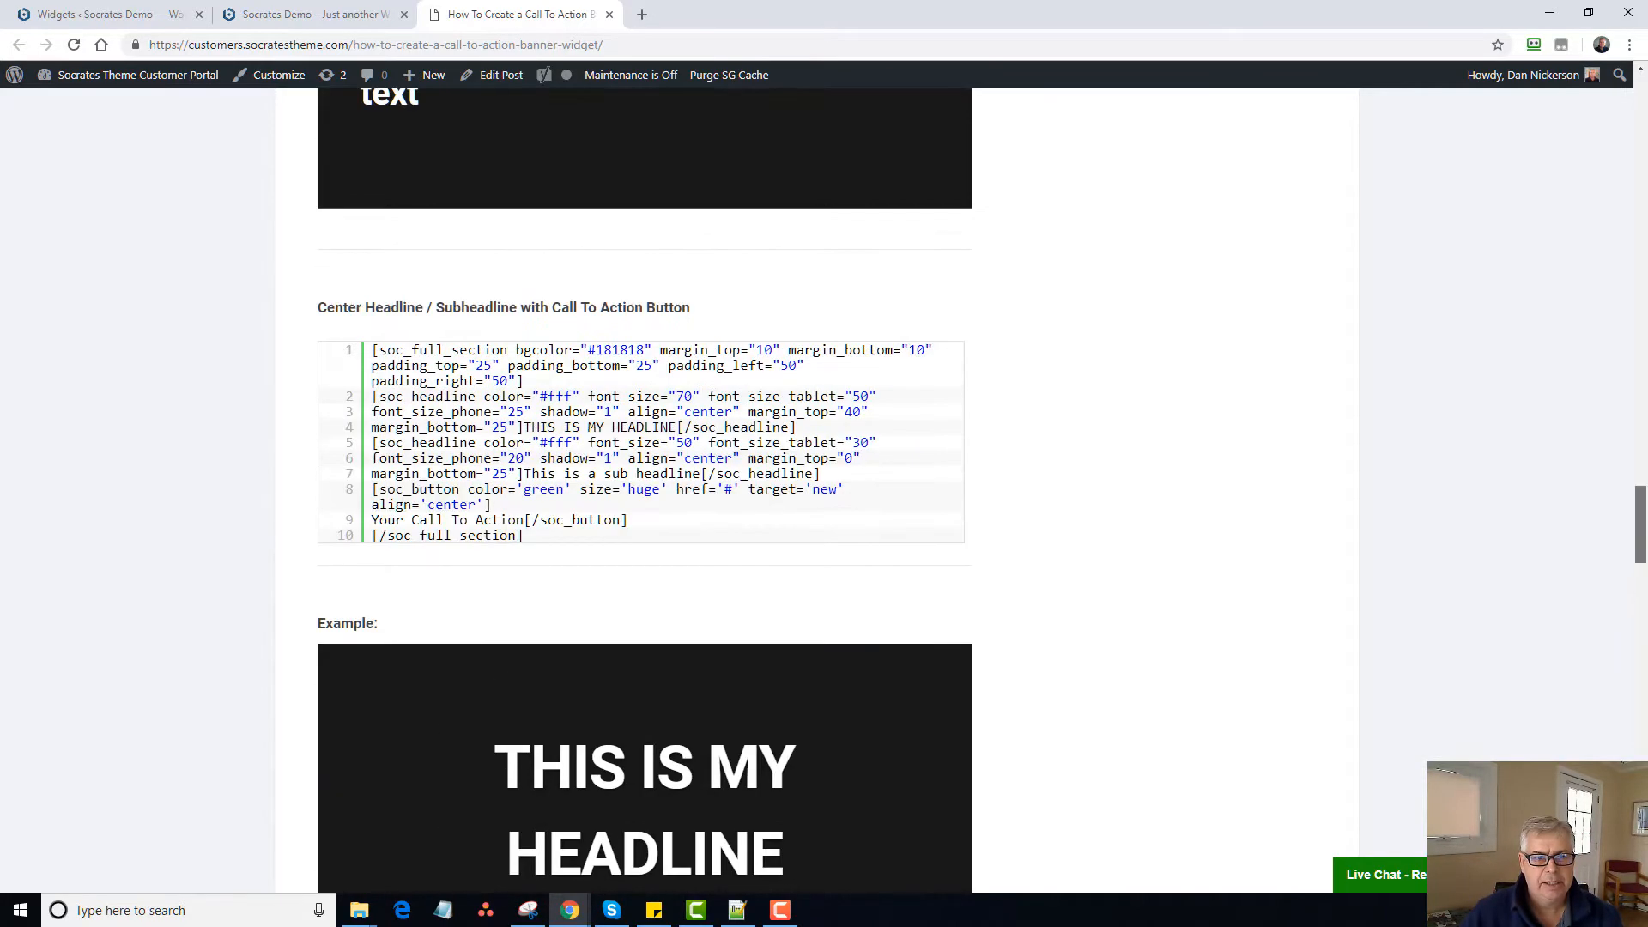
{"action": "scroll", "scroll_direction": "down", "scroll_amount": 3}
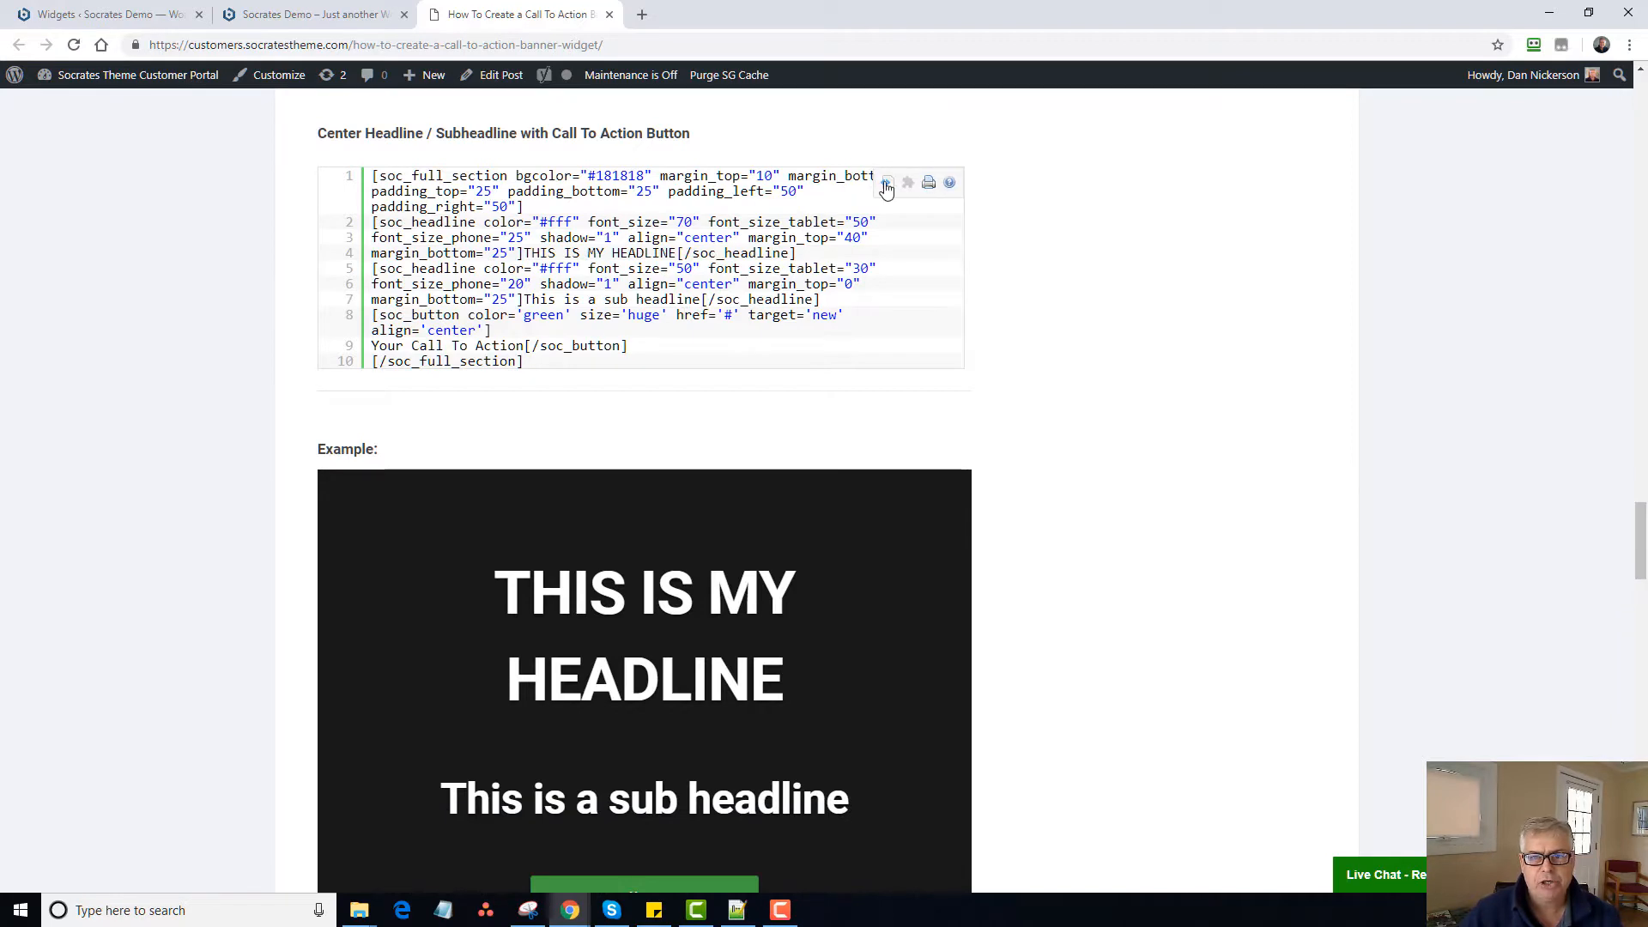
{"action": "left_click", "coordinate": [888, 182]}
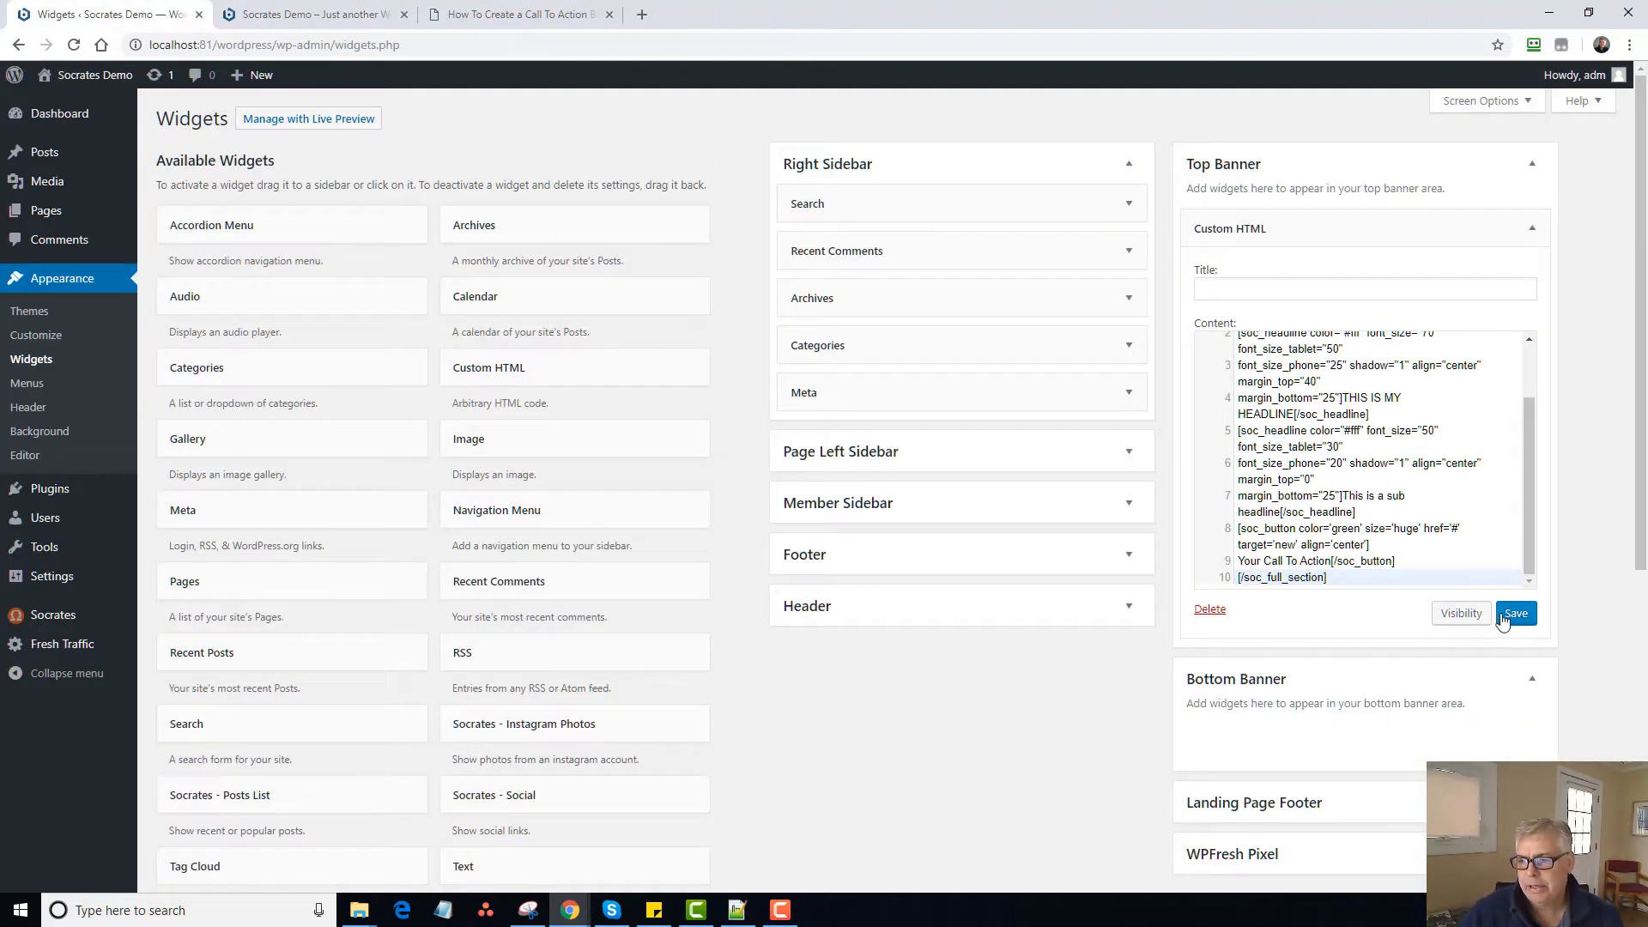
Save the headline banner code in a Top Banner Custom HTML widget with margin_top set to 0.
{"action": "left_click", "coordinate": [312, 14]}
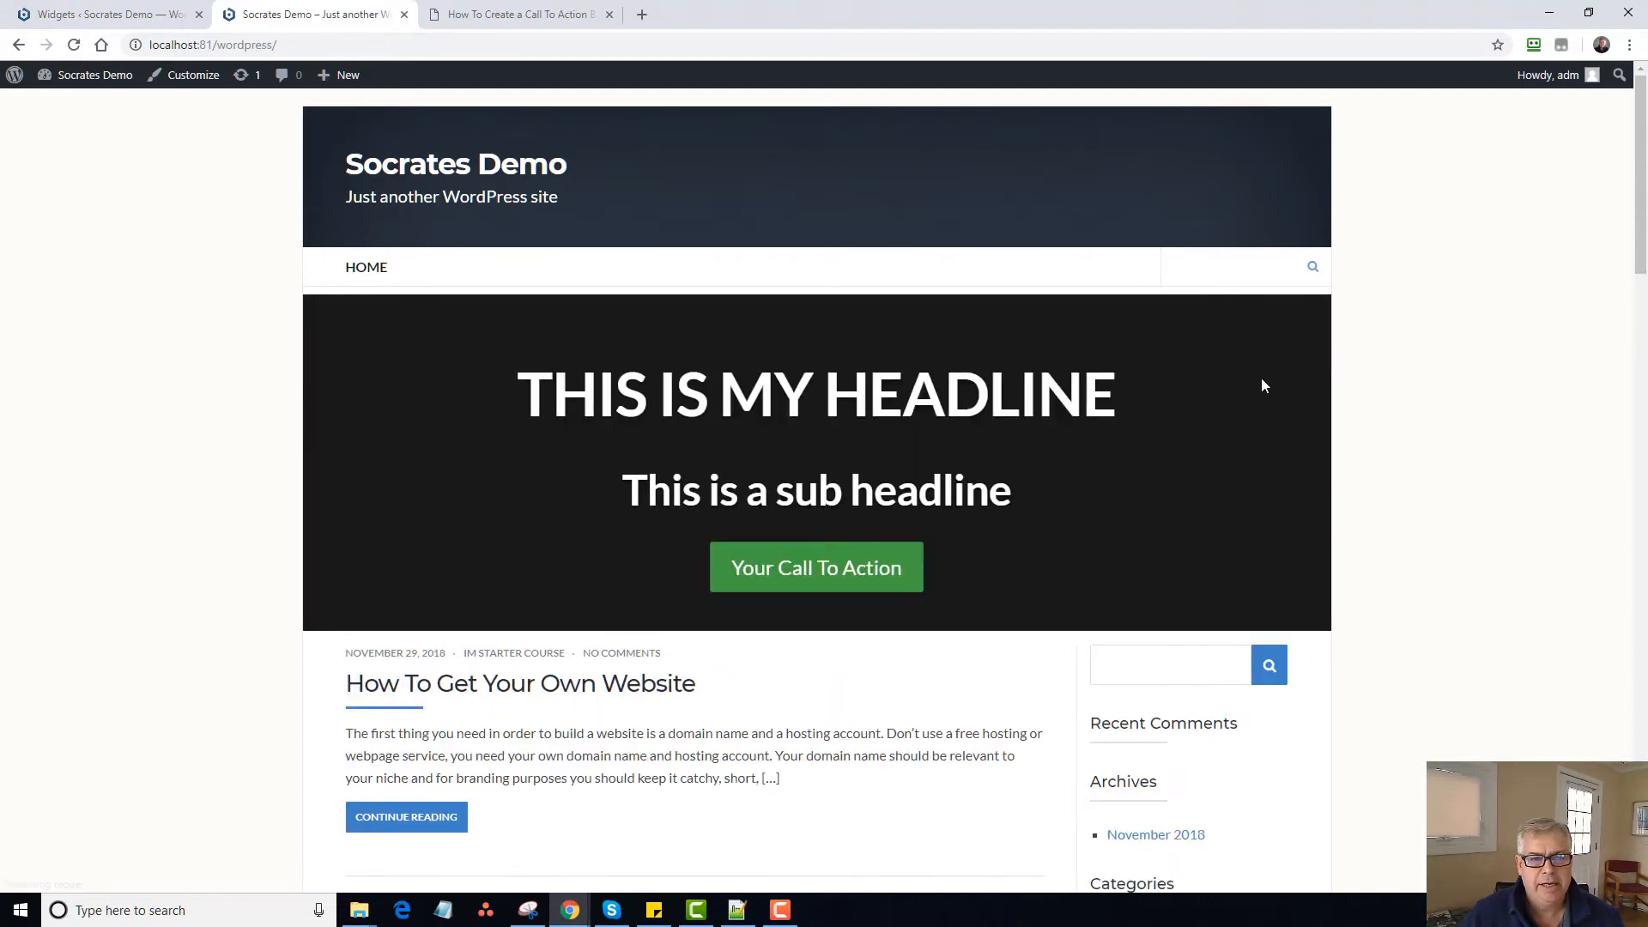
{"action": "mouse_move", "coordinate": [1528, 480]}
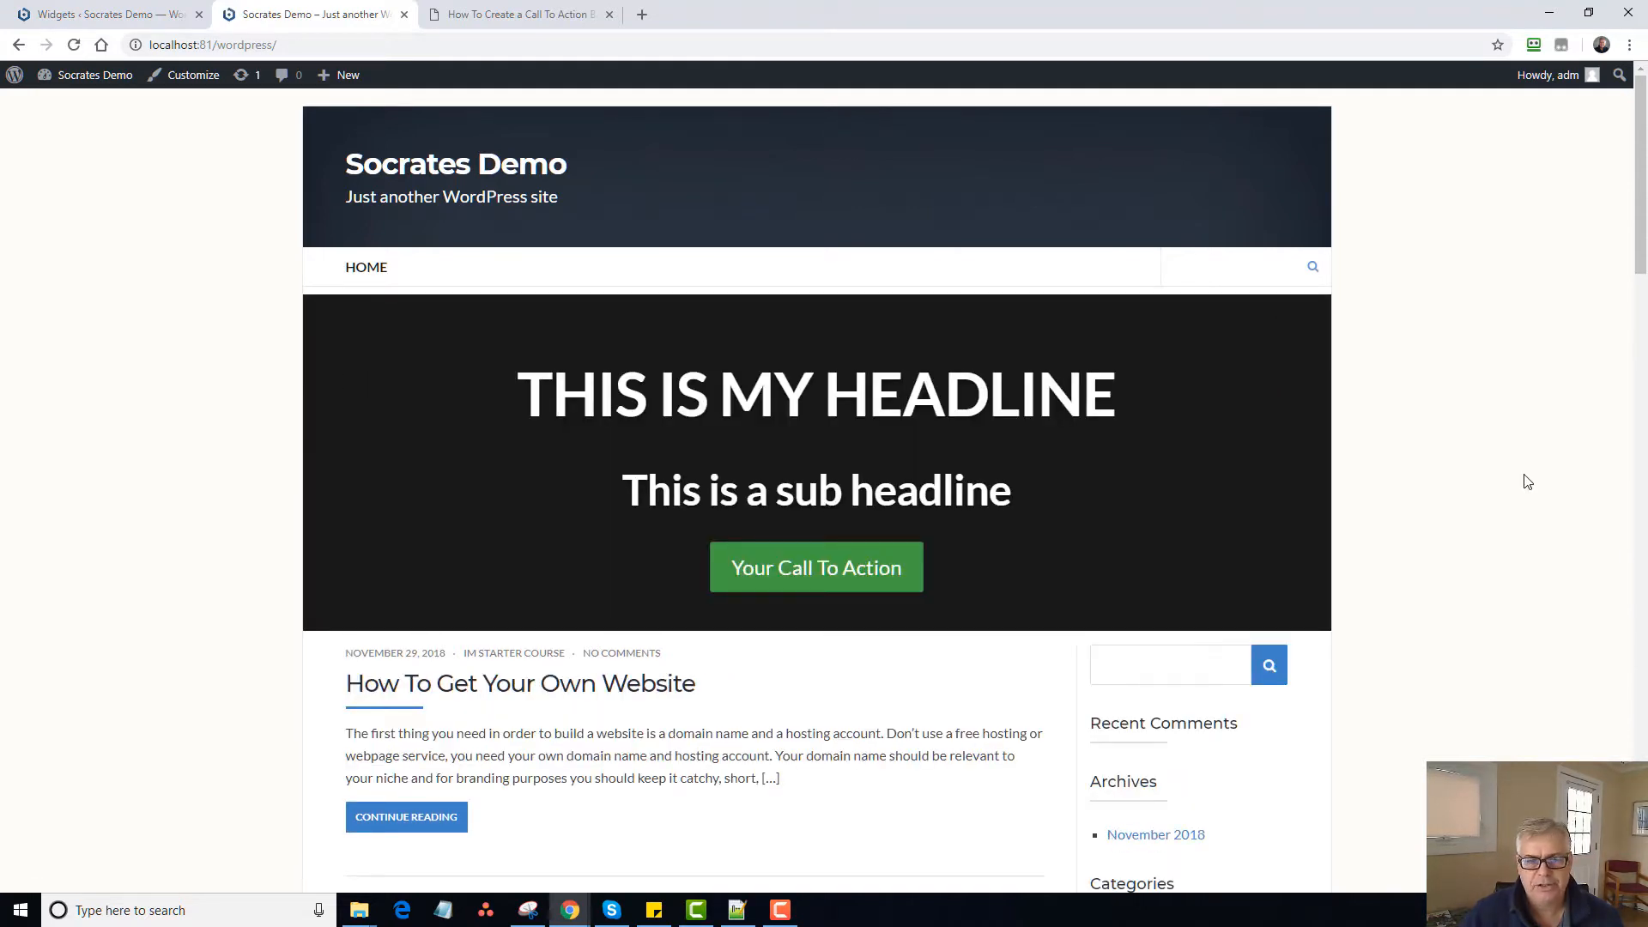
{"action": "mouse_move", "coordinate": [678, 305]}
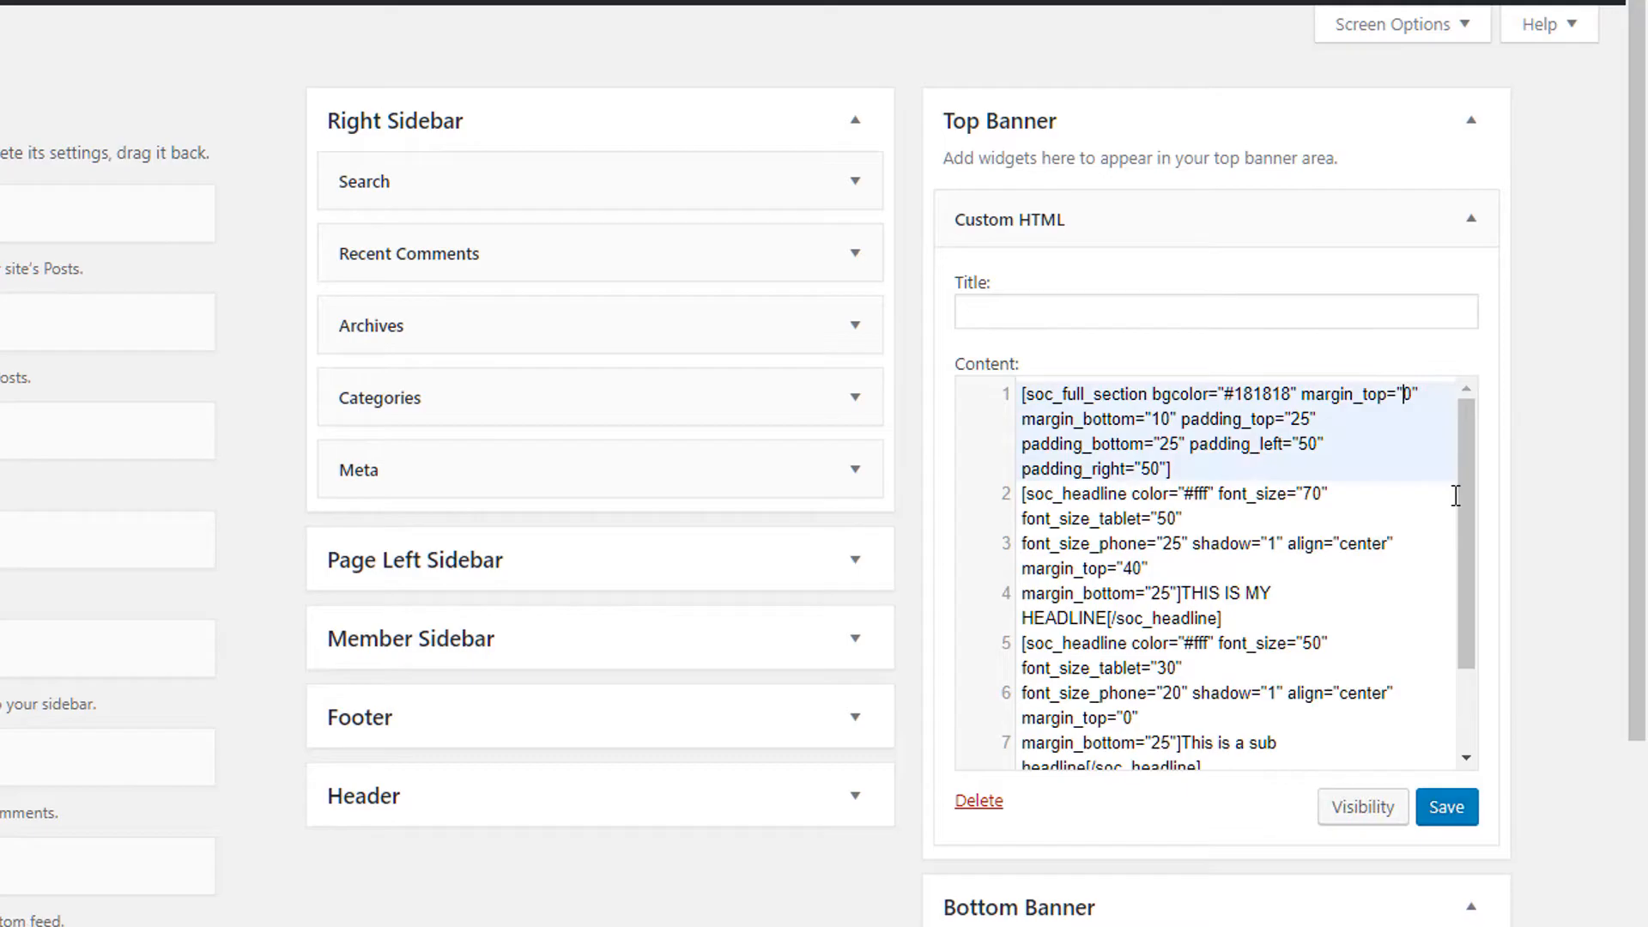
{"action": "left_click", "coordinate": [311, 13]}
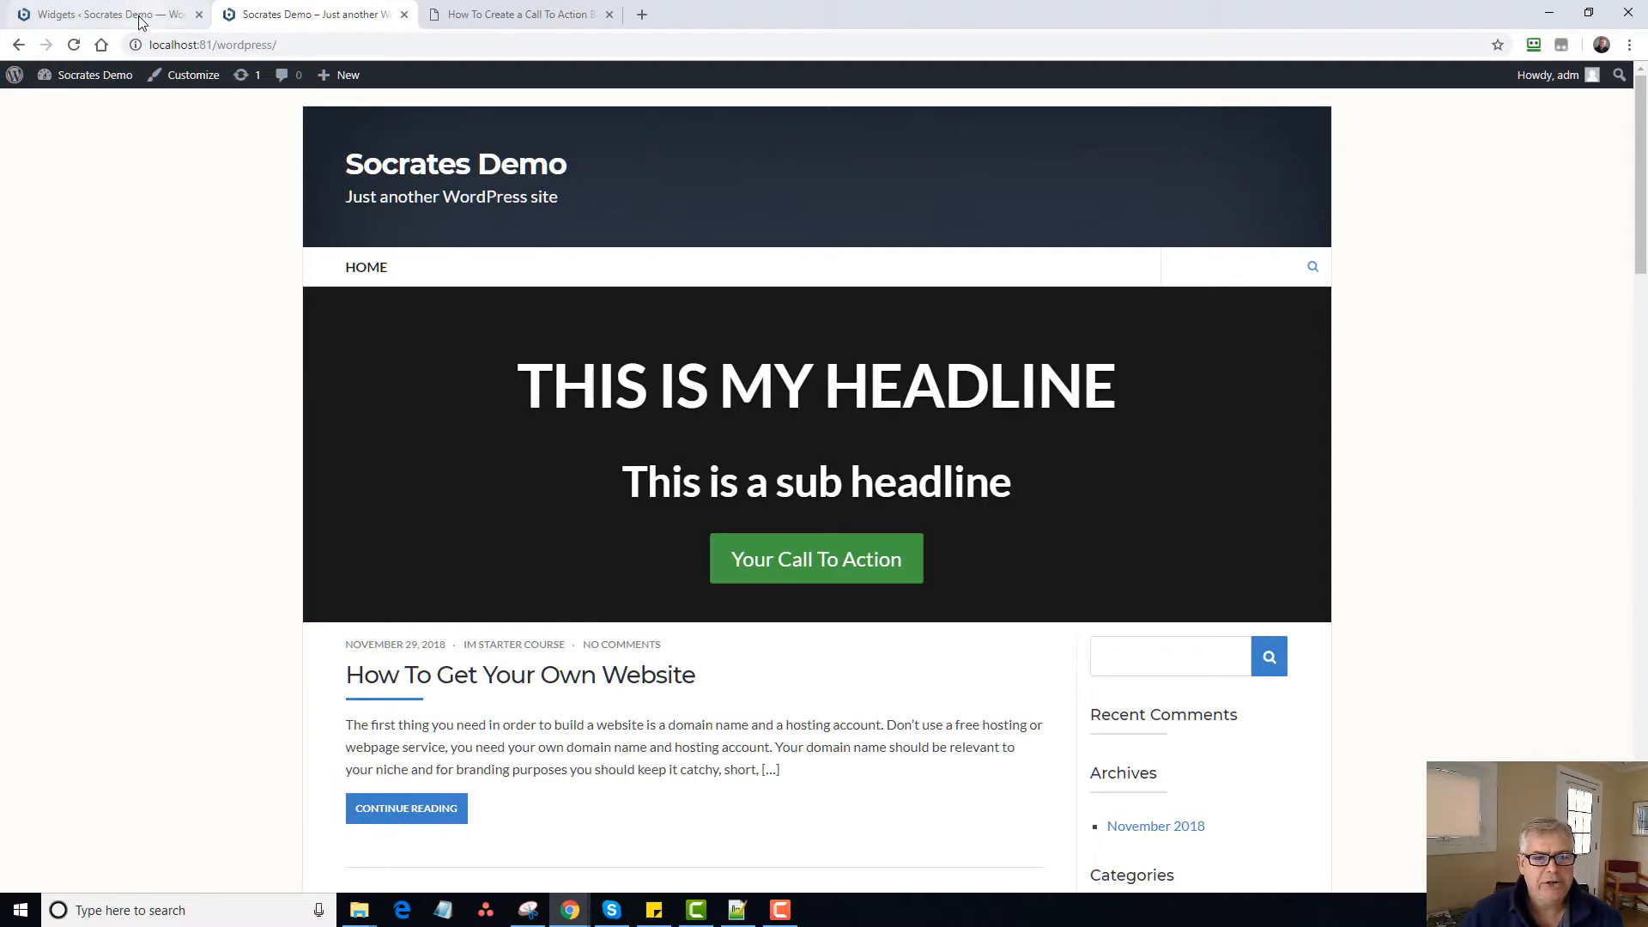
Change the Top Banner widget headline to 'BUY MY EBOOK' and save it.
{"action": "left_click", "coordinate": [99, 16]}
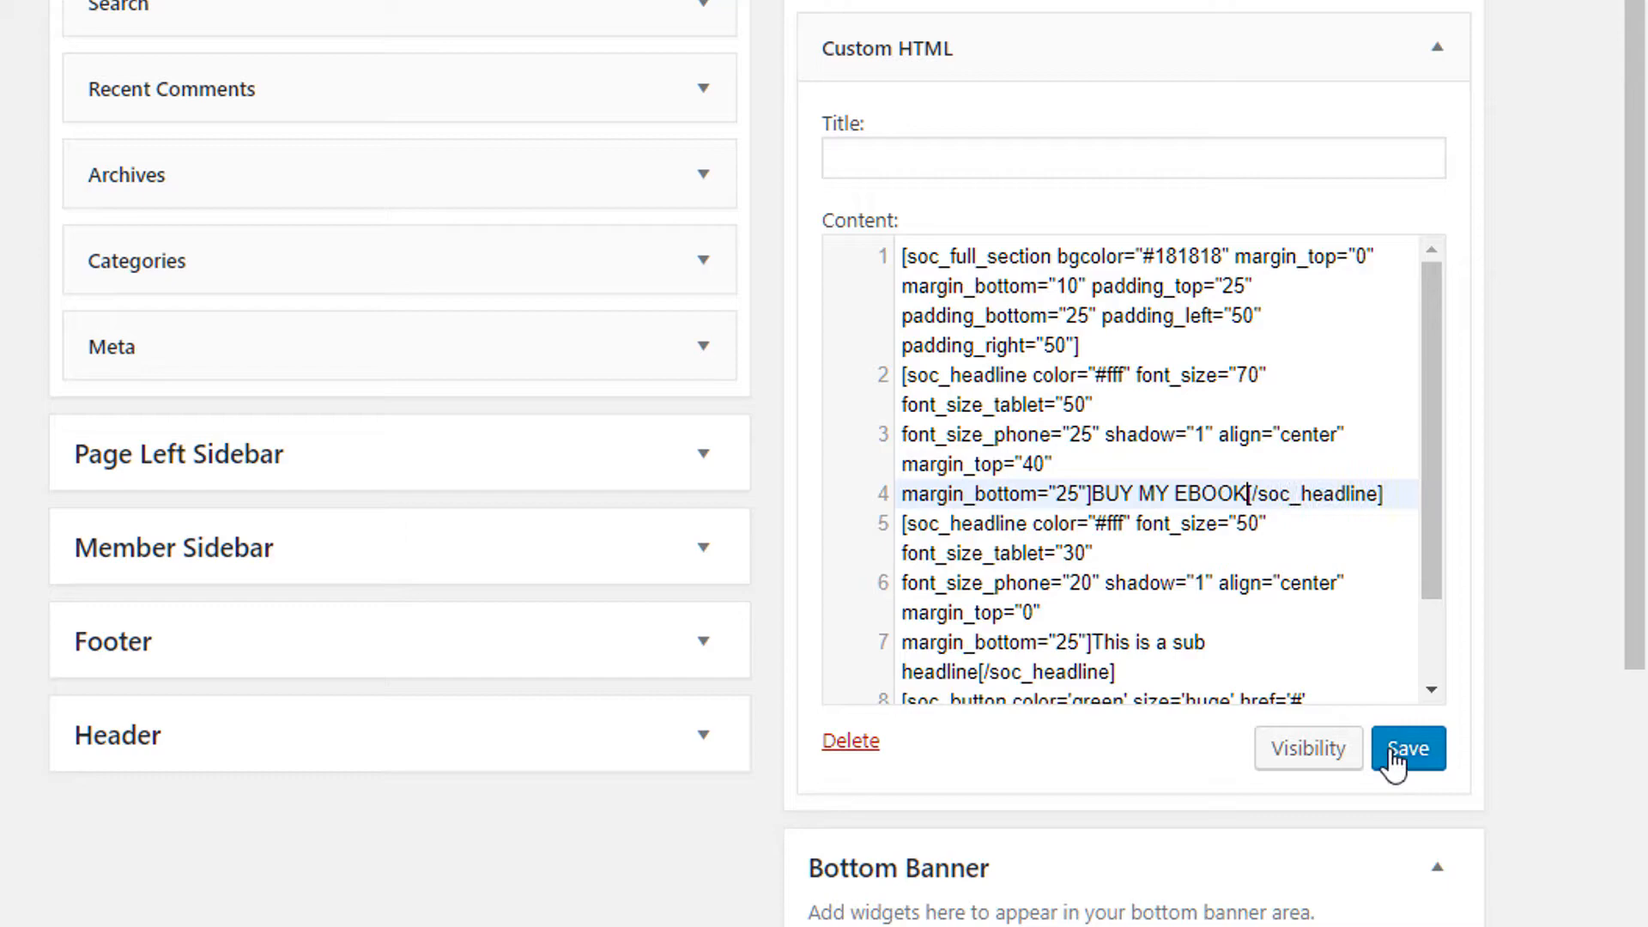
{"action": "left_click", "coordinate": [1408, 748]}
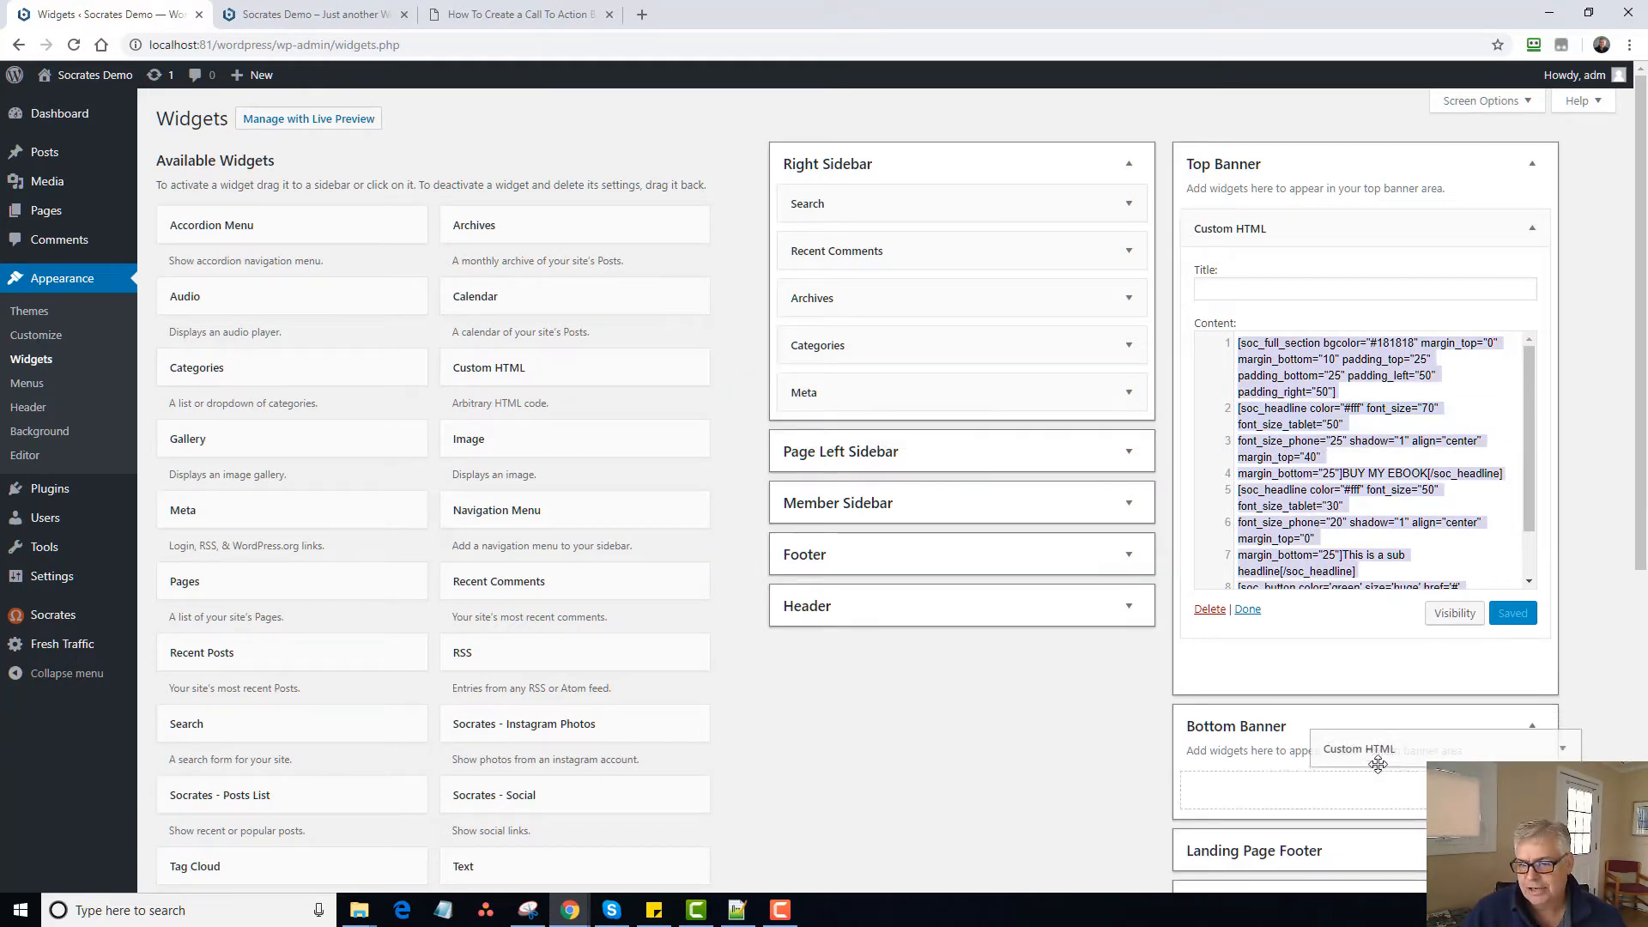
Copy the Simple3X call-to-action code from the tutorial for the Bottom Banner widget.
{"action": "scroll", "scroll_direction": "down", "scroll_amount": 3}
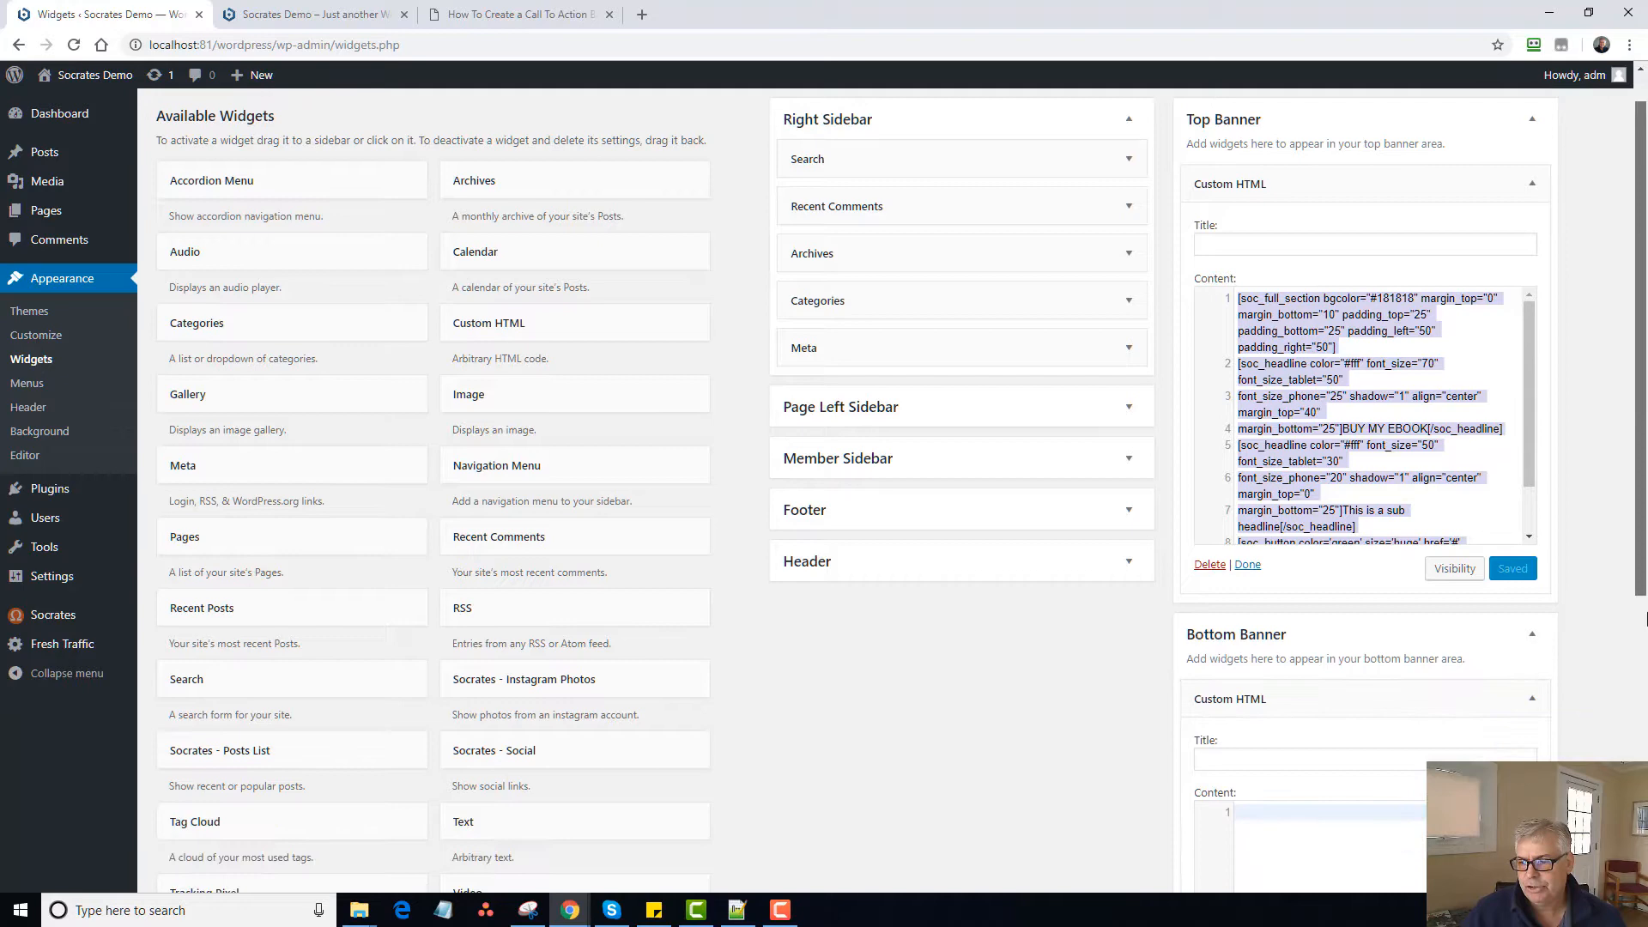
{"action": "left_click", "coordinate": [517, 14]}
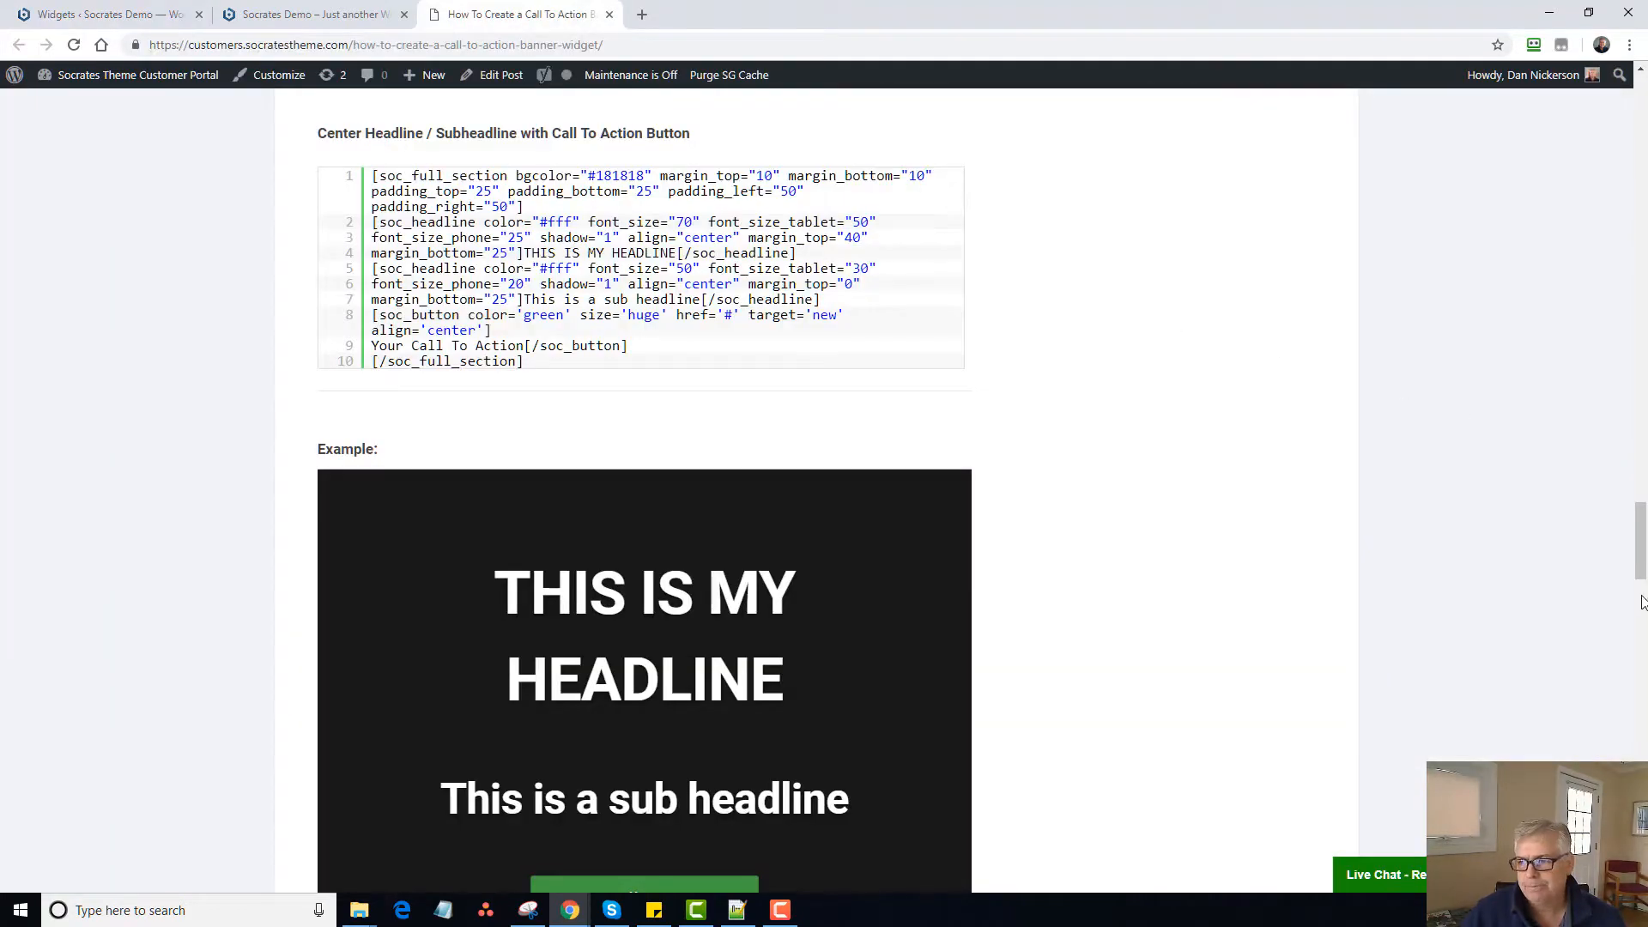
{"action": "scroll", "scroll_direction": "down", "scroll_amount": 3}
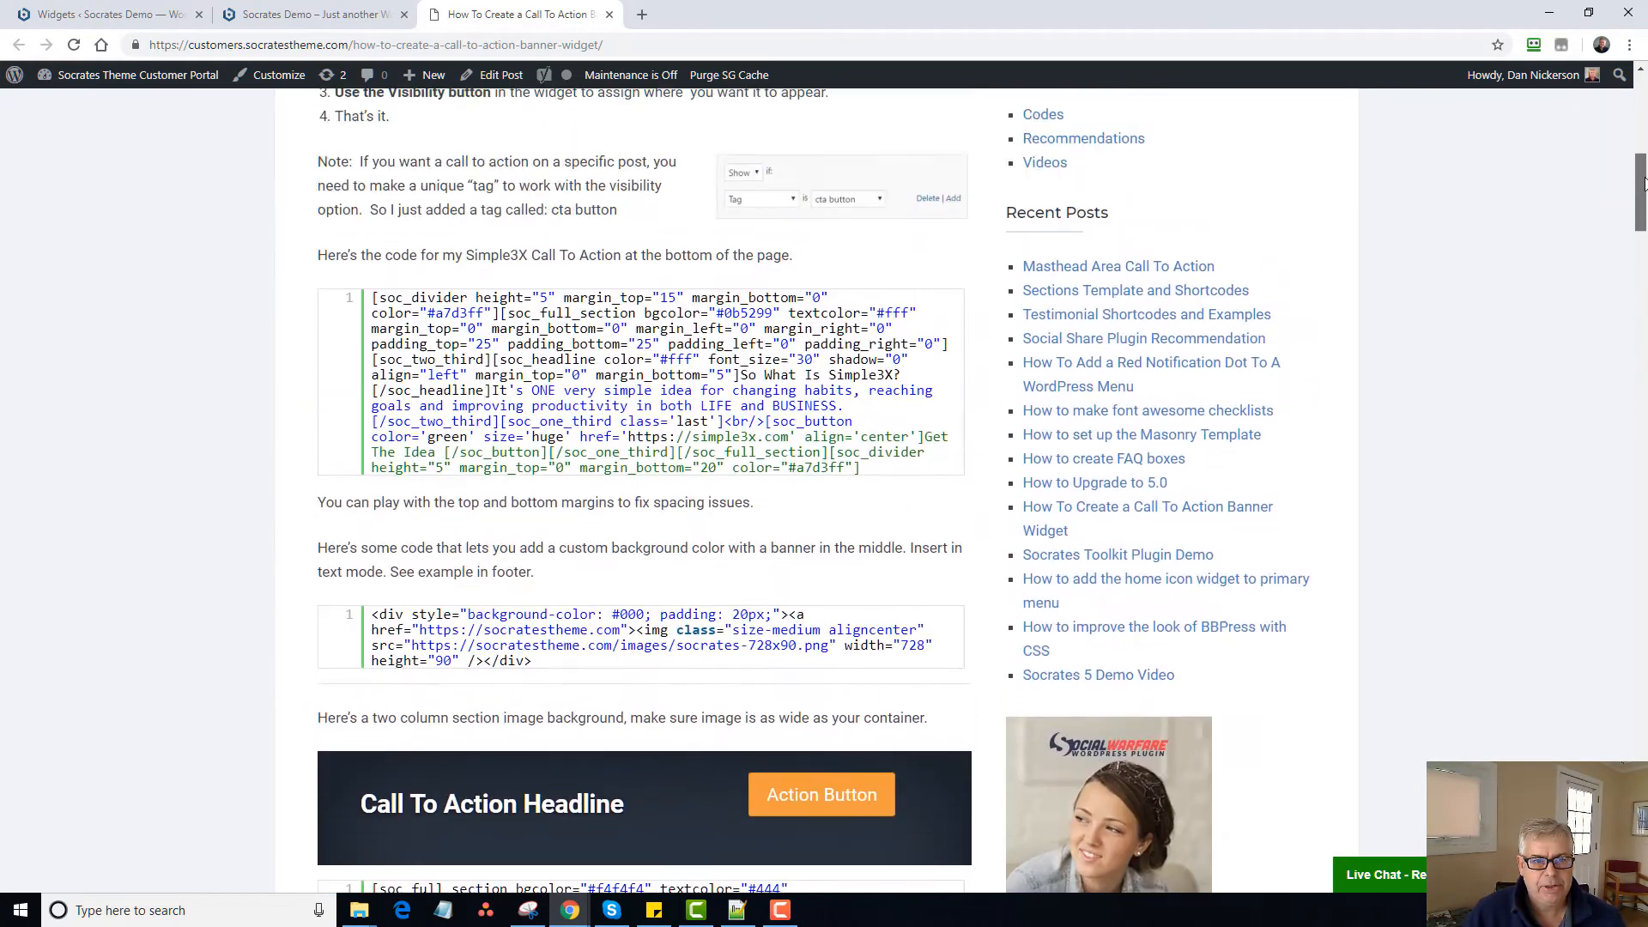
{"action": "scroll", "scroll_direction": "down", "scroll_amount": 3}
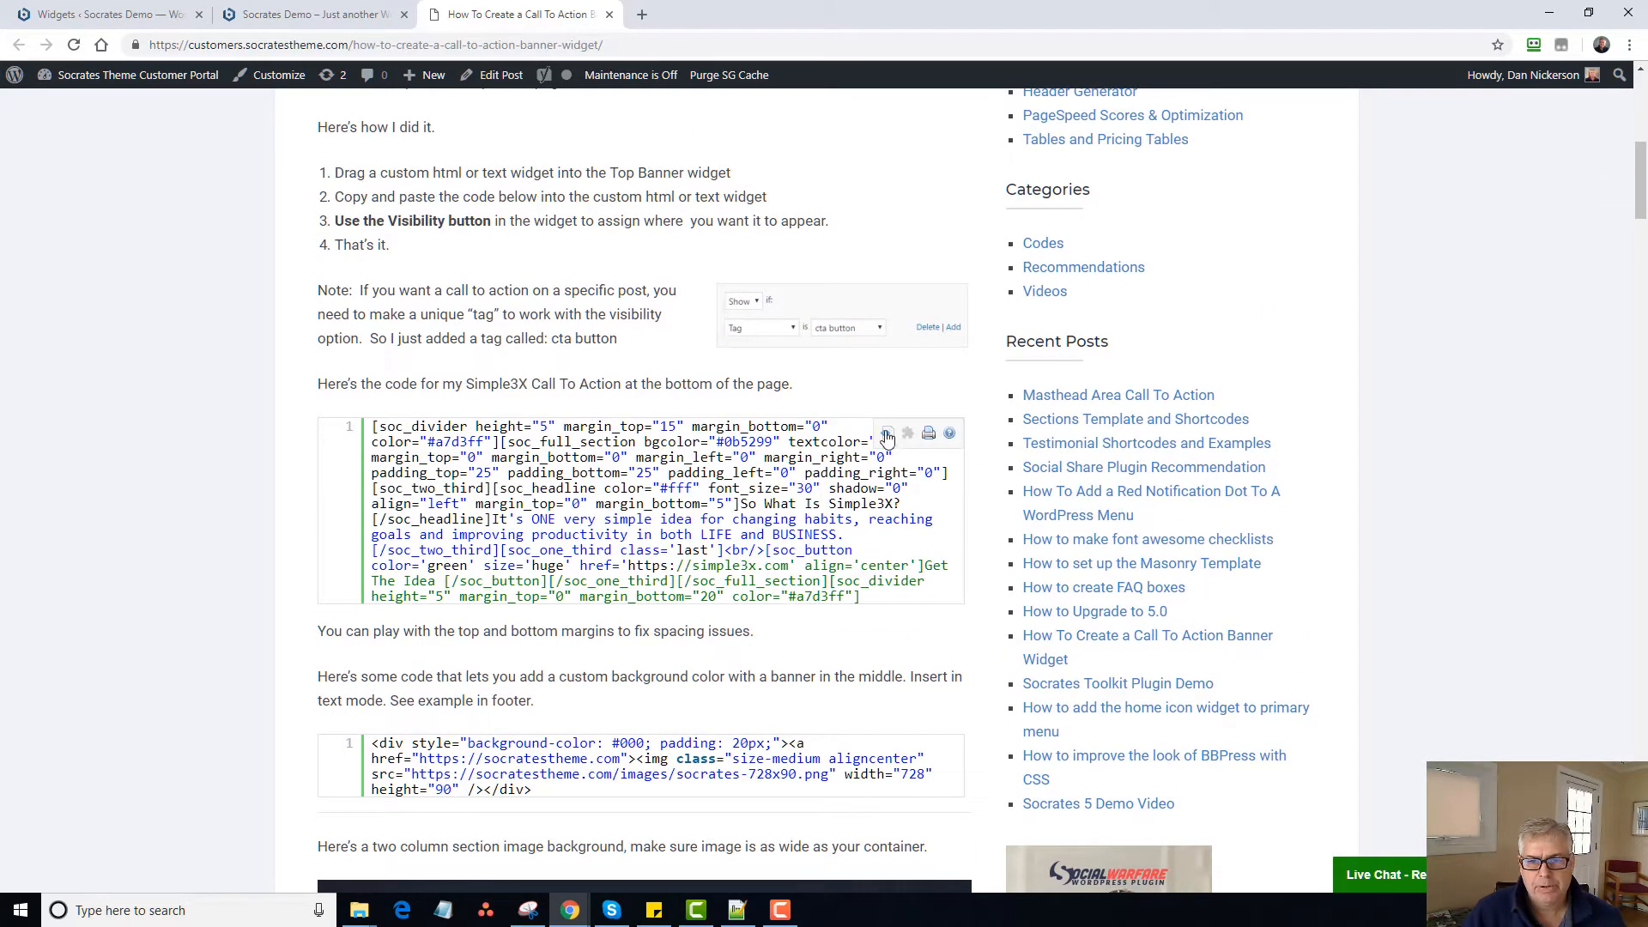
{"action": "left_click", "coordinate": [888, 432]}
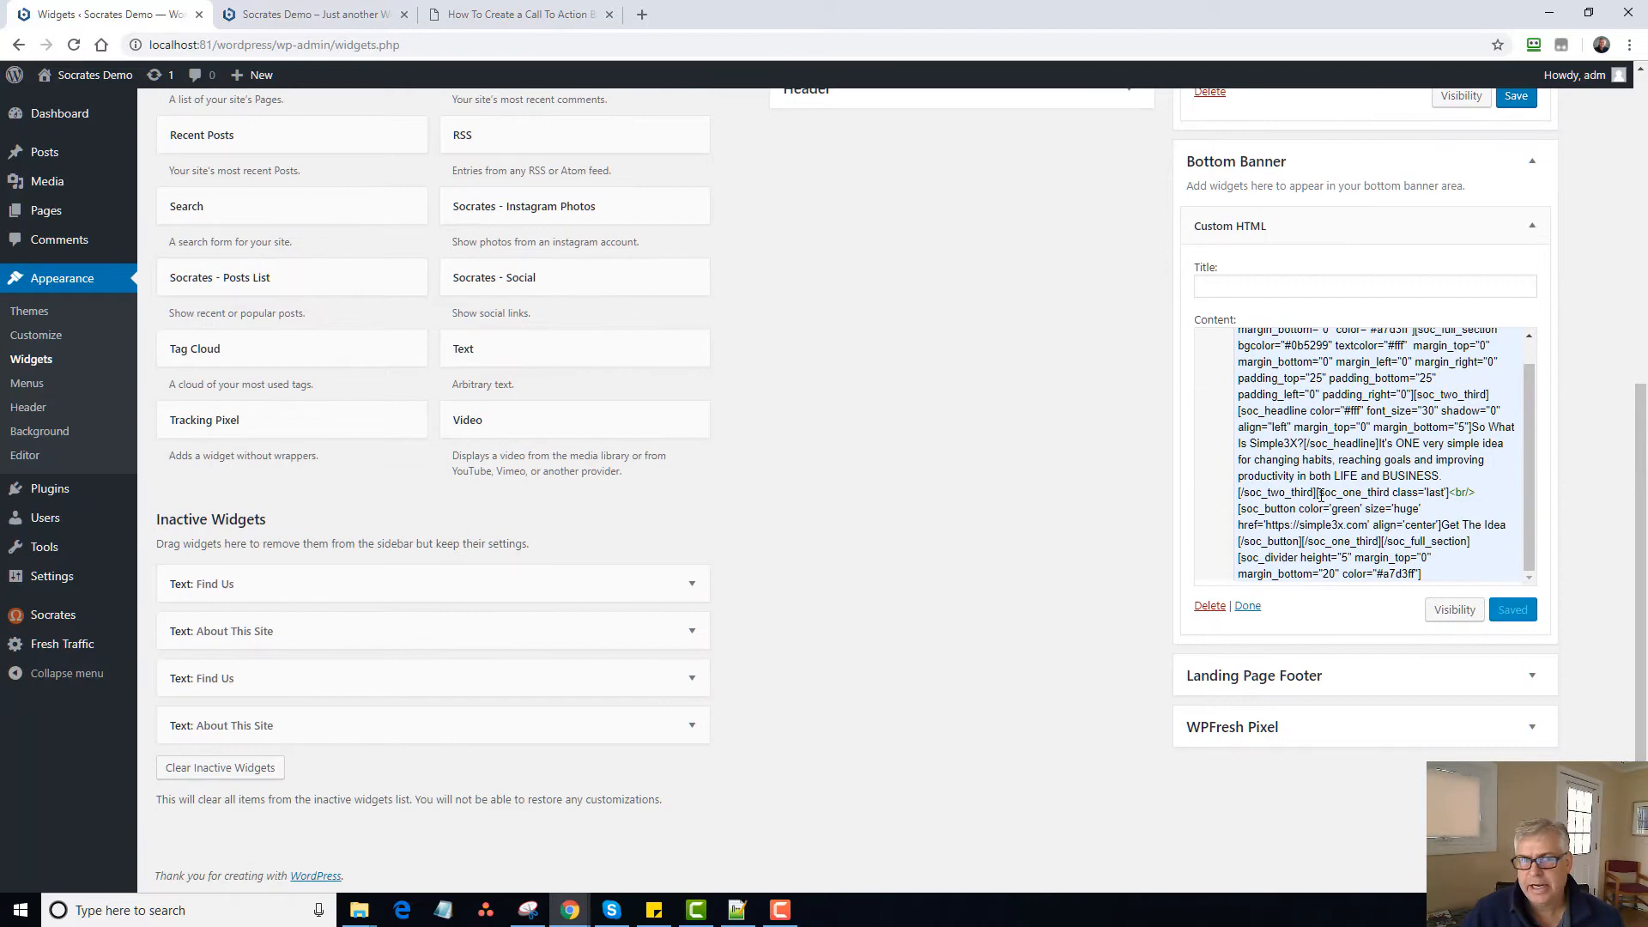
Check the banners on the live site and the 'How To Get Your Own Website' post, then return to Widgets.
{"action": "left_click", "coordinate": [311, 14]}
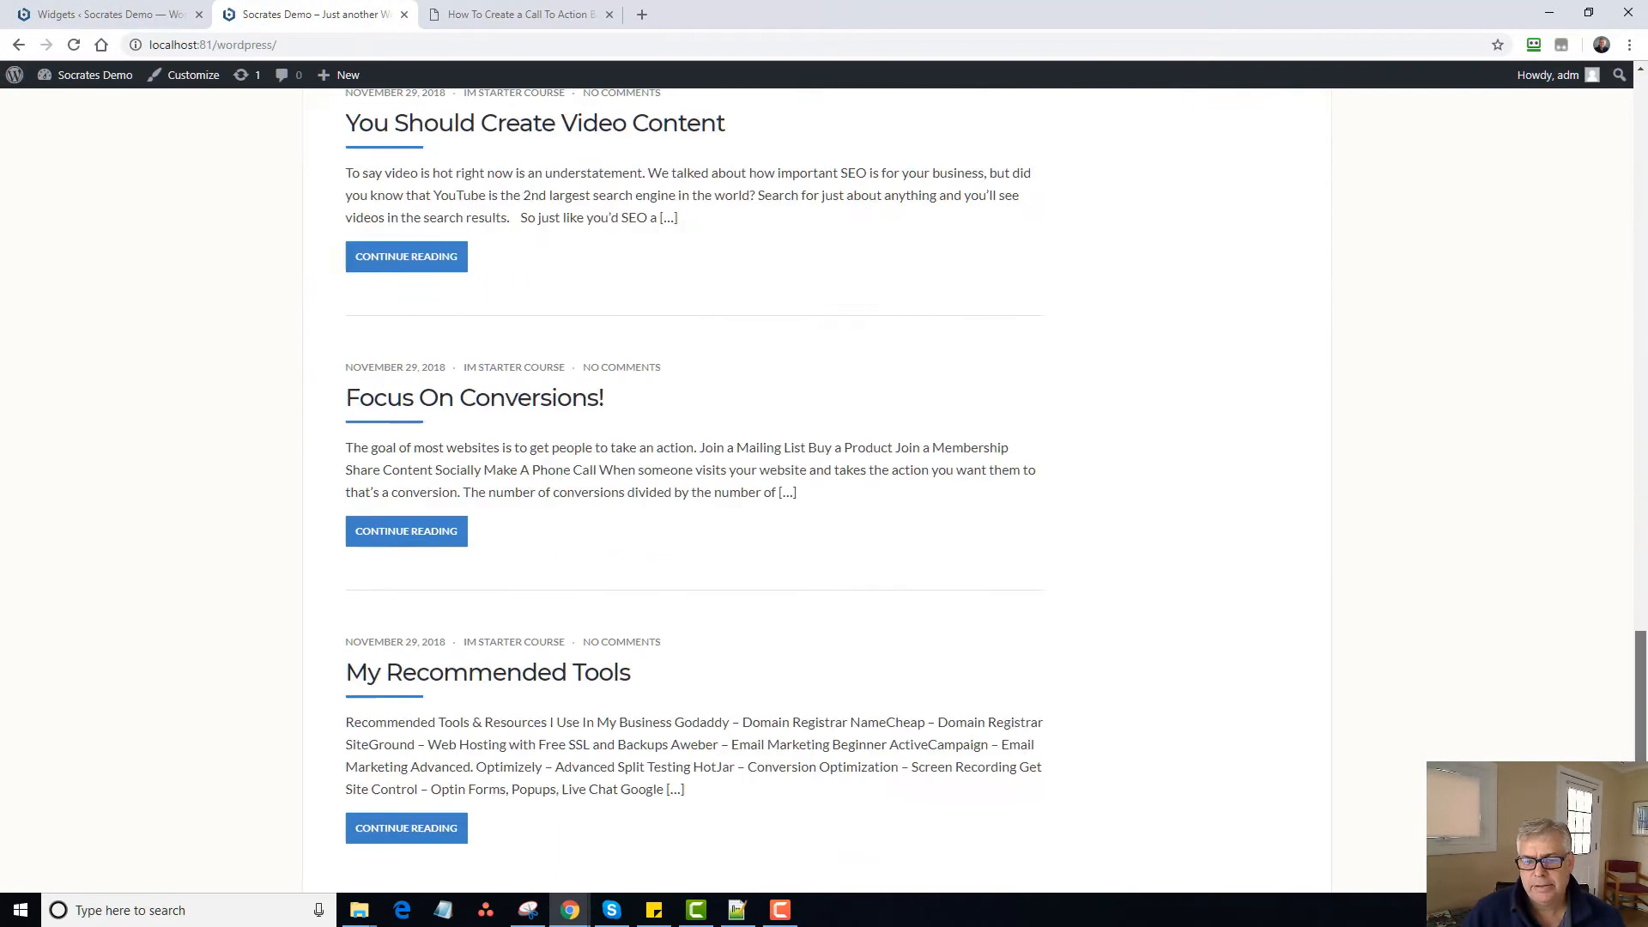
{"action": "scroll", "scroll_direction": "down", "scroll_amount": 3}
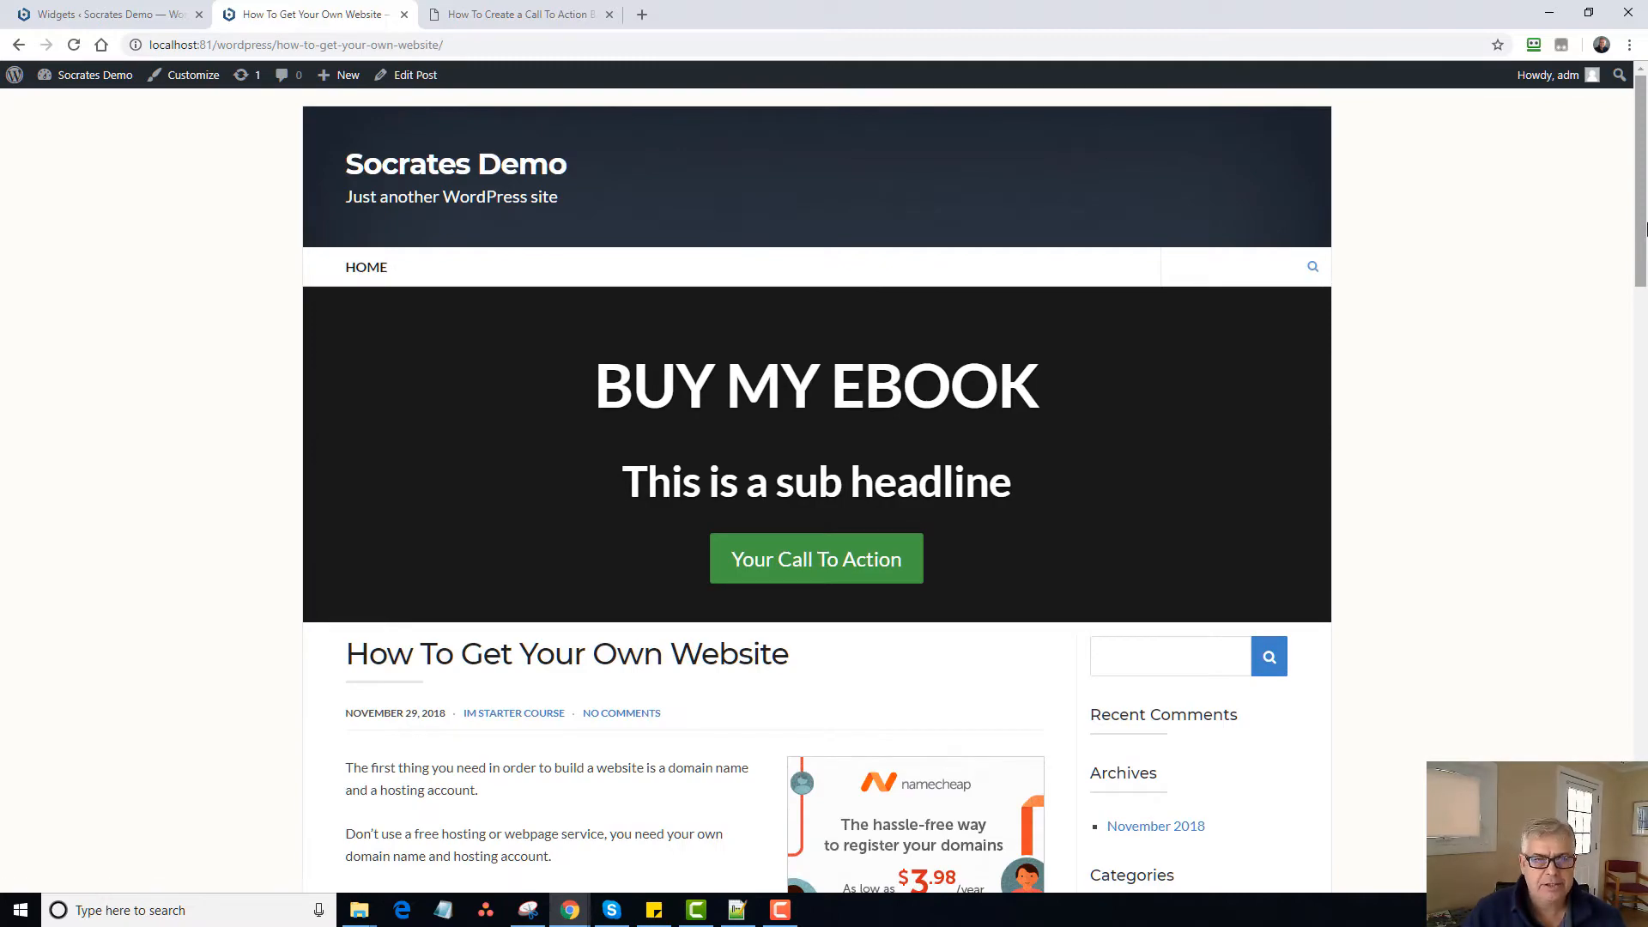
{"action": "left_click", "coordinate": [99, 14]}
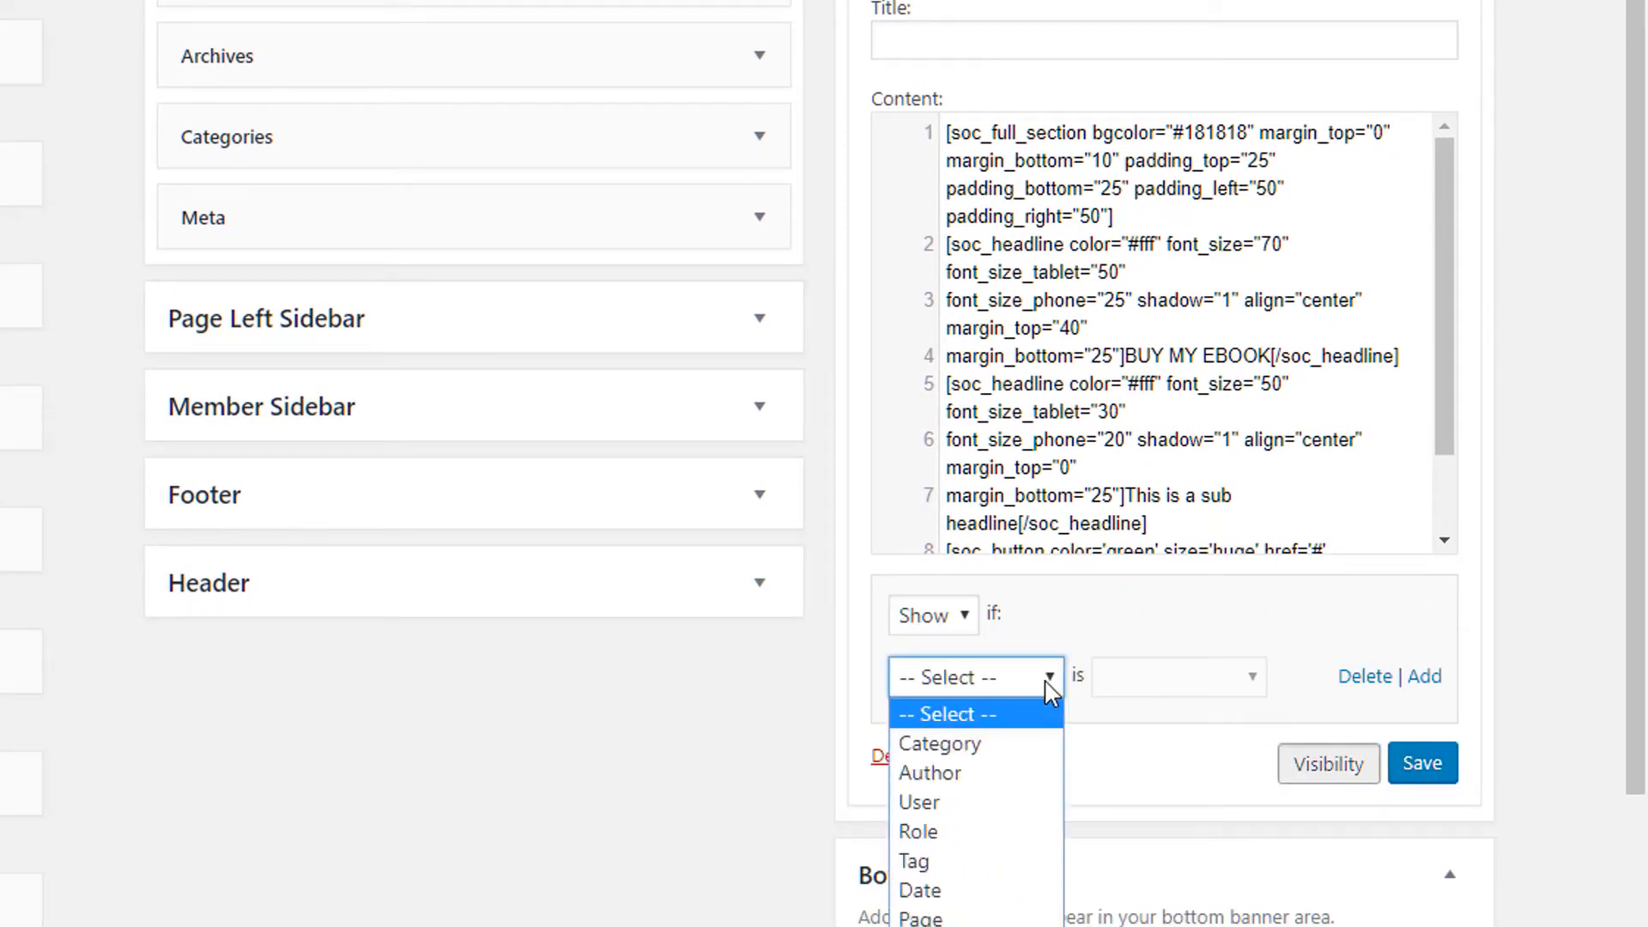
Set the BUY MY EBOOK widget's visibility to Page is Front page and save the rule.
{"action": "left_click", "coordinate": [920, 917]}
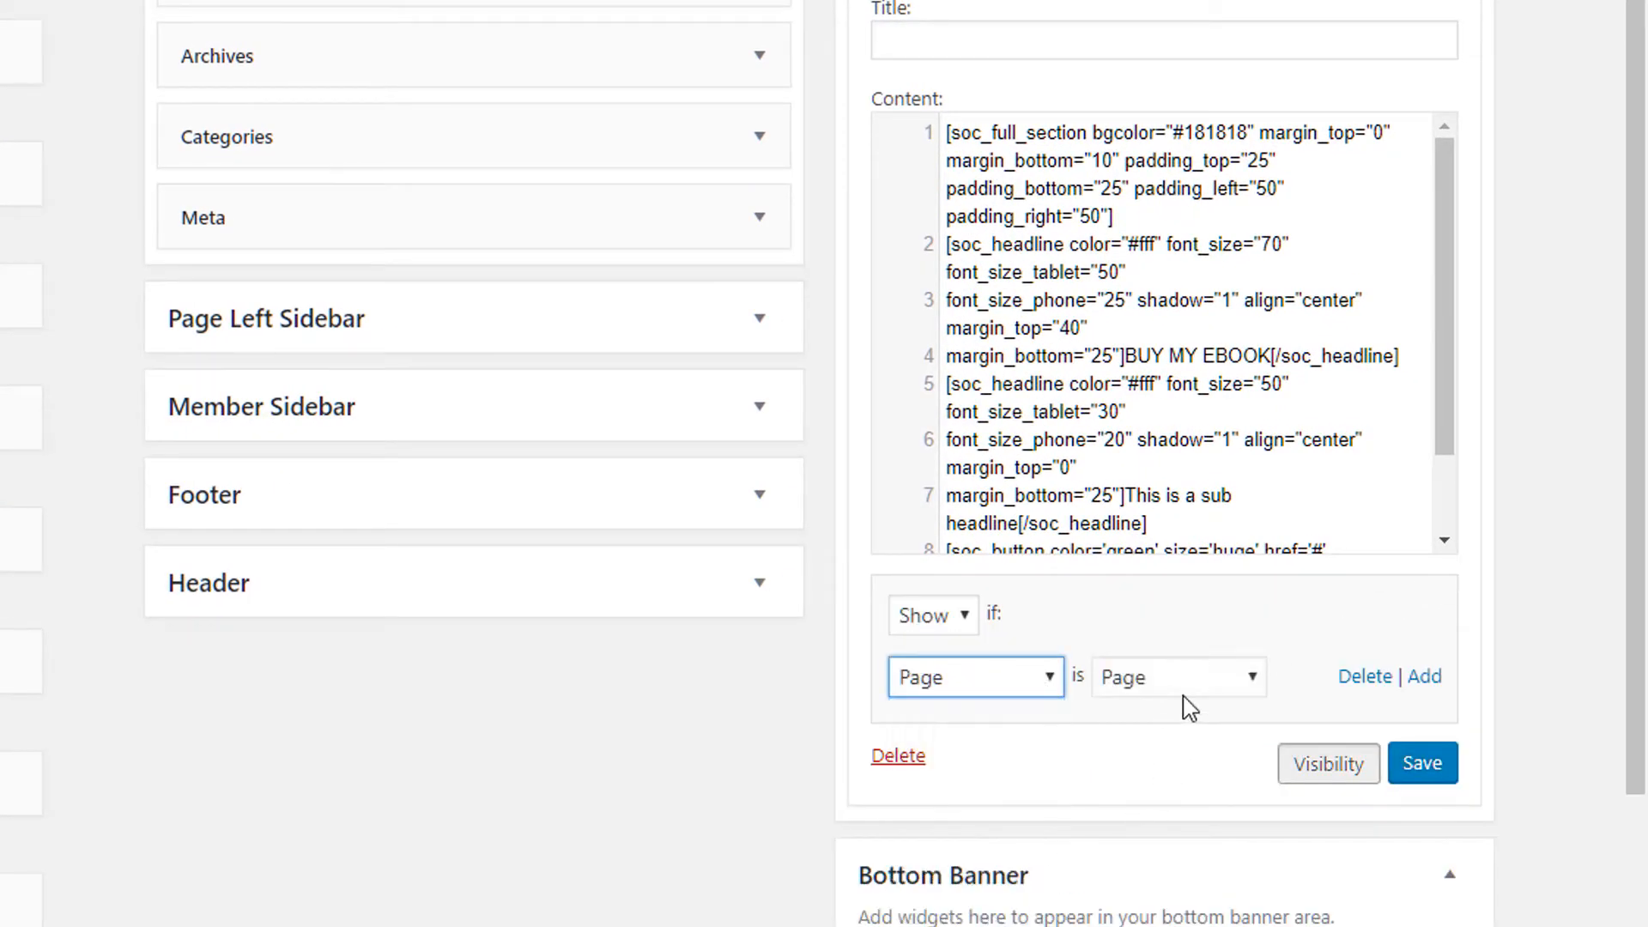
{"action": "left_click", "coordinate": [1176, 677]}
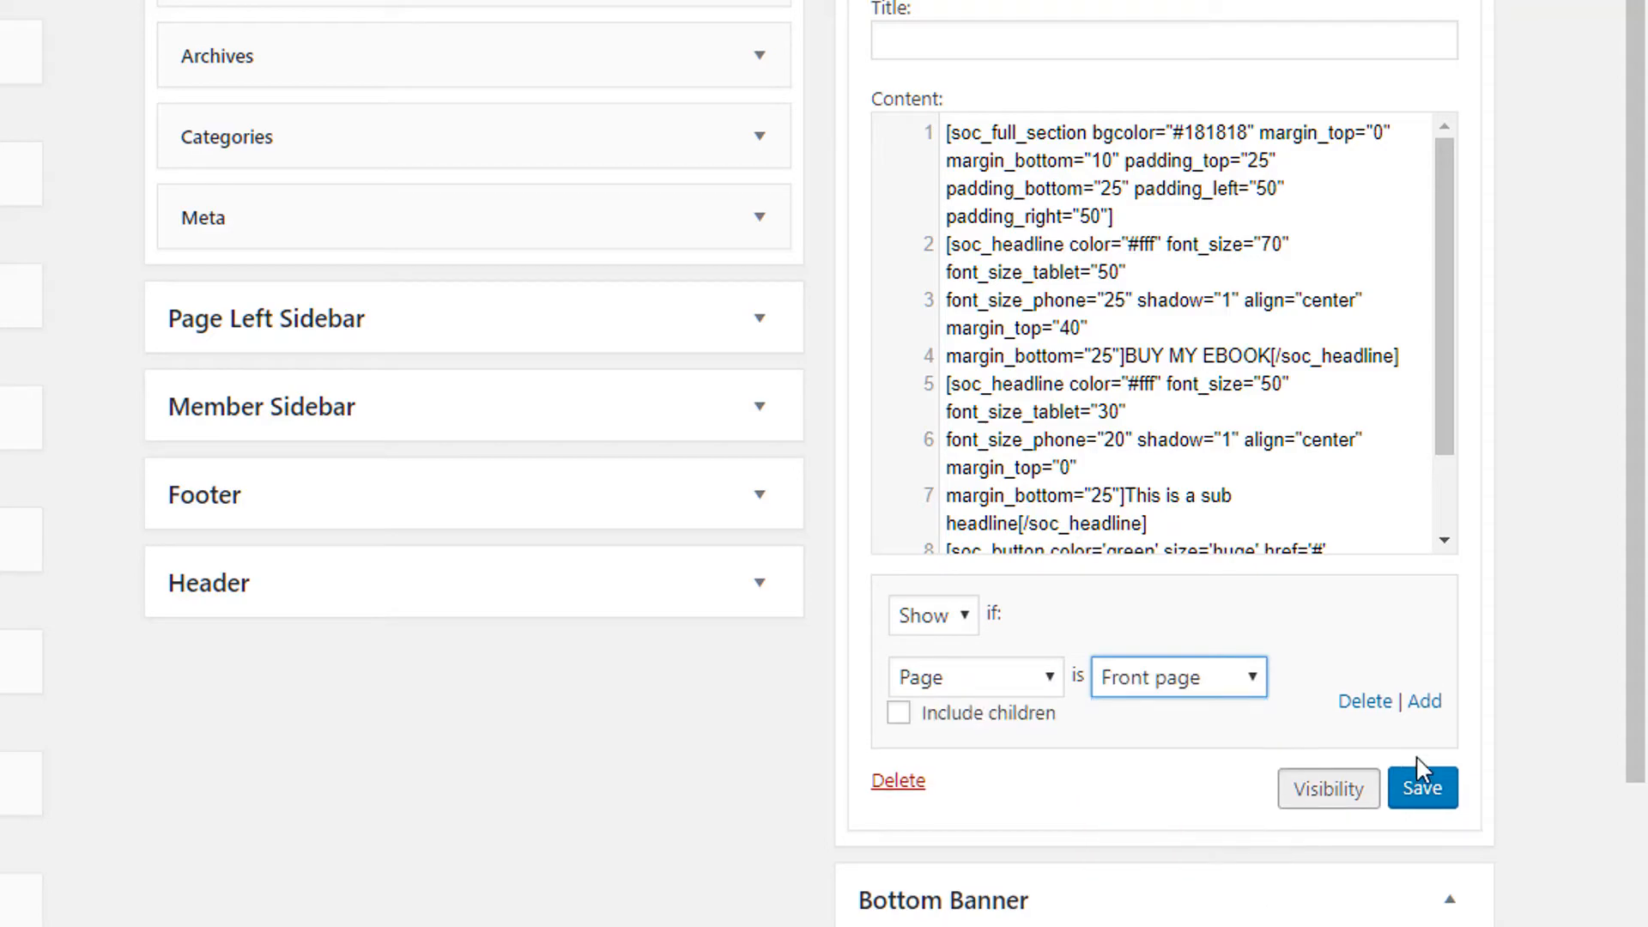
{"action": "left_click", "coordinate": [1422, 788]}
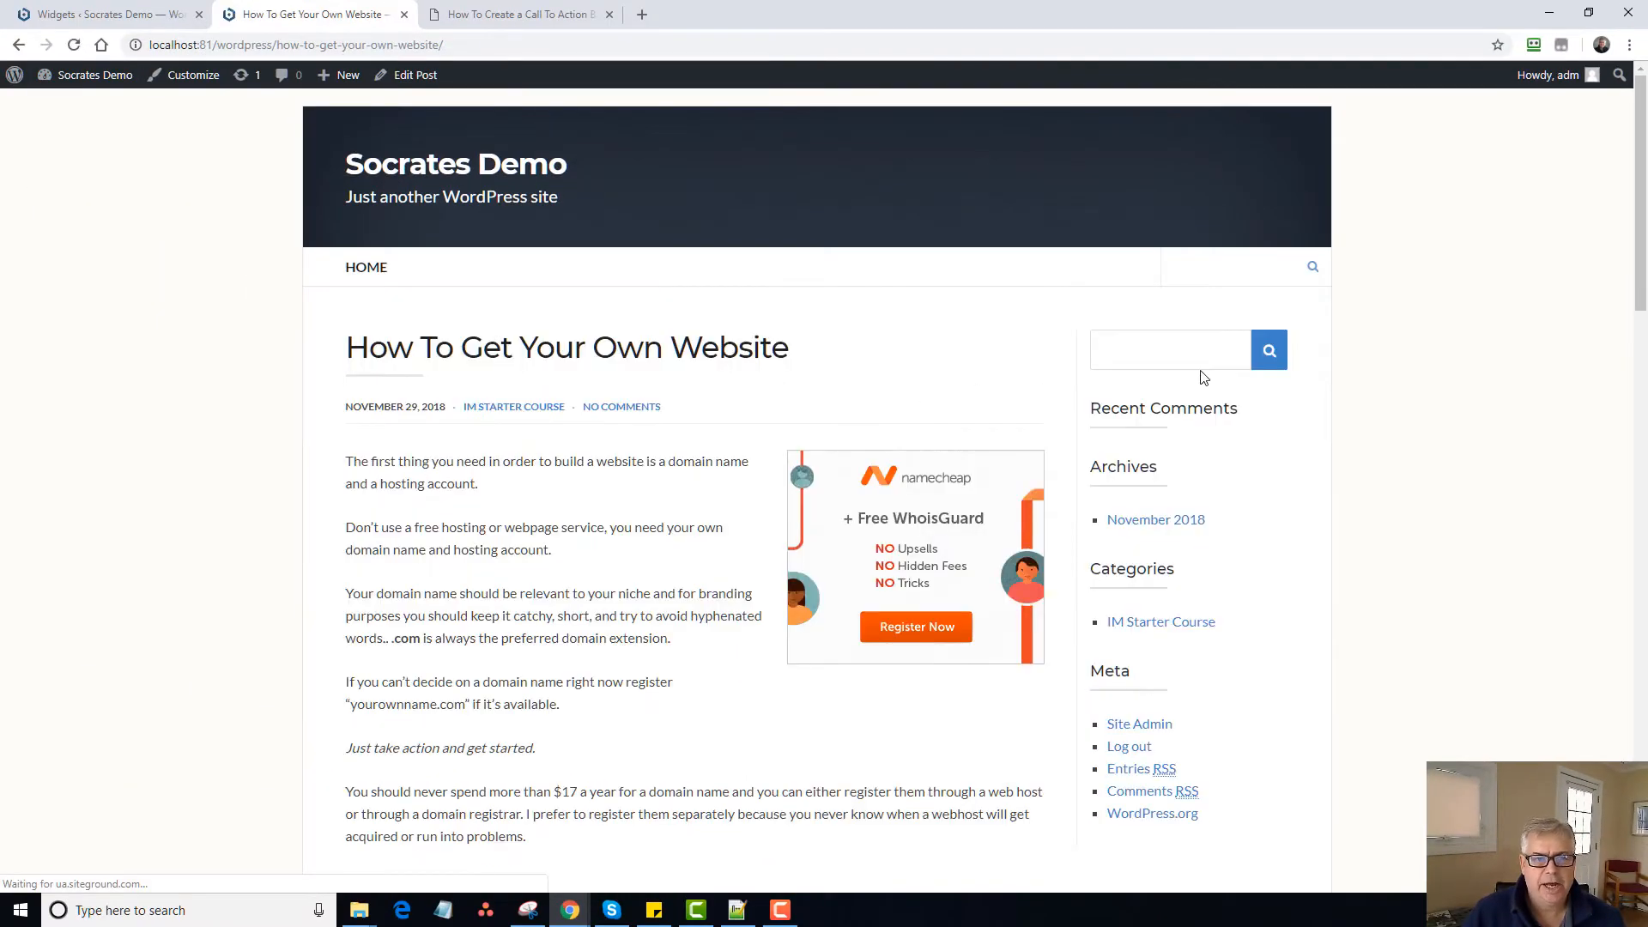
{"action": "scroll", "scroll_direction": "down", "scroll_amount": 3}
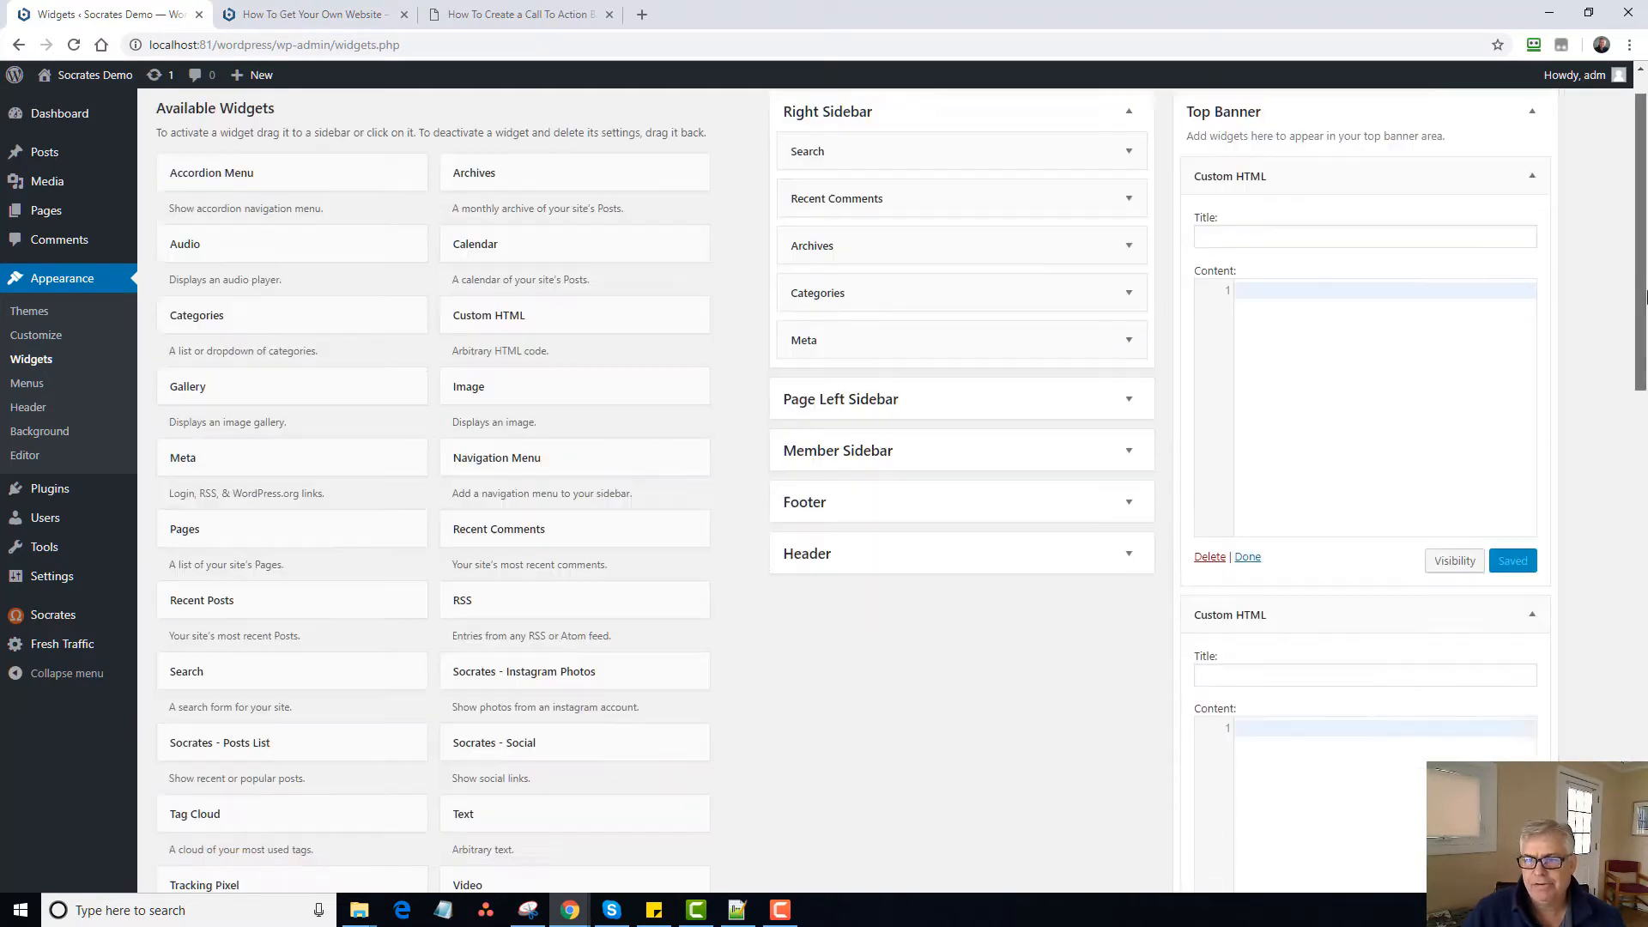
Give a Custom HTML widget placeholder text 'SDF' with a Show if User is Logged In rule, save and check it.
{"action": "scroll", "scroll_direction": "down", "scroll_amount": 3}
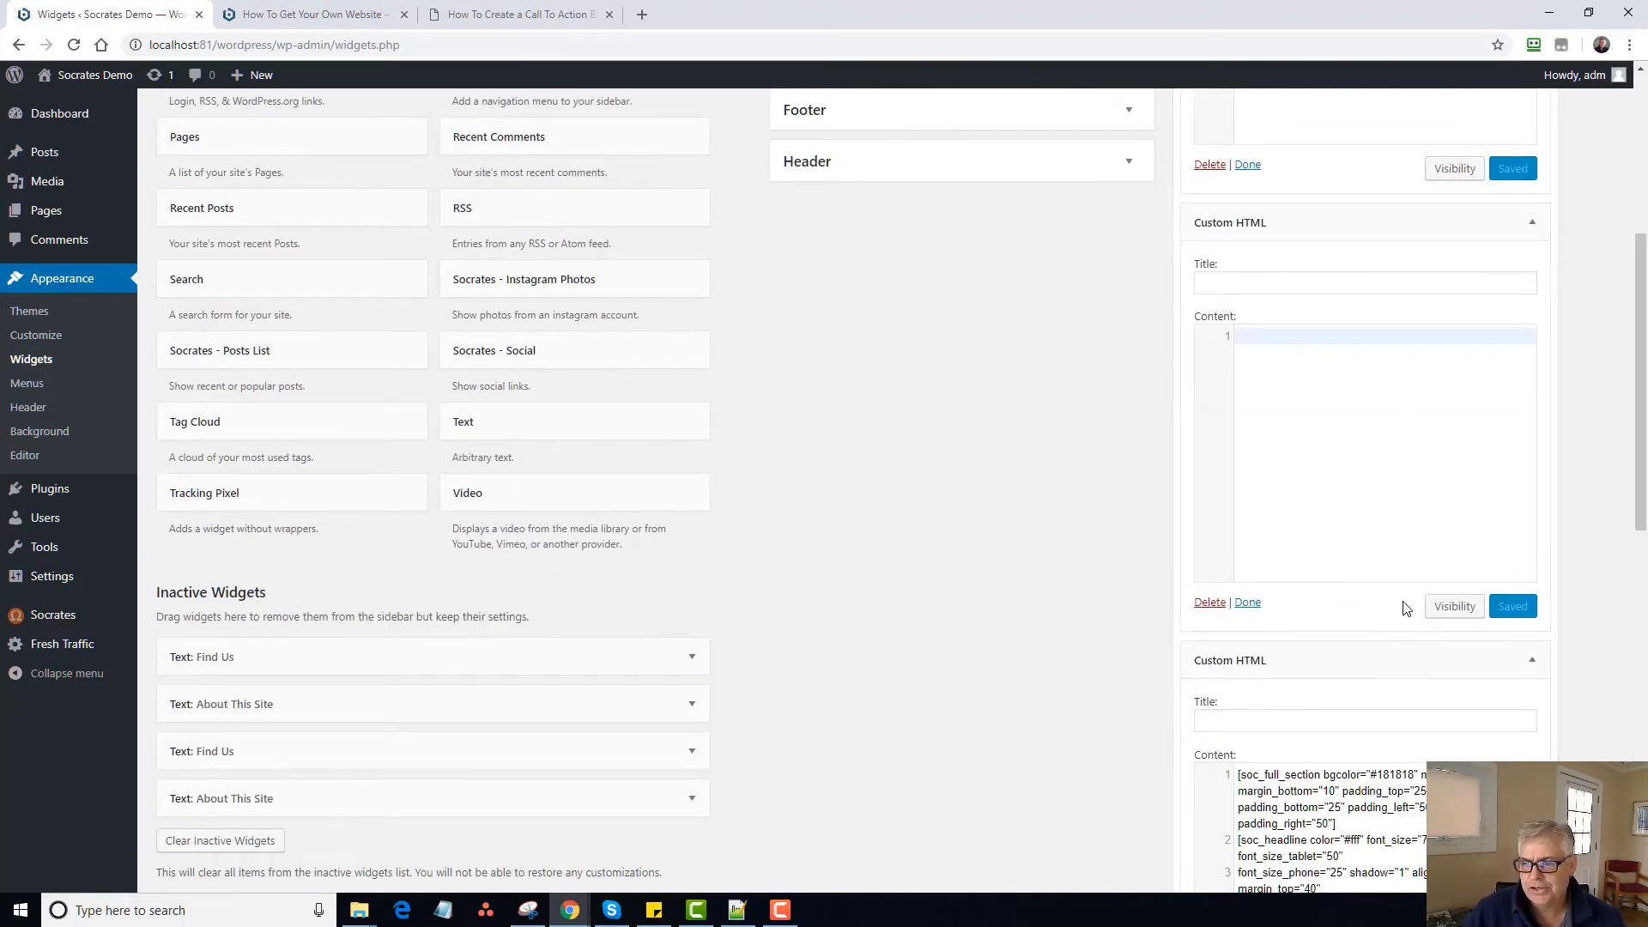
{"action": "scroll", "scroll_direction": "down", "scroll_amount": 3}
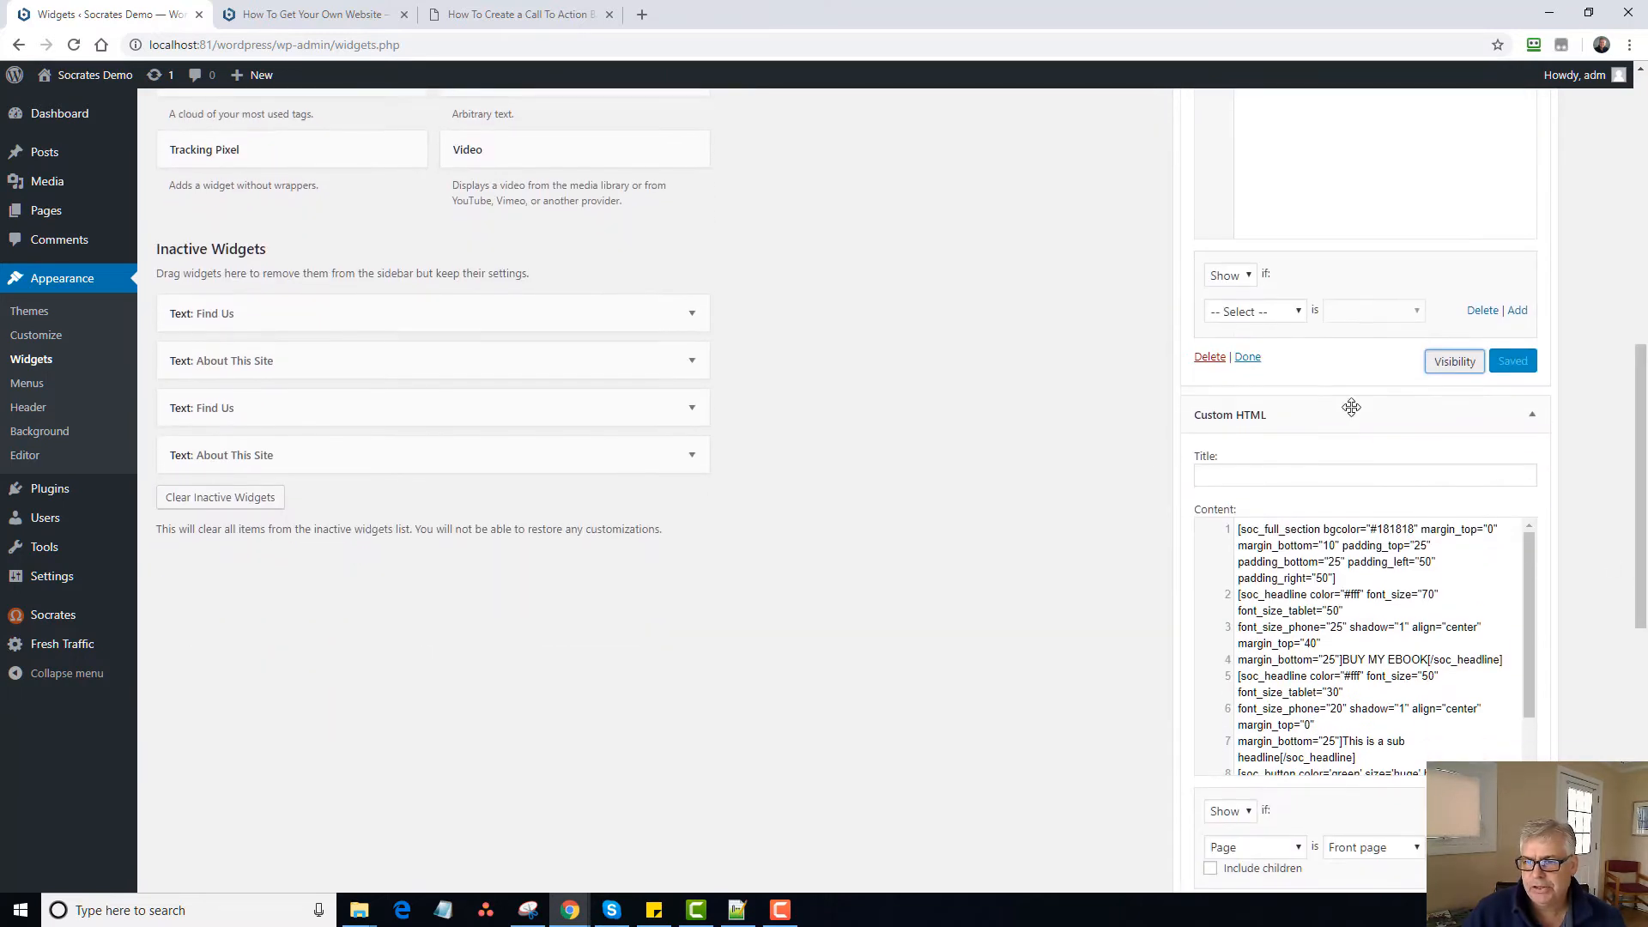
{"action": "left_click", "coordinate": [1227, 275]}
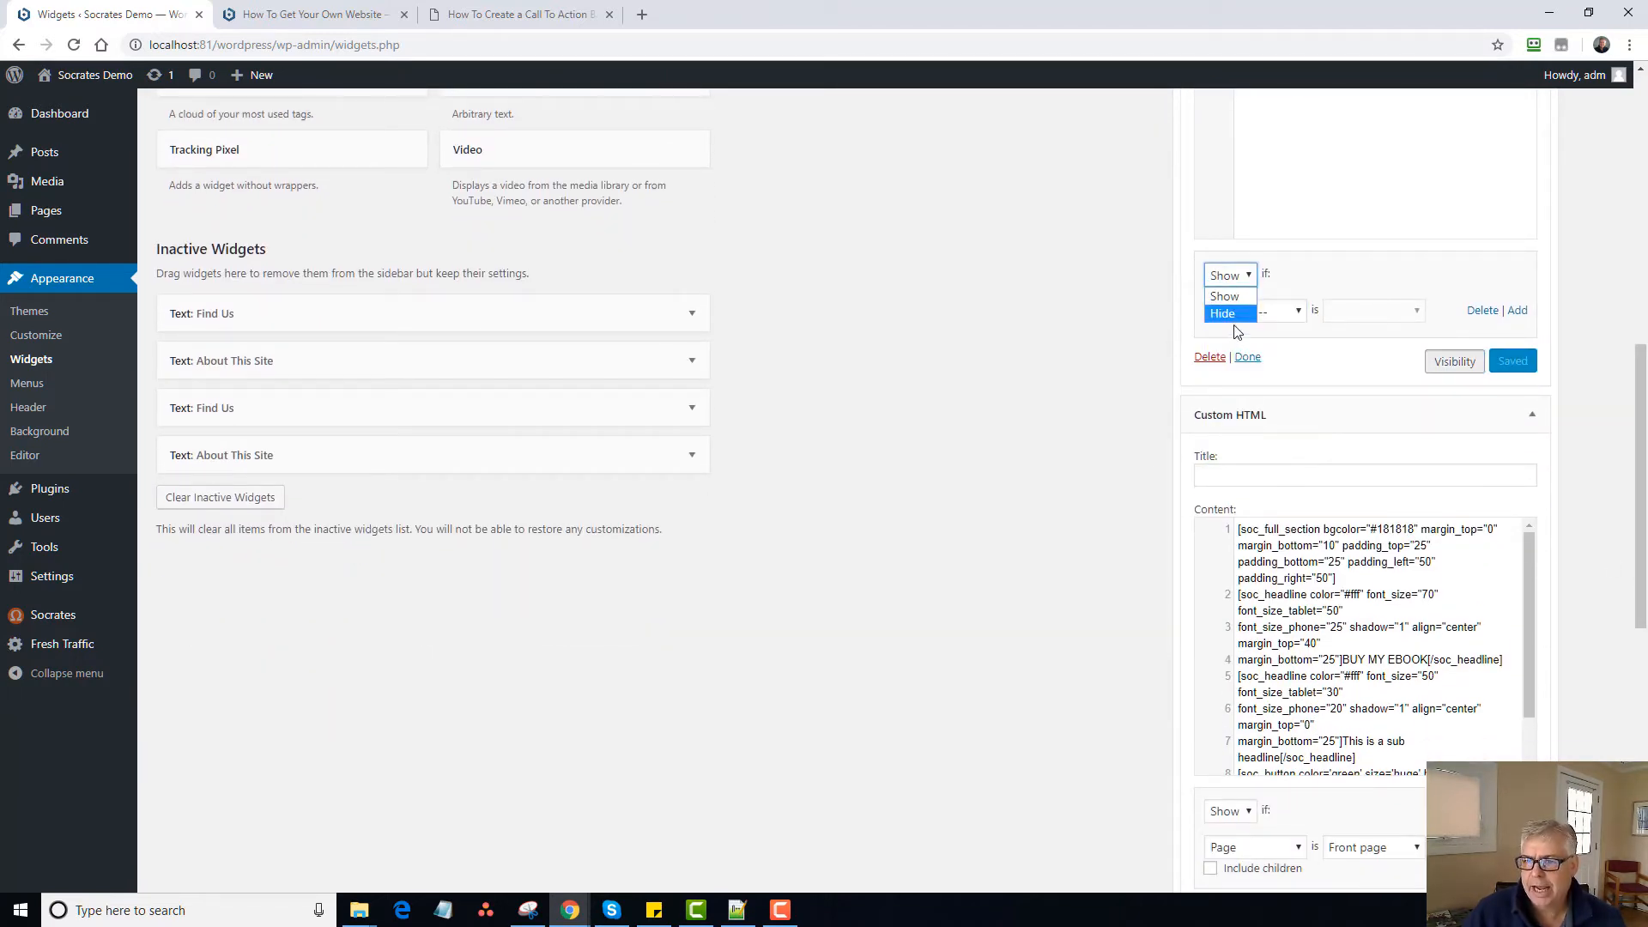
{"action": "left_click", "coordinate": [1254, 311]}
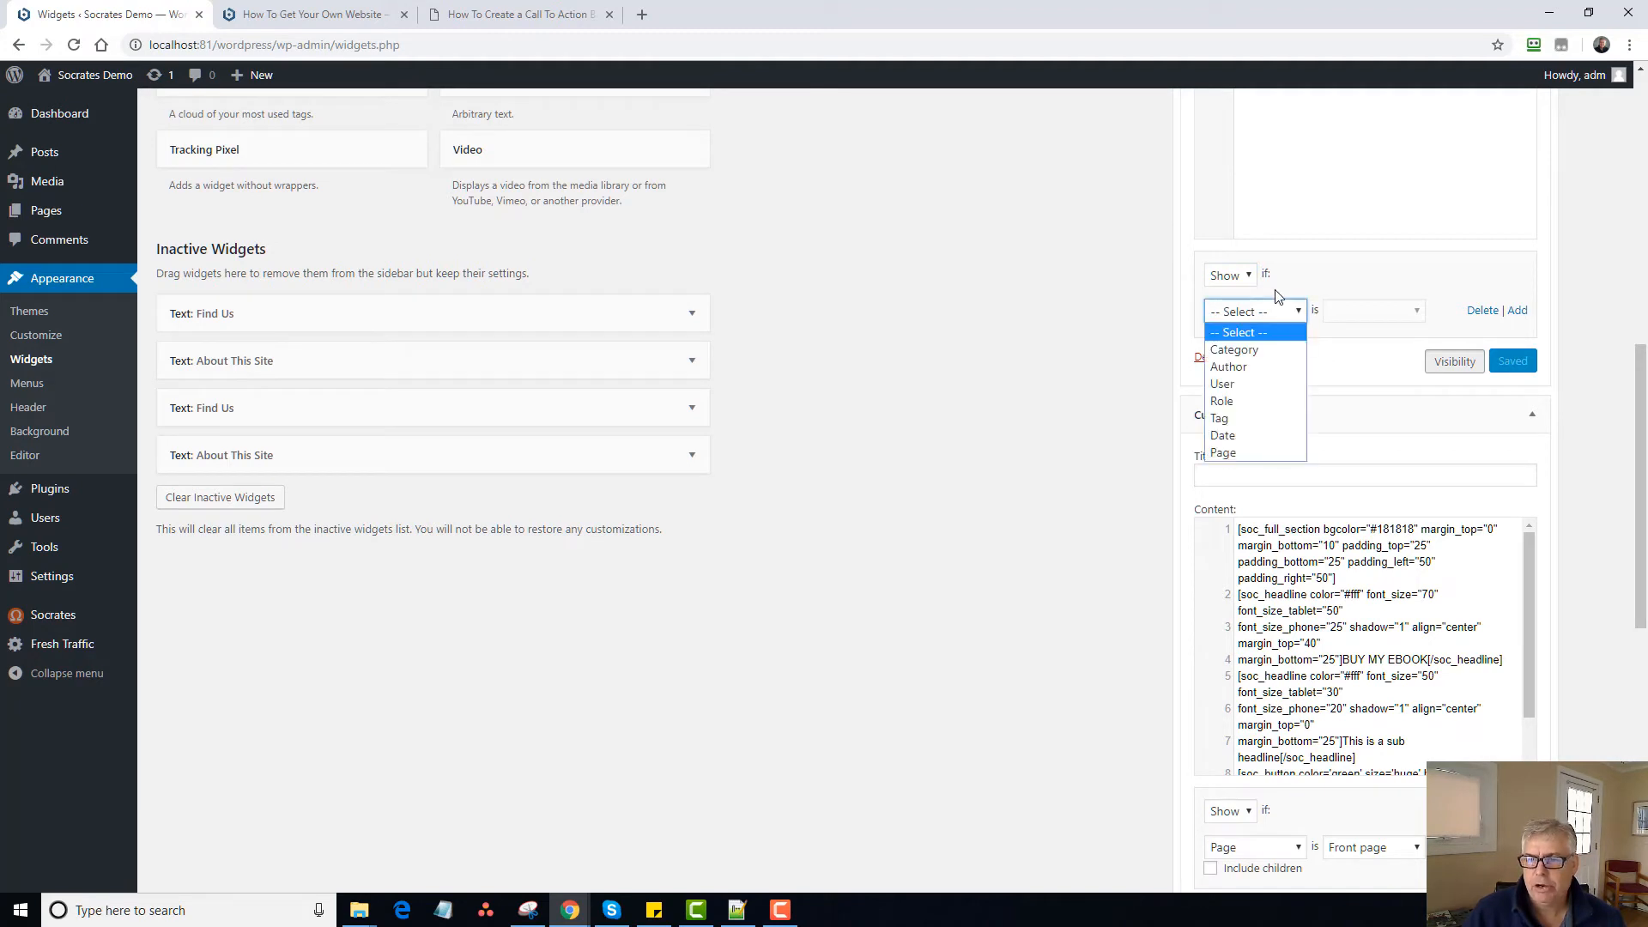
{"action": "left_click", "coordinate": [1222, 383]}
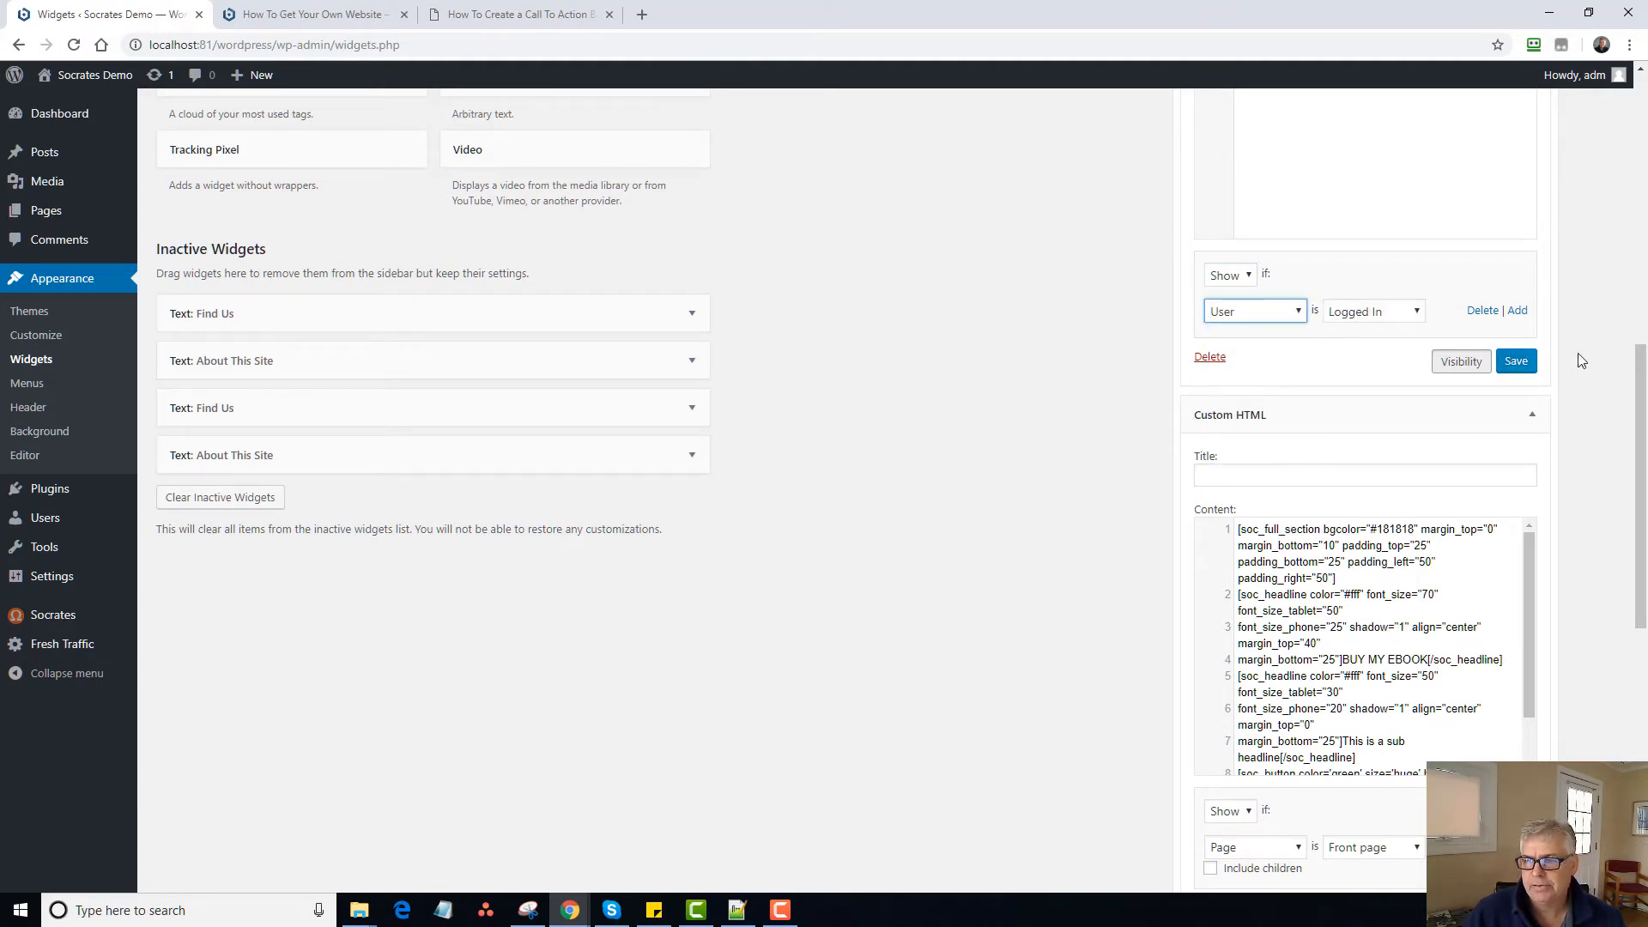
{"action": "type", "text": "SDFSDFSDFDS"}
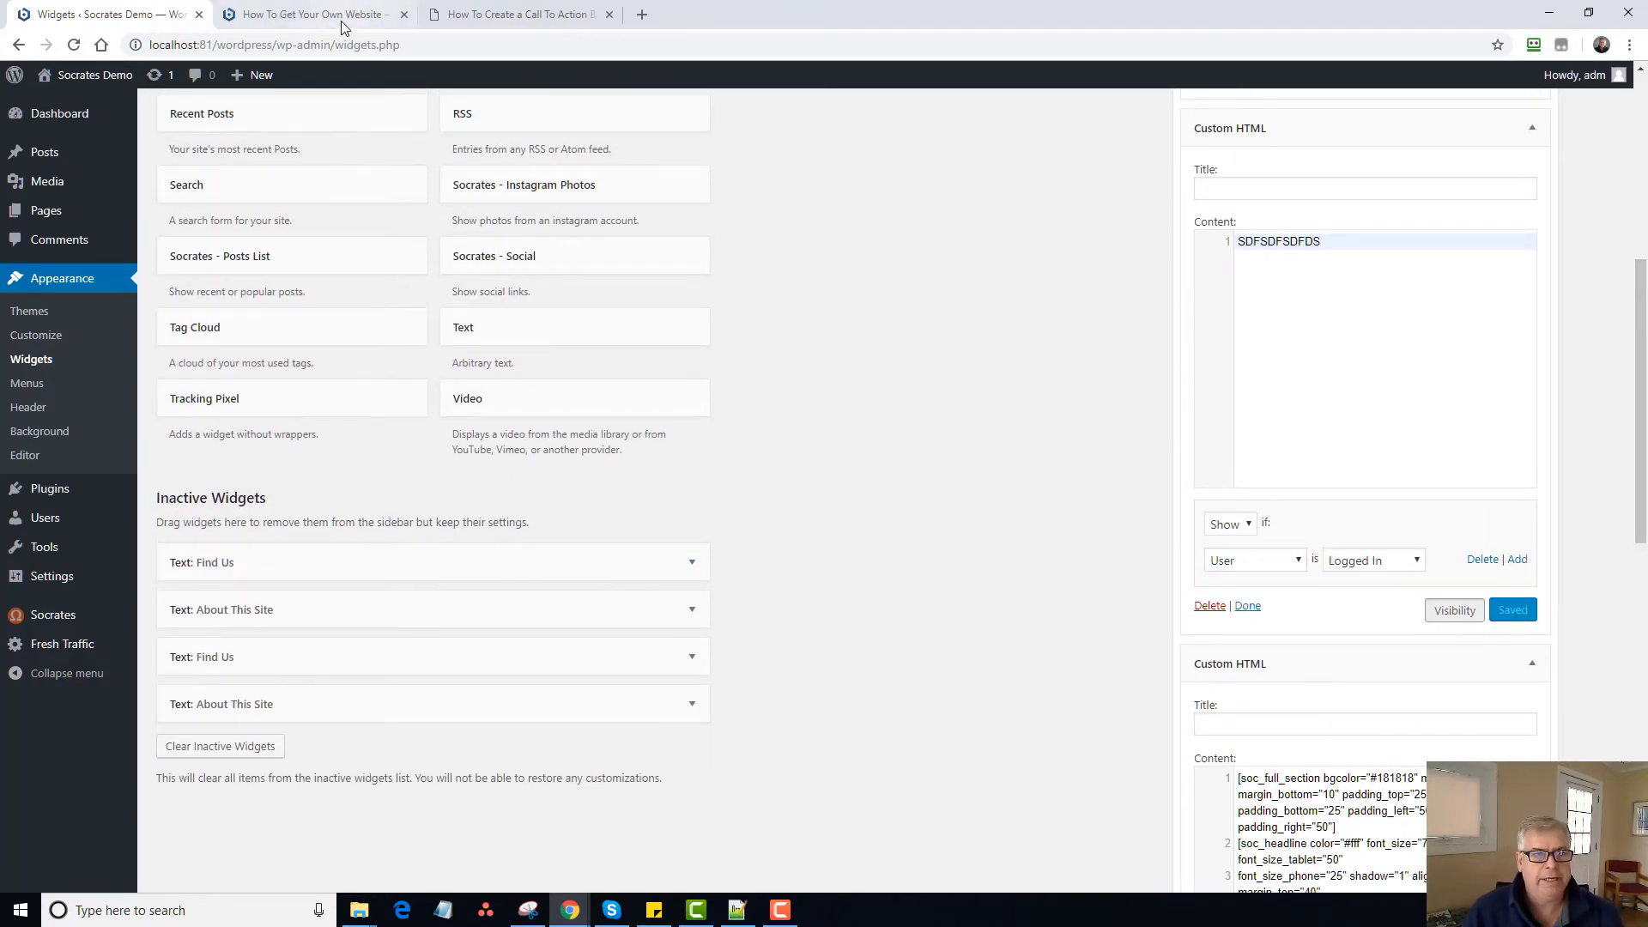
{"action": "left_click", "coordinate": [306, 14]}
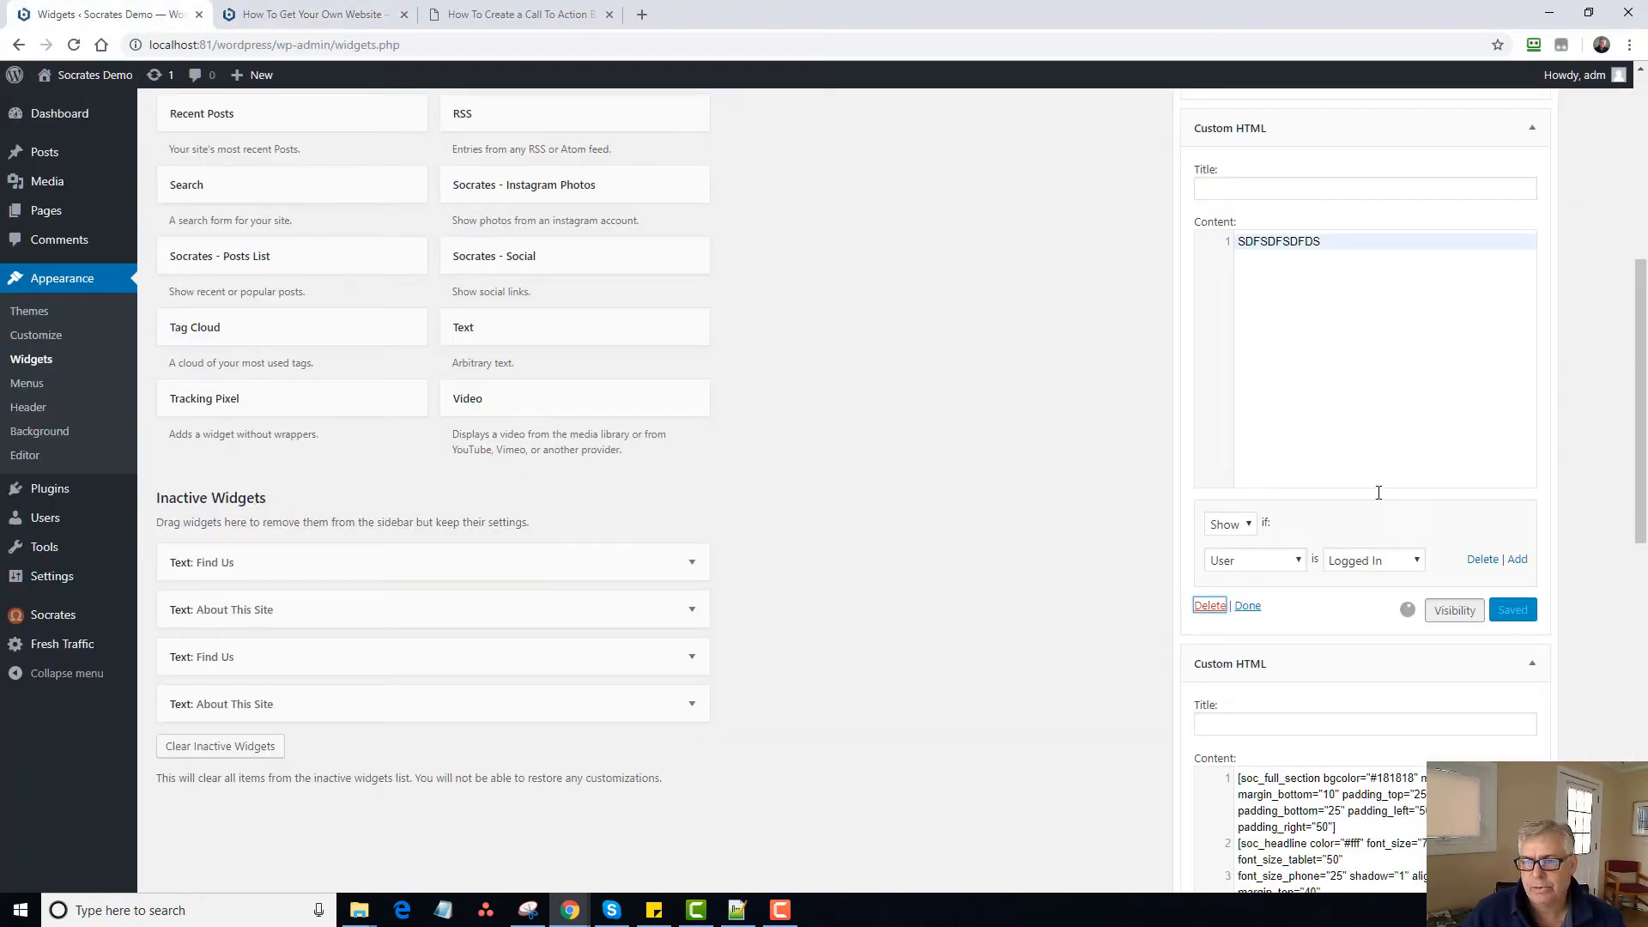
{"action": "left_click", "coordinate": [515, 14]}
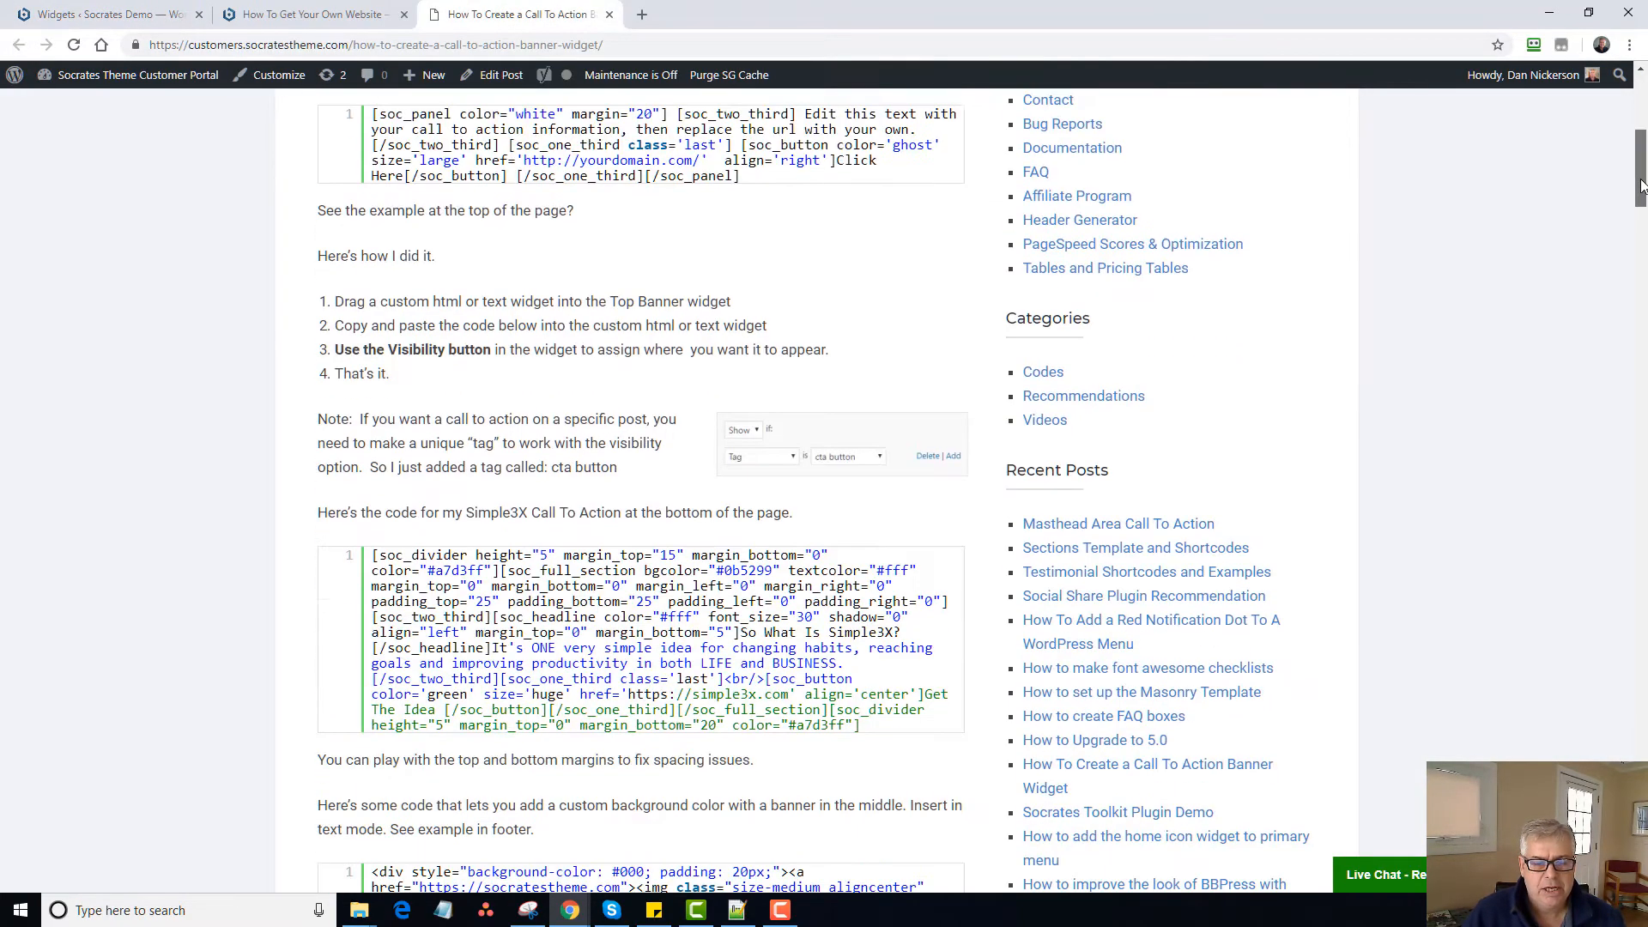
View the 'Left Headline with Profile Image' banner code as plain text in the tutorial.
{"action": "scroll", "scroll_direction": "down", "scroll_amount": 3}
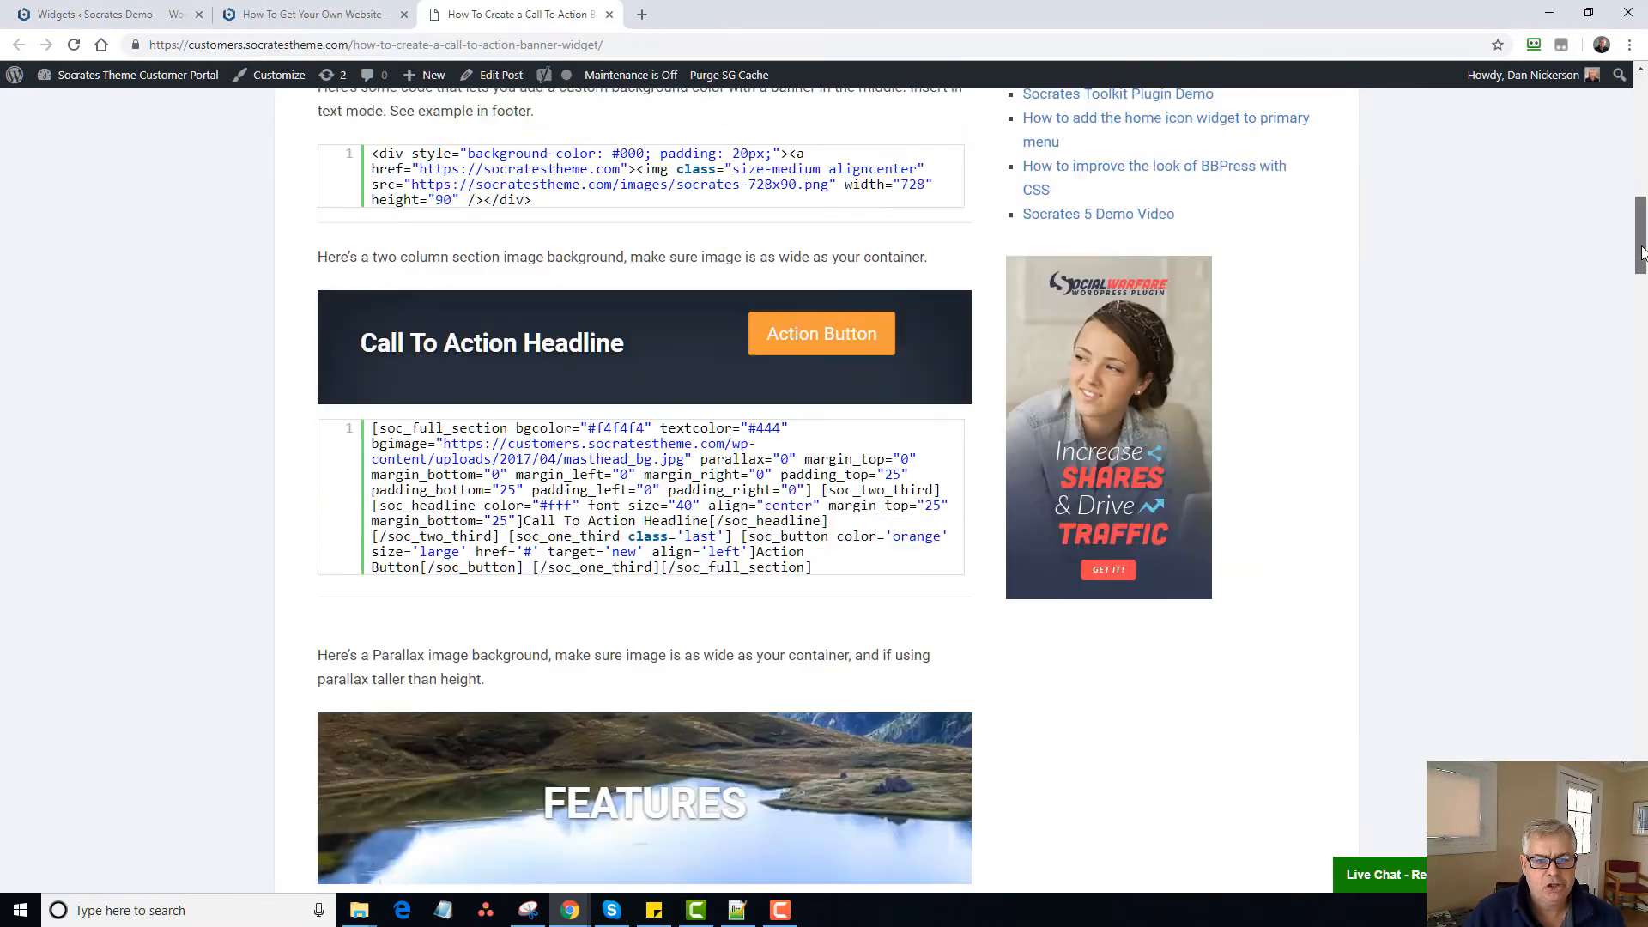
{"action": "scroll", "scroll_direction": "down", "scroll_amount": 3}
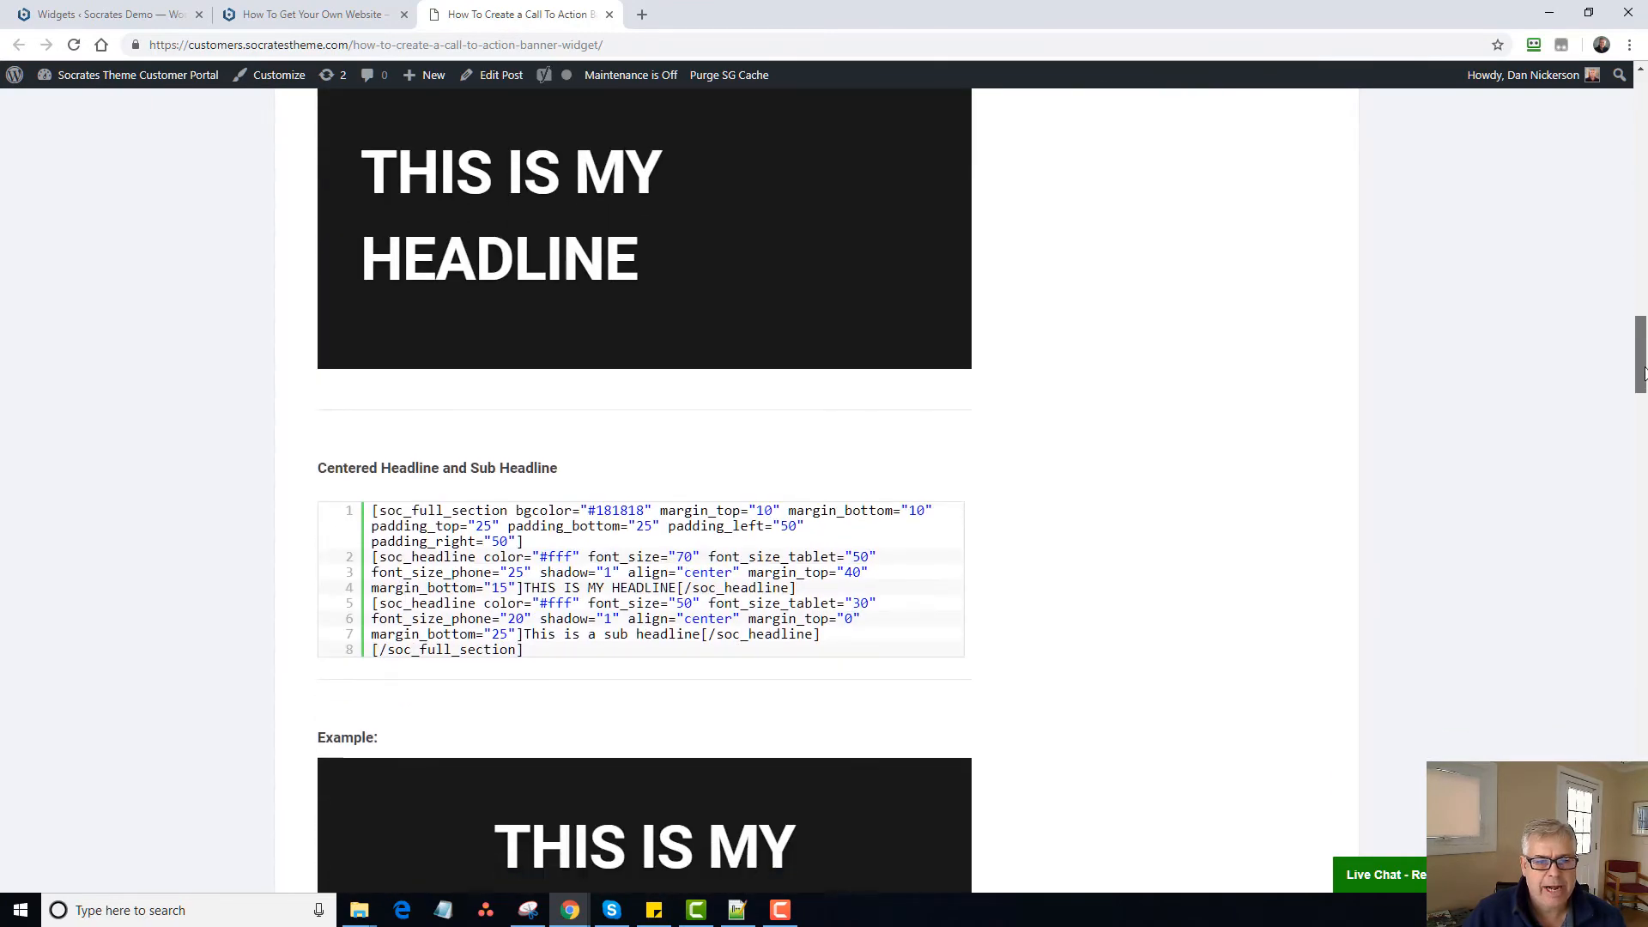
{"action": "scroll", "scroll_direction": "down", "scroll_amount": 3}
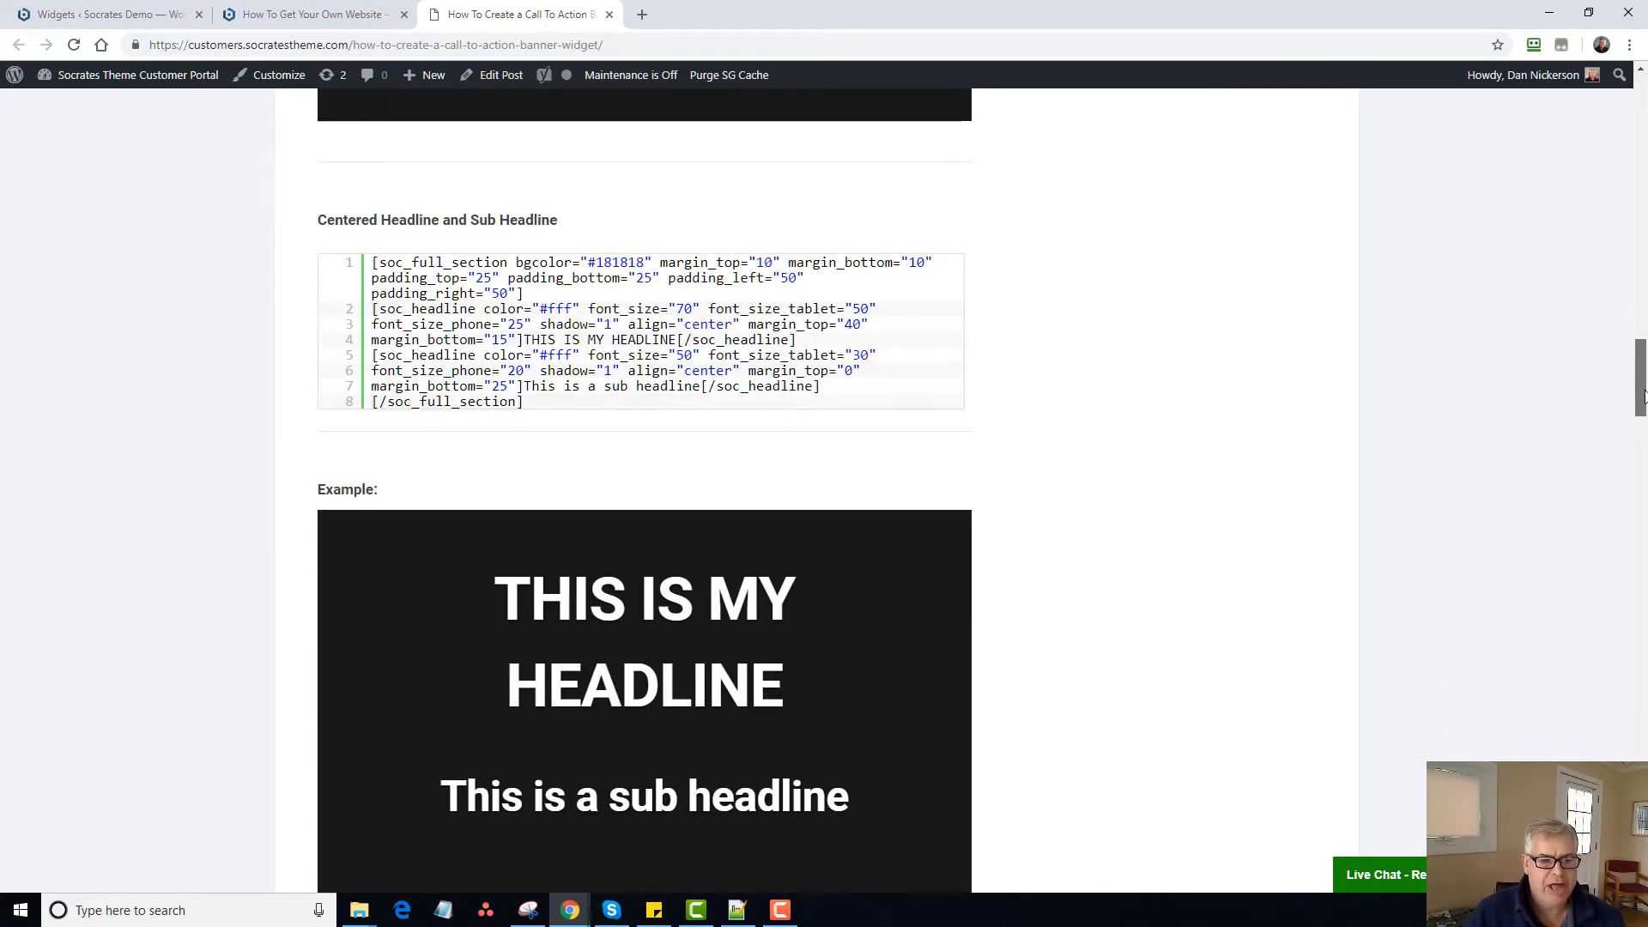
{"action": "scroll", "scroll_direction": "down", "scroll_amount": 3}
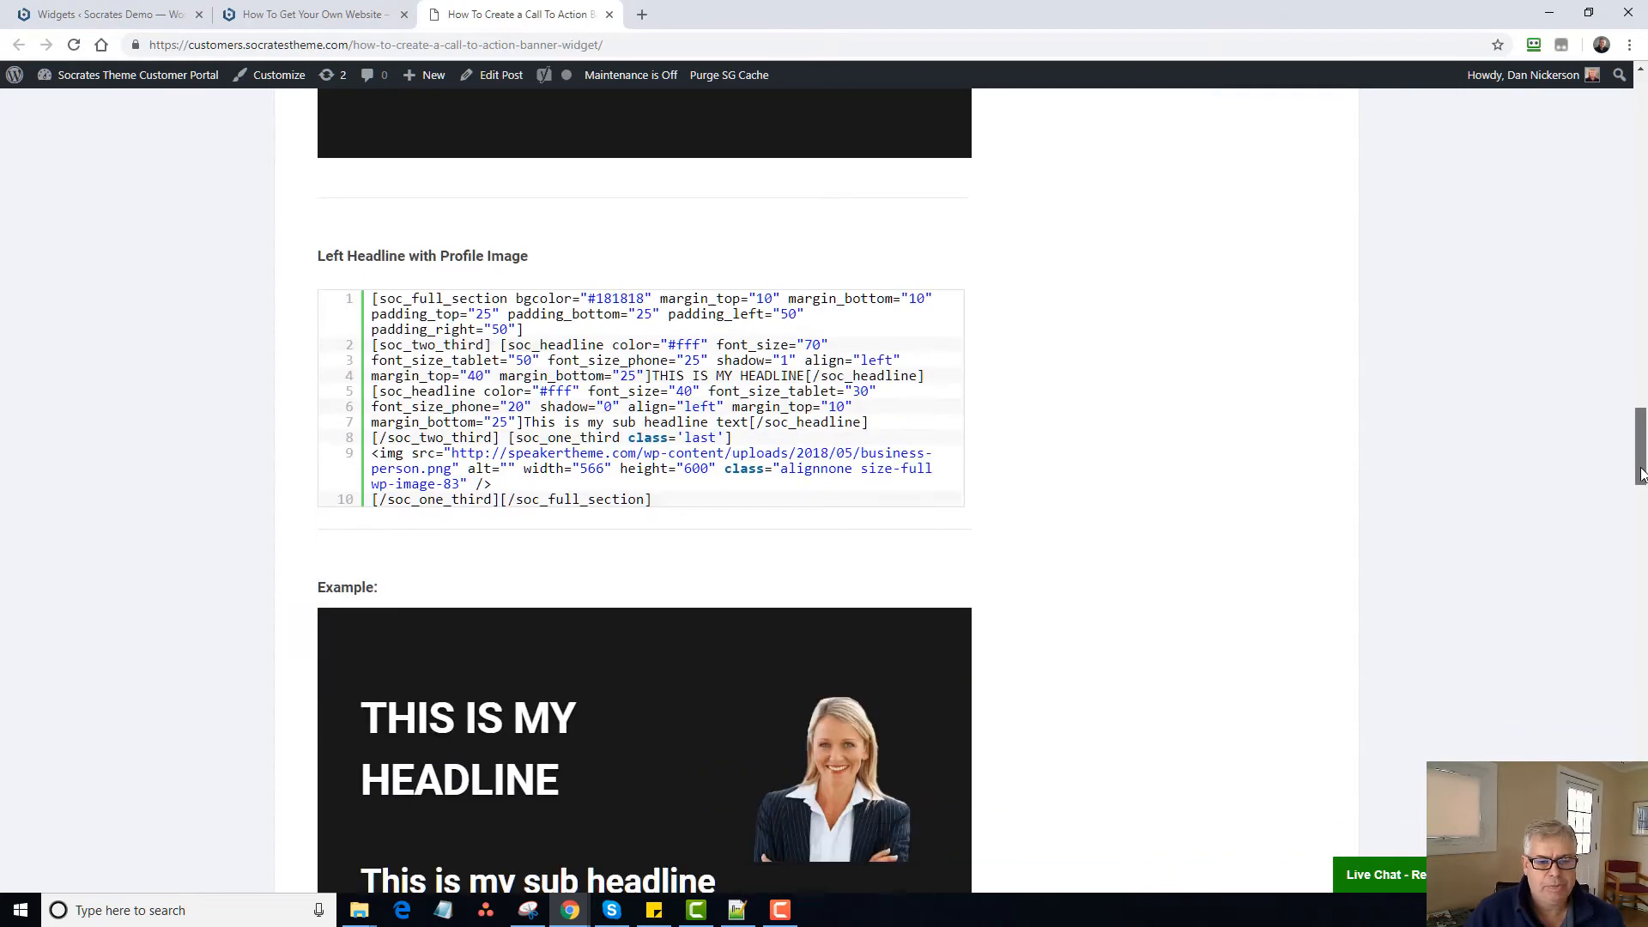
{"action": "scroll", "scroll_direction": "down", "scroll_amount": 3}
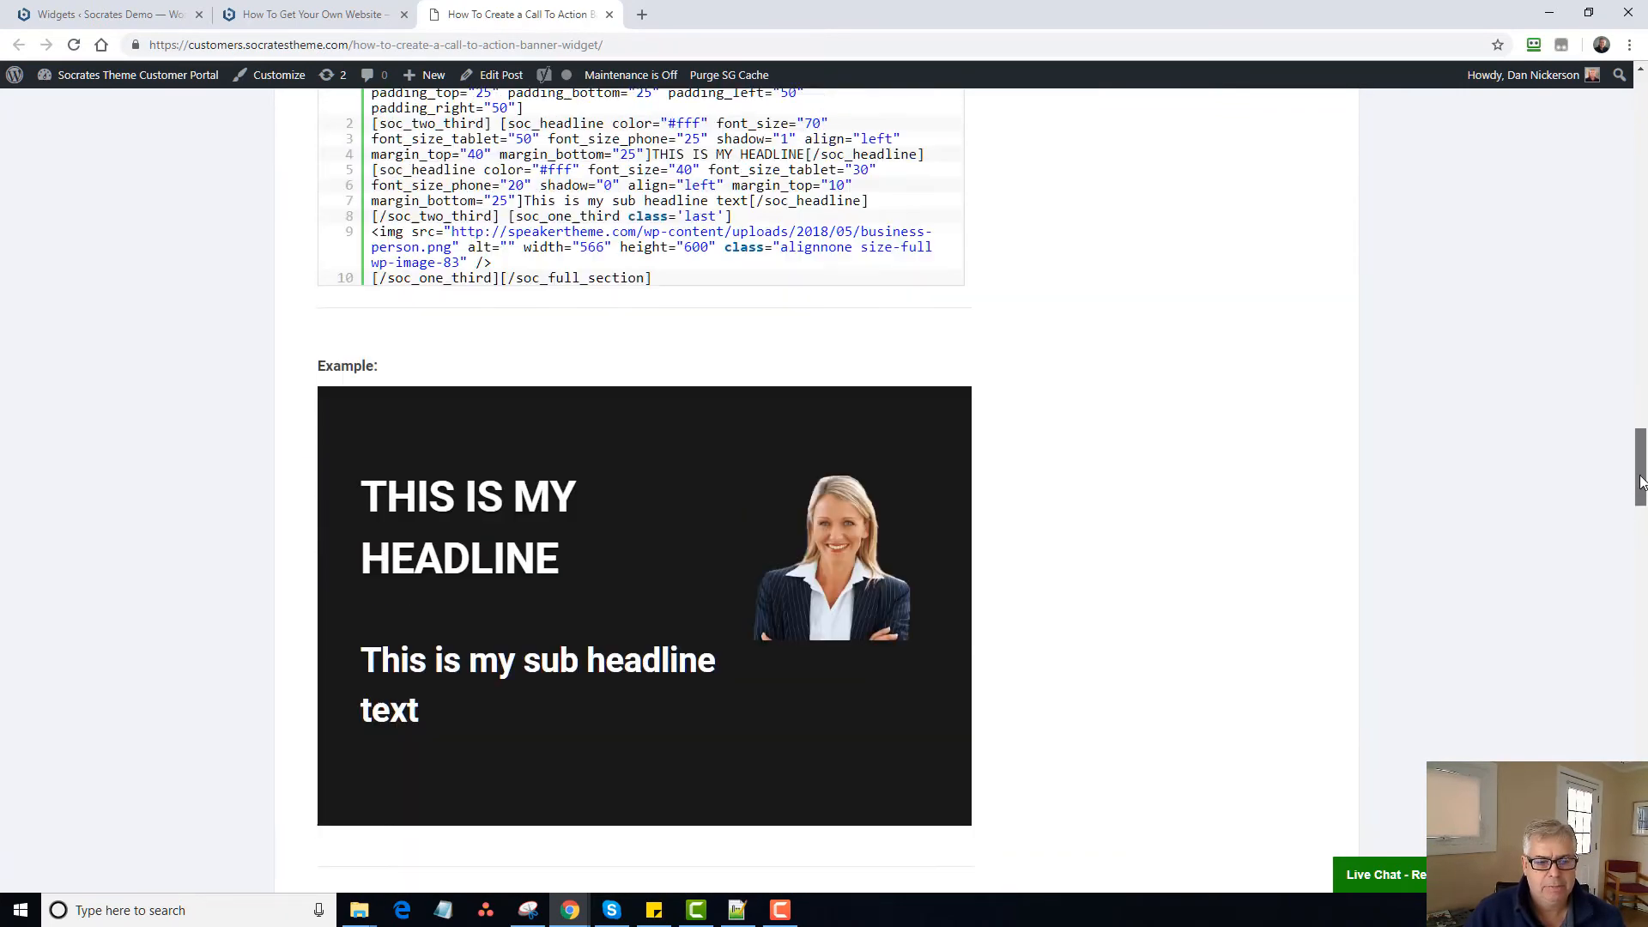
{"action": "scroll", "scroll_direction": "up", "scroll_amount": 3}
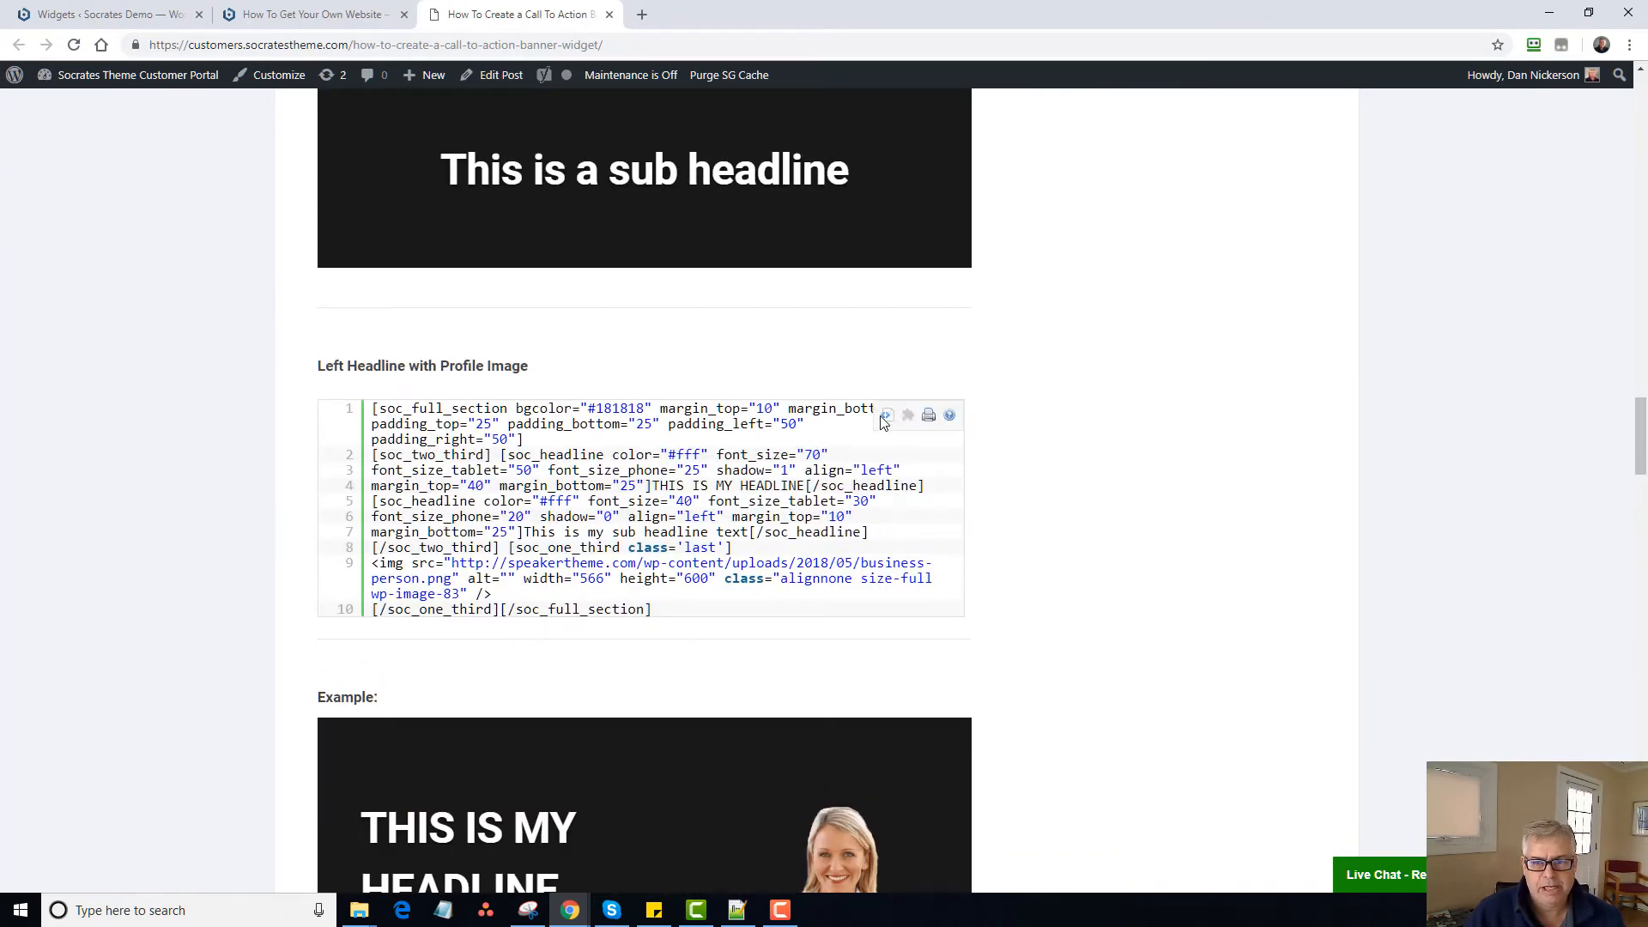
{"action": "left_click", "coordinate": [886, 414]}
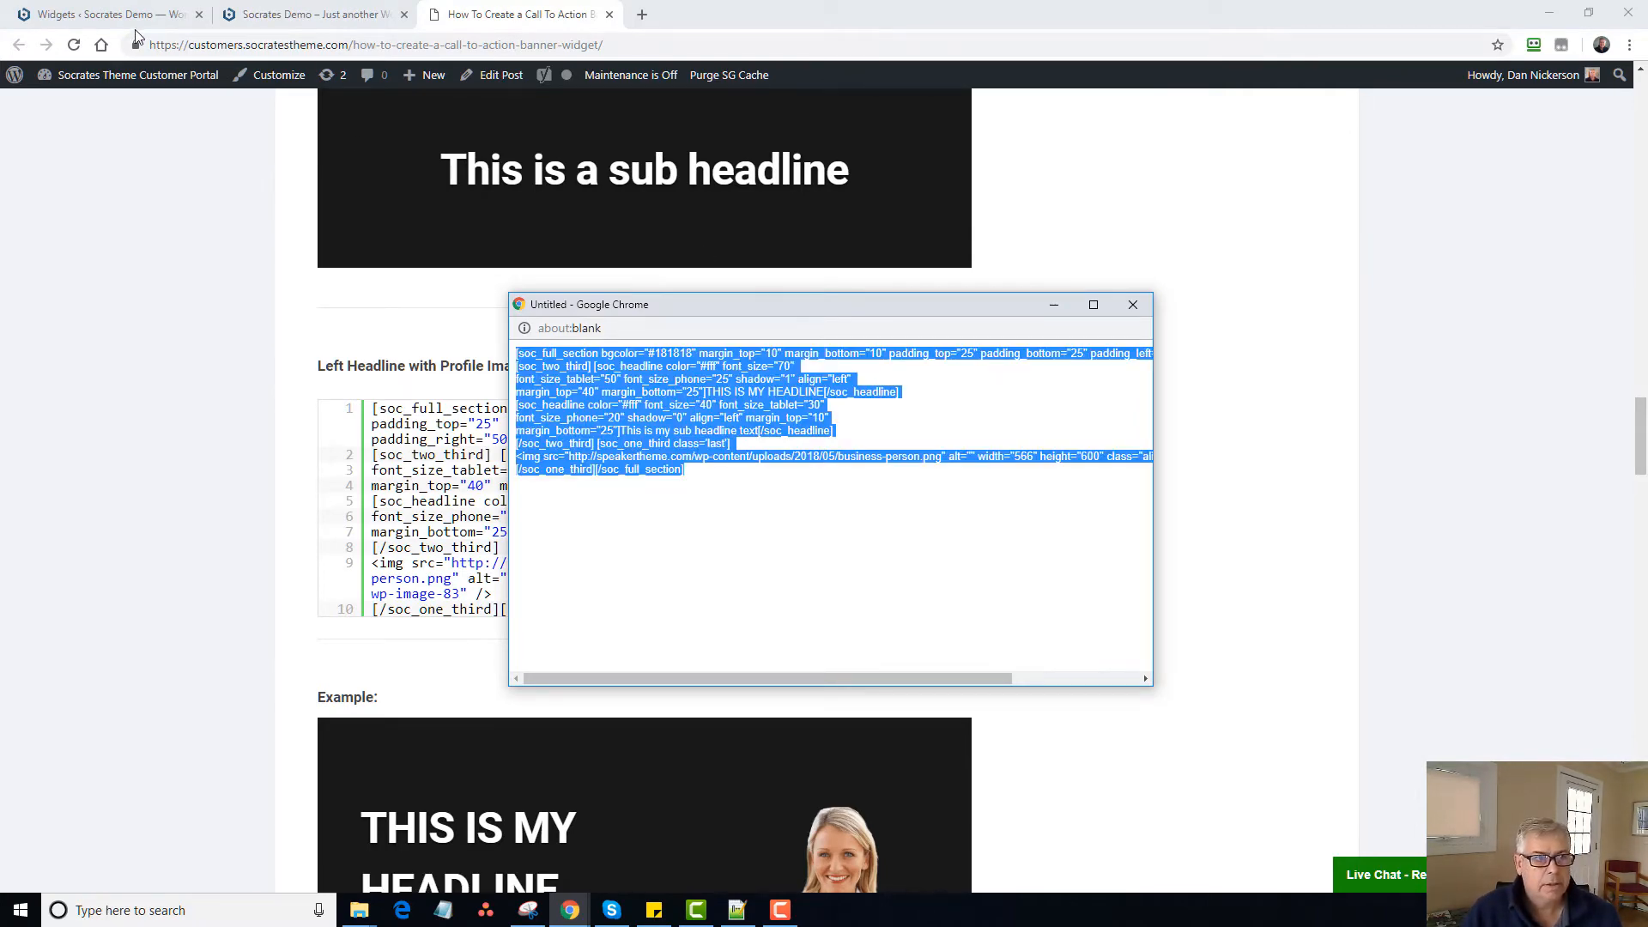
Save the profile-image headline code in the Top Banner widget and check it on the homepage.
{"action": "left_click", "coordinate": [100, 13]}
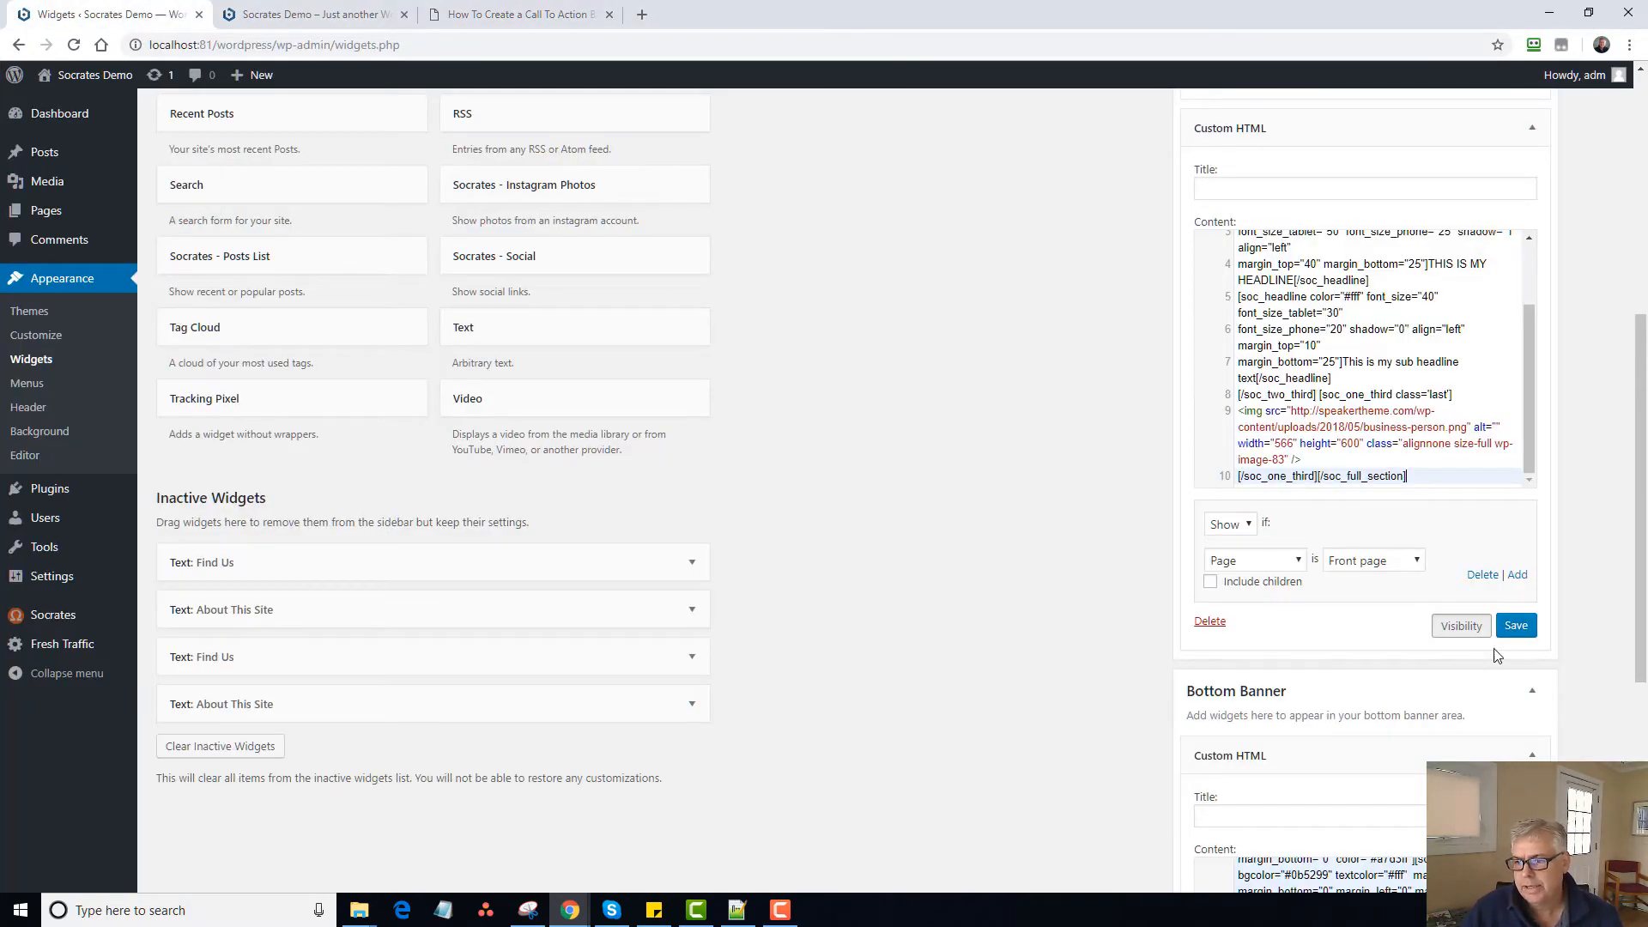
{"action": "left_click", "coordinate": [310, 14]}
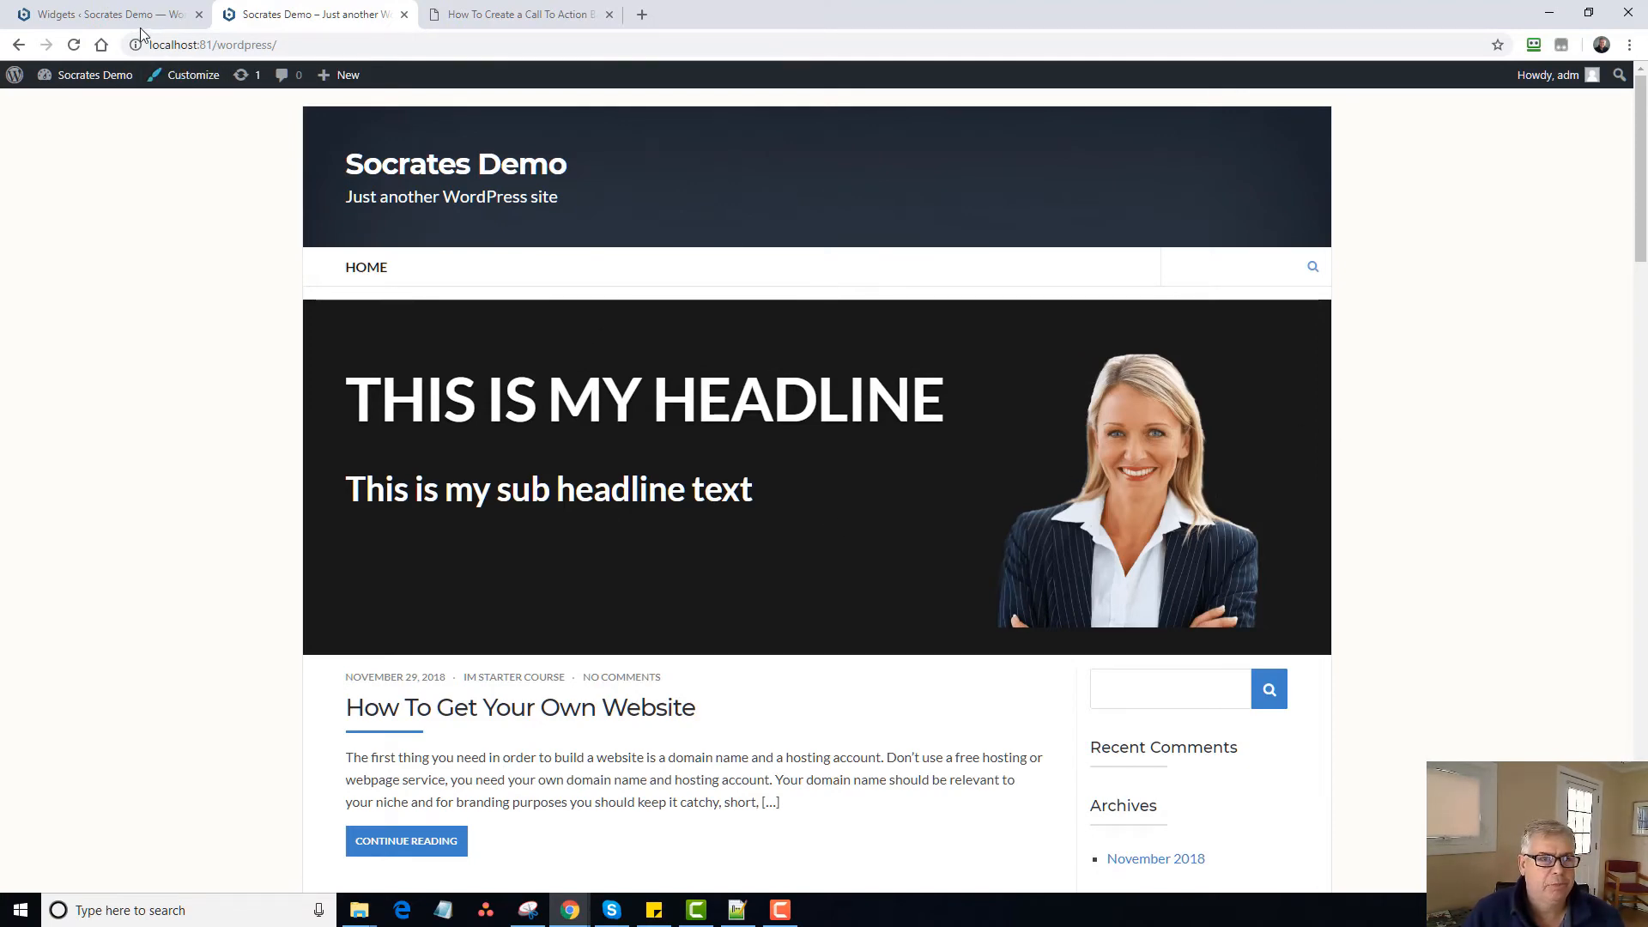
{"action": "left_click", "coordinate": [99, 13]}
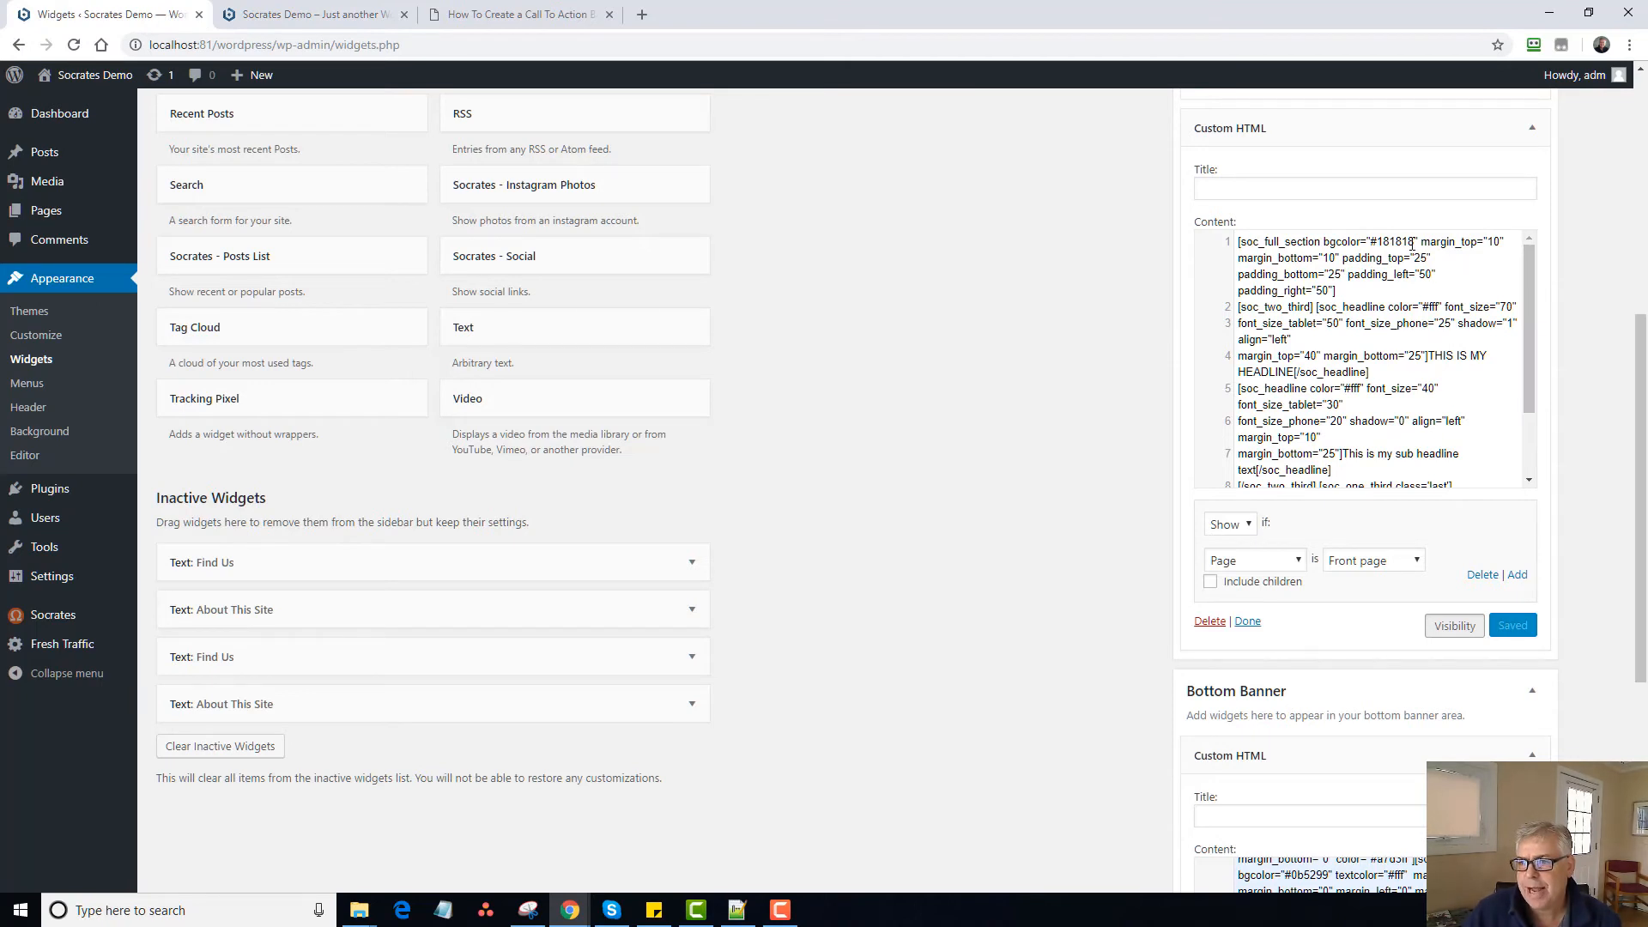
Replace the banner bgcolor 181818 with F4F4F4, save, and check the light-grey banner on the homepage.
{"action": "double_click", "coordinate": [1396, 242]}
{"action": "type", "text": "F4F4F4"}
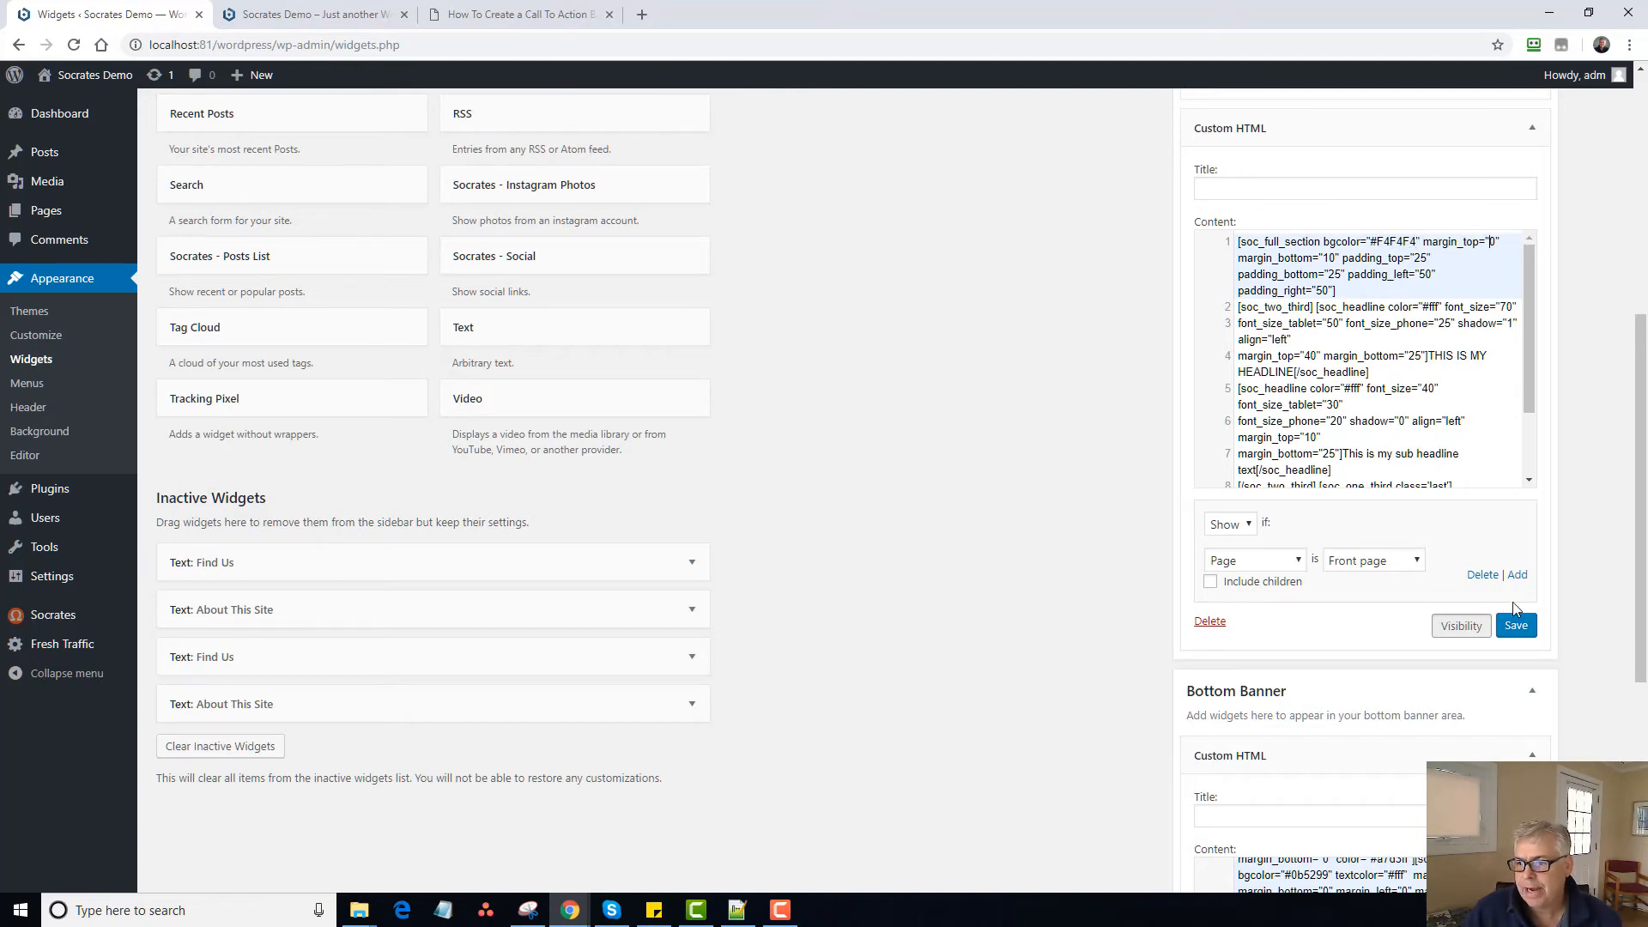
{"action": "left_click", "coordinate": [311, 16]}
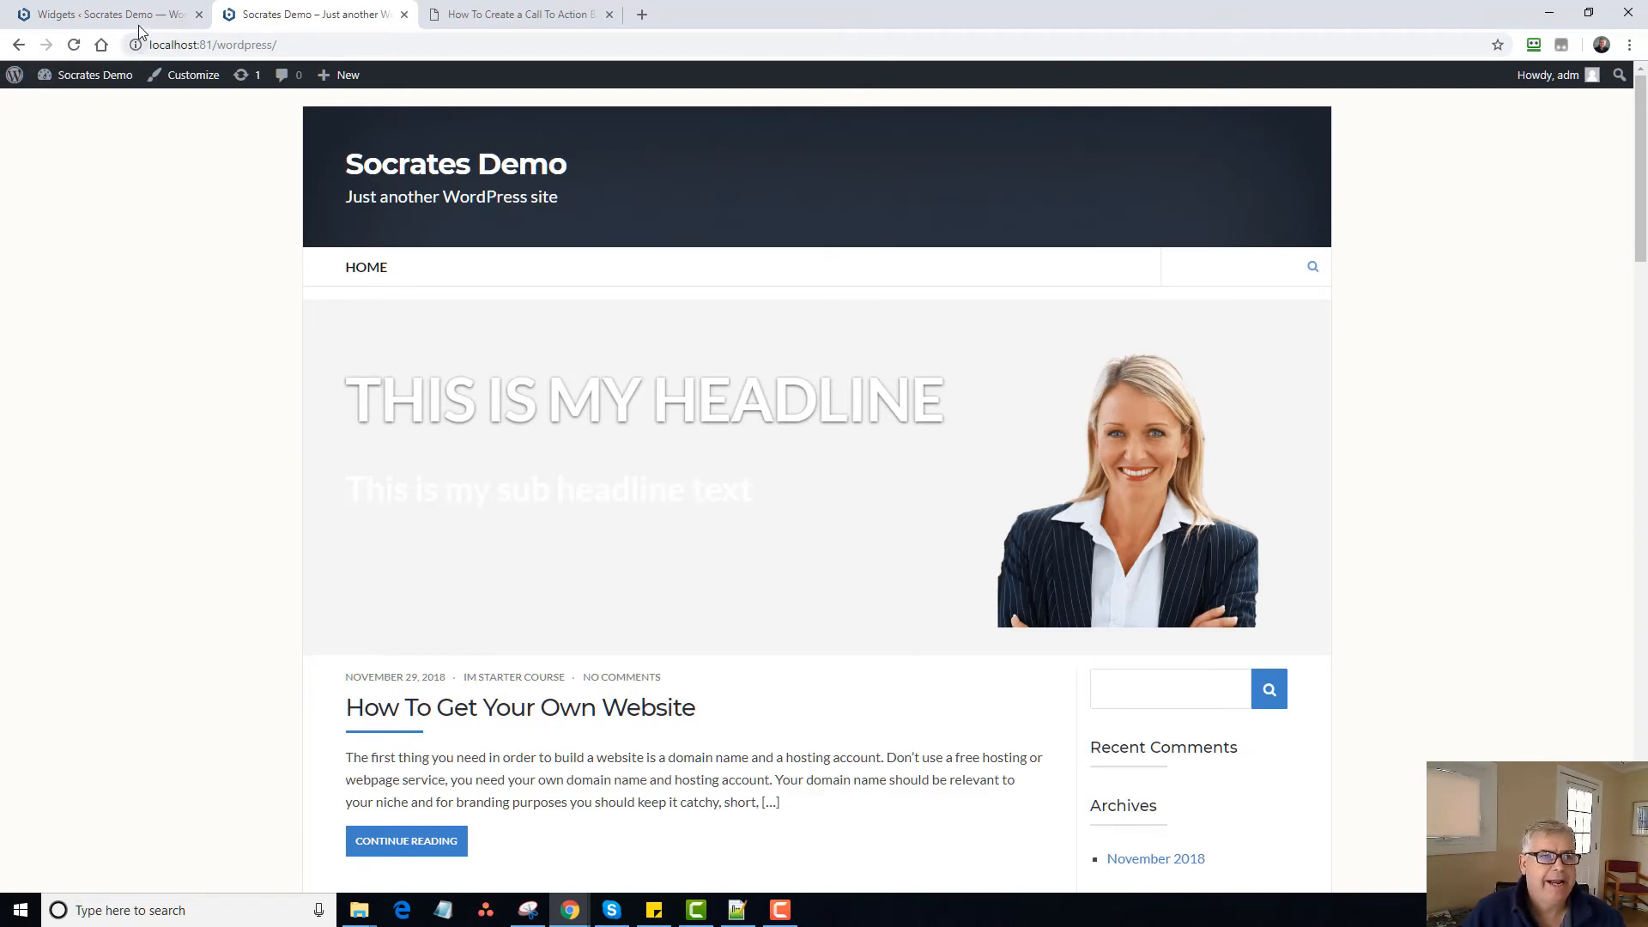
{"action": "left_click", "coordinate": [100, 14]}
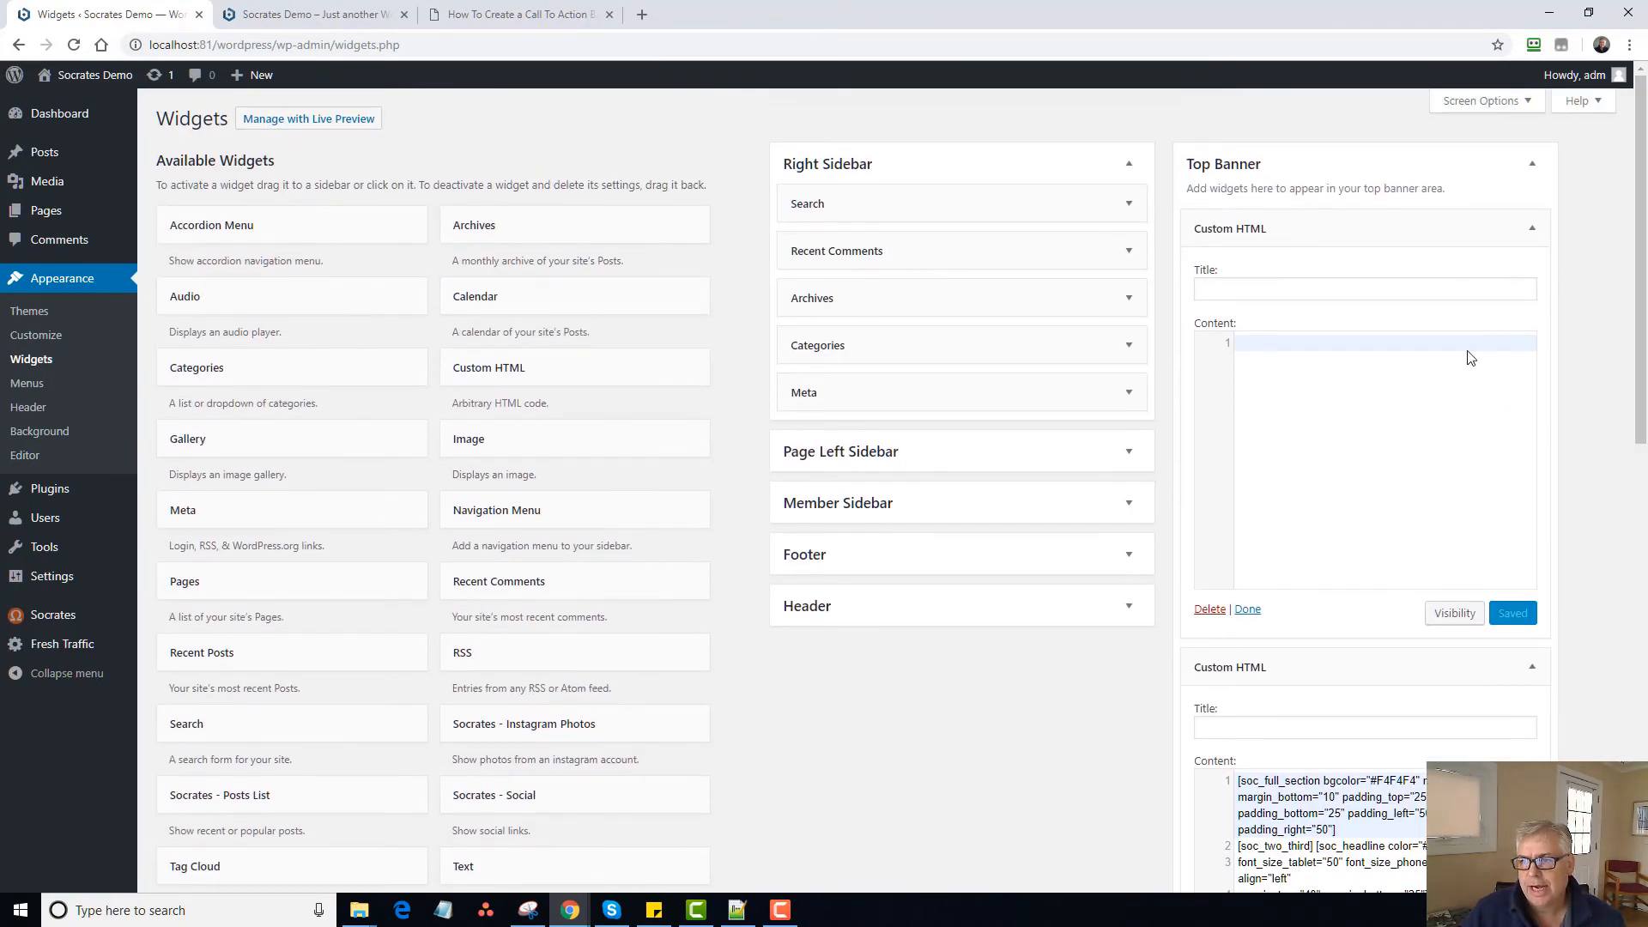
{"action": "mouse_move", "coordinate": [1420, 263]}
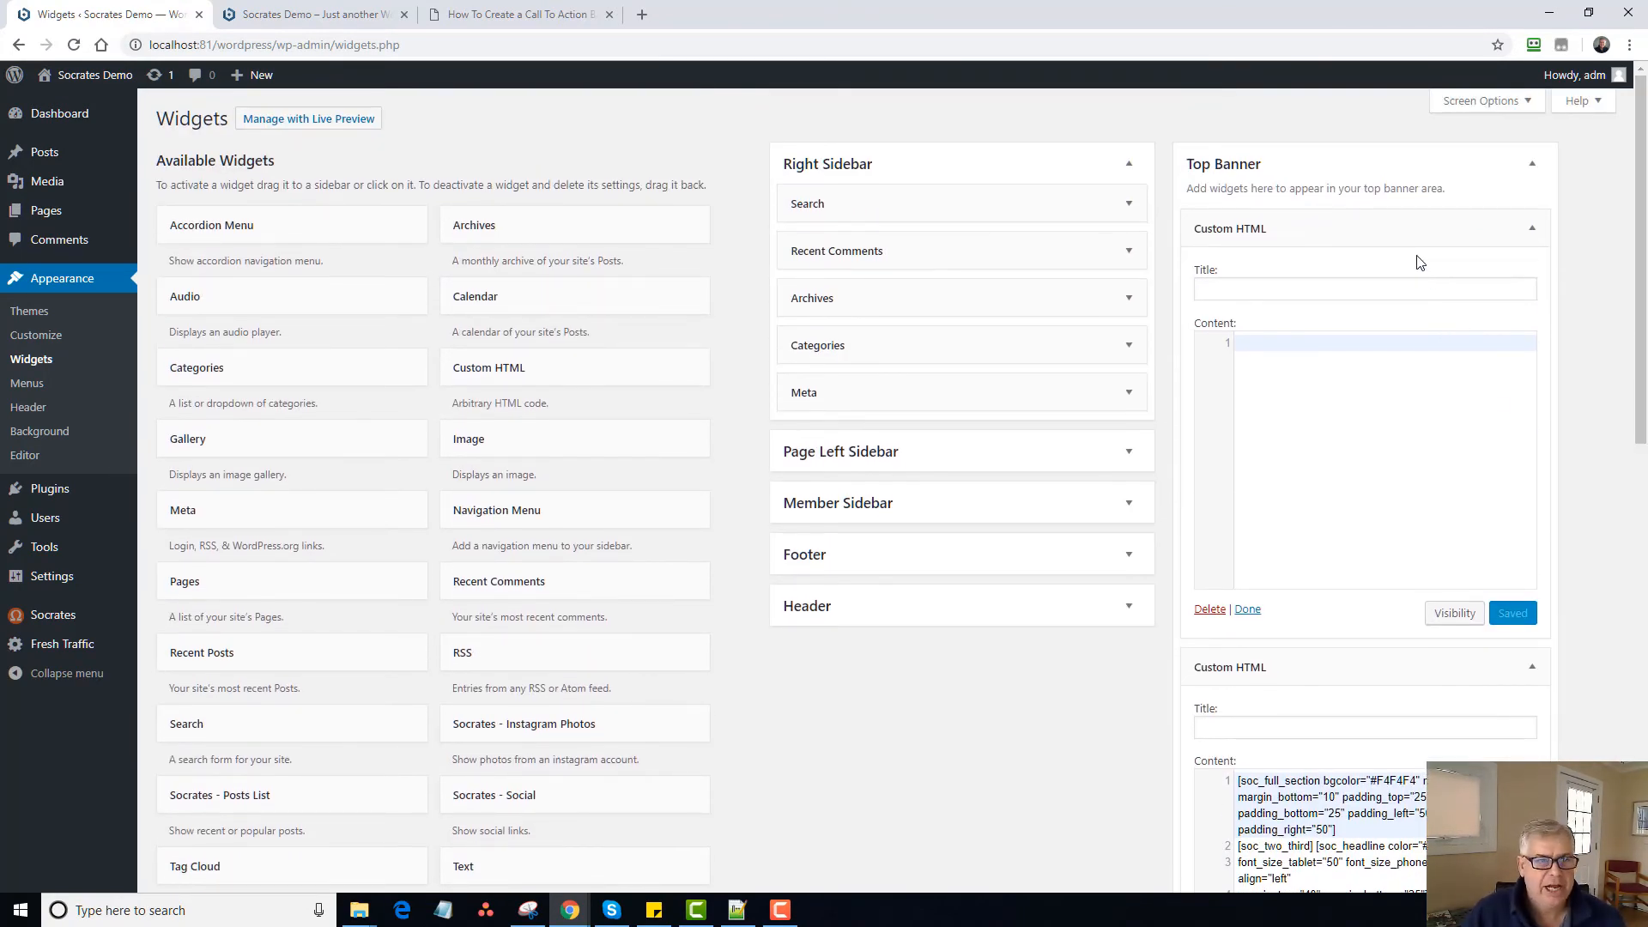
{"action": "mouse_move", "coordinate": [1408, 259]}
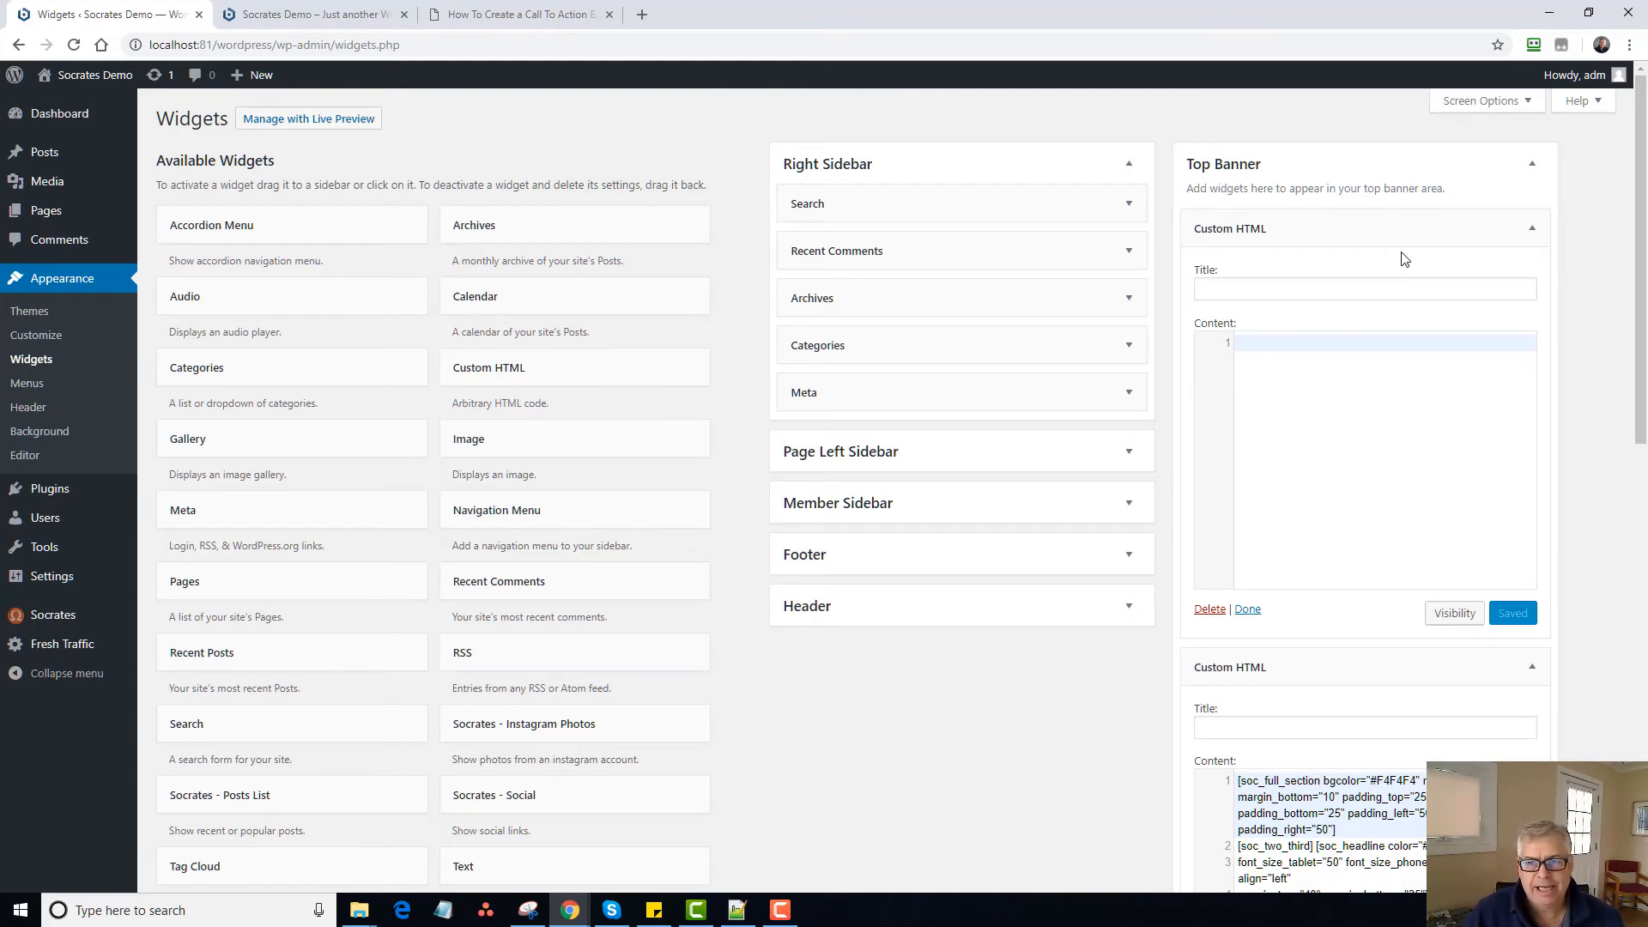
Switch to the How To Create a Call To Action Banner tutorial page.
{"action": "left_click", "coordinate": [515, 14]}
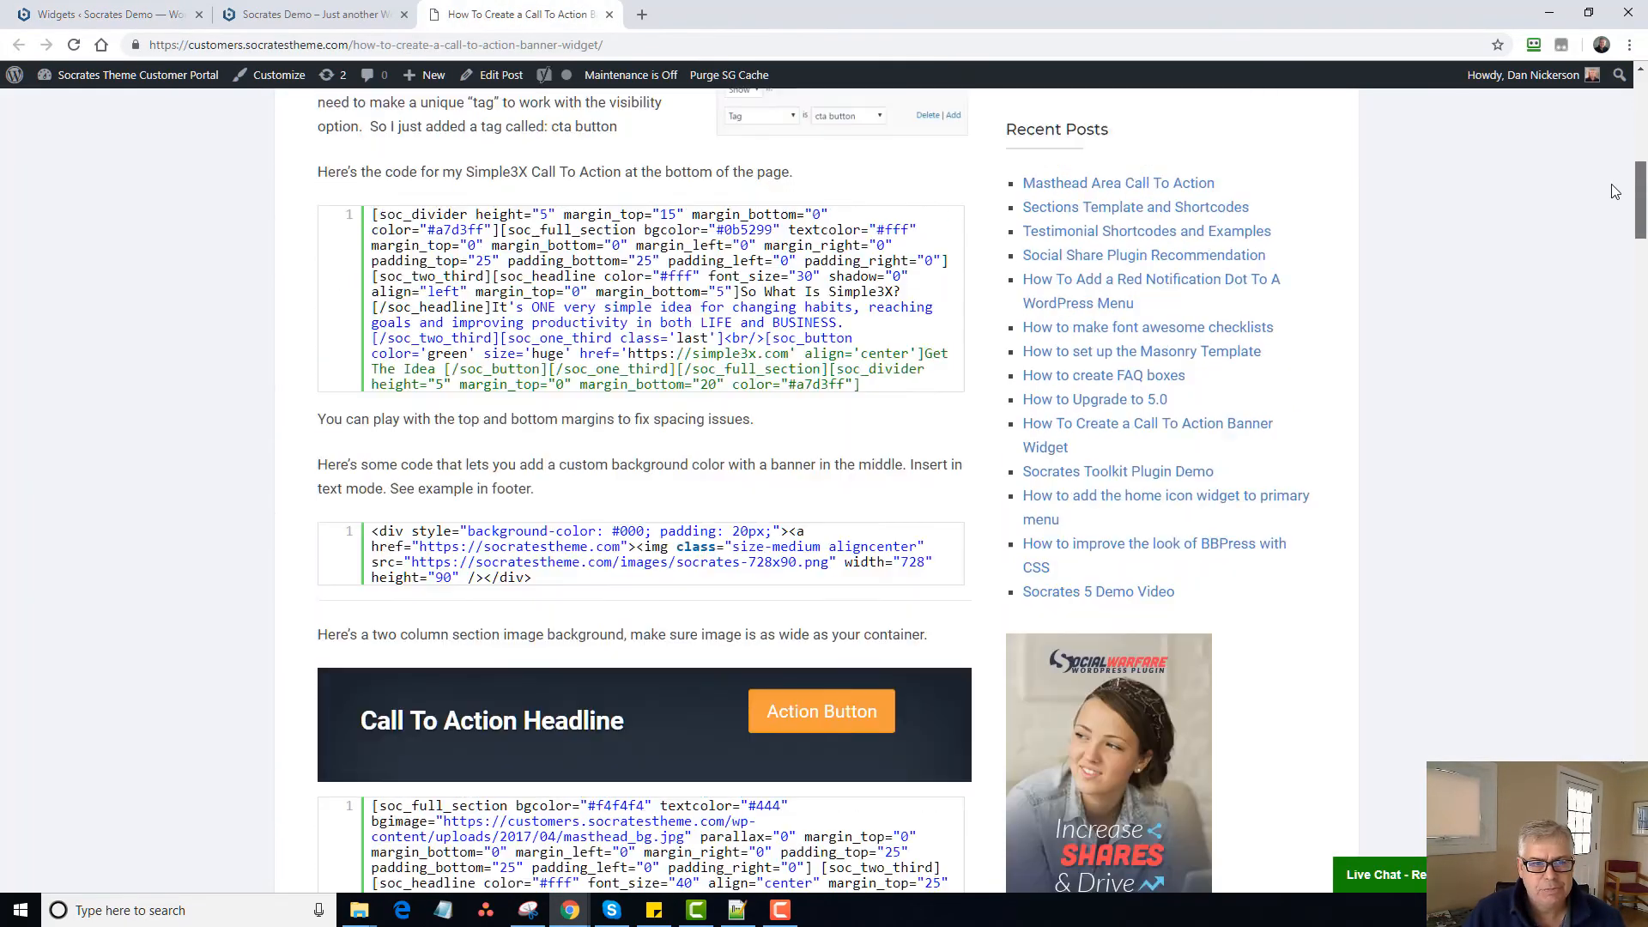
Review the Simple3X call-to-action code examples in the tutorial.
{"action": "scroll", "scroll_direction": "down", "scroll_amount": 3}
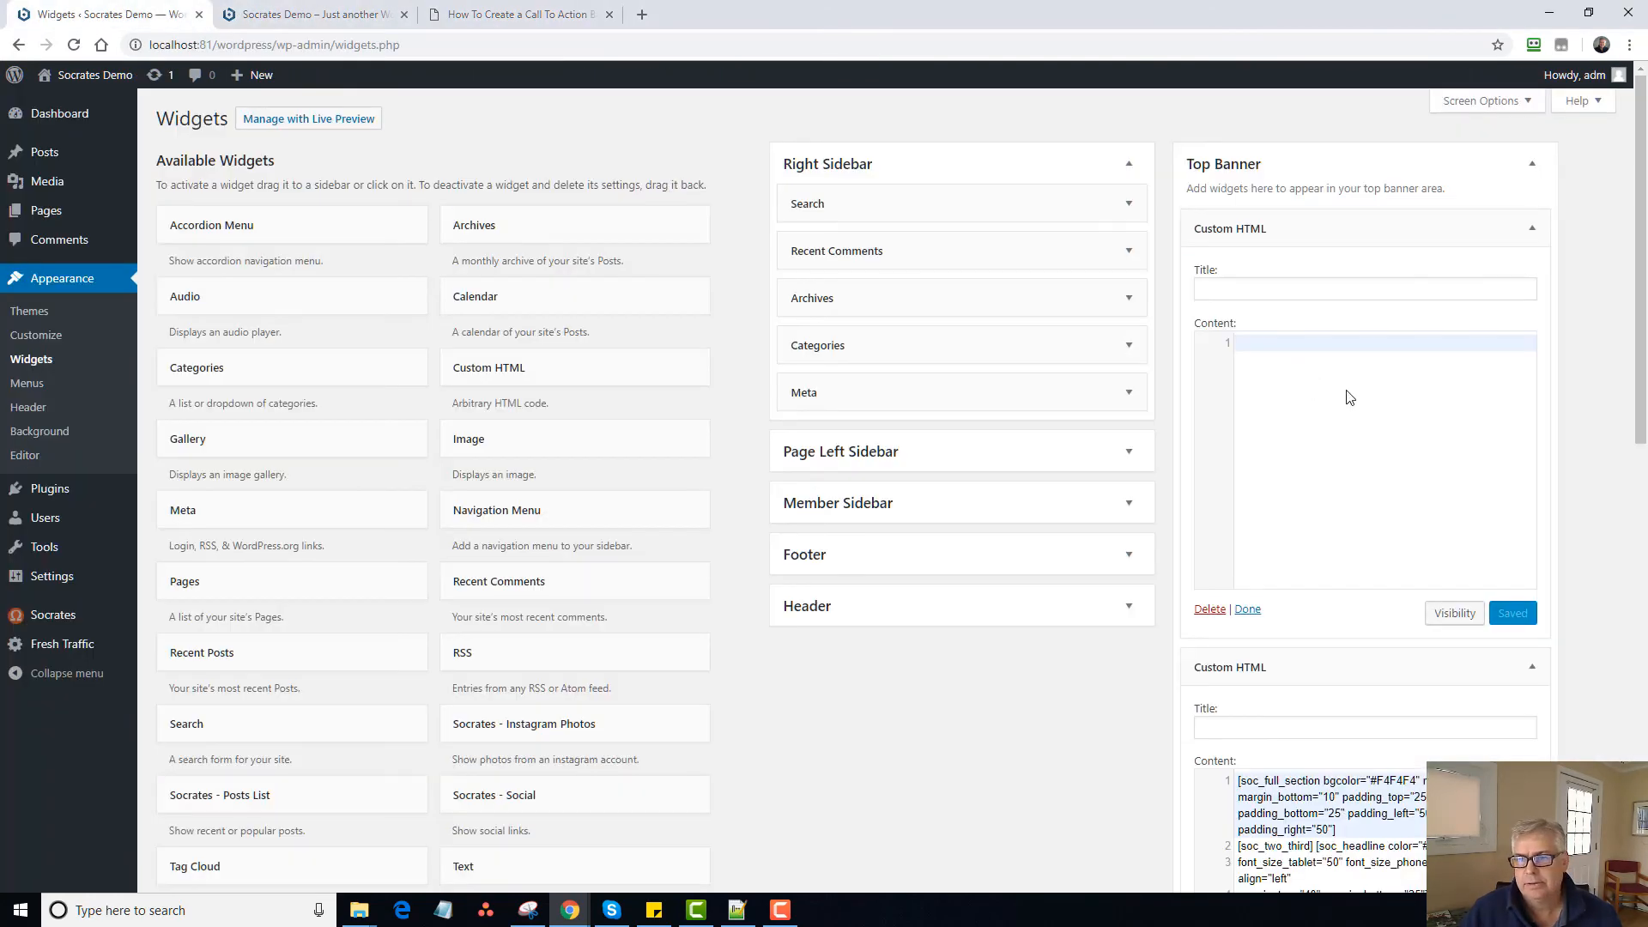
Check the Bottom Banner widget, then view the Click Here call-to-action box on the live homepage.
{"action": "scroll", "scroll_direction": "down", "scroll_amount": 3}
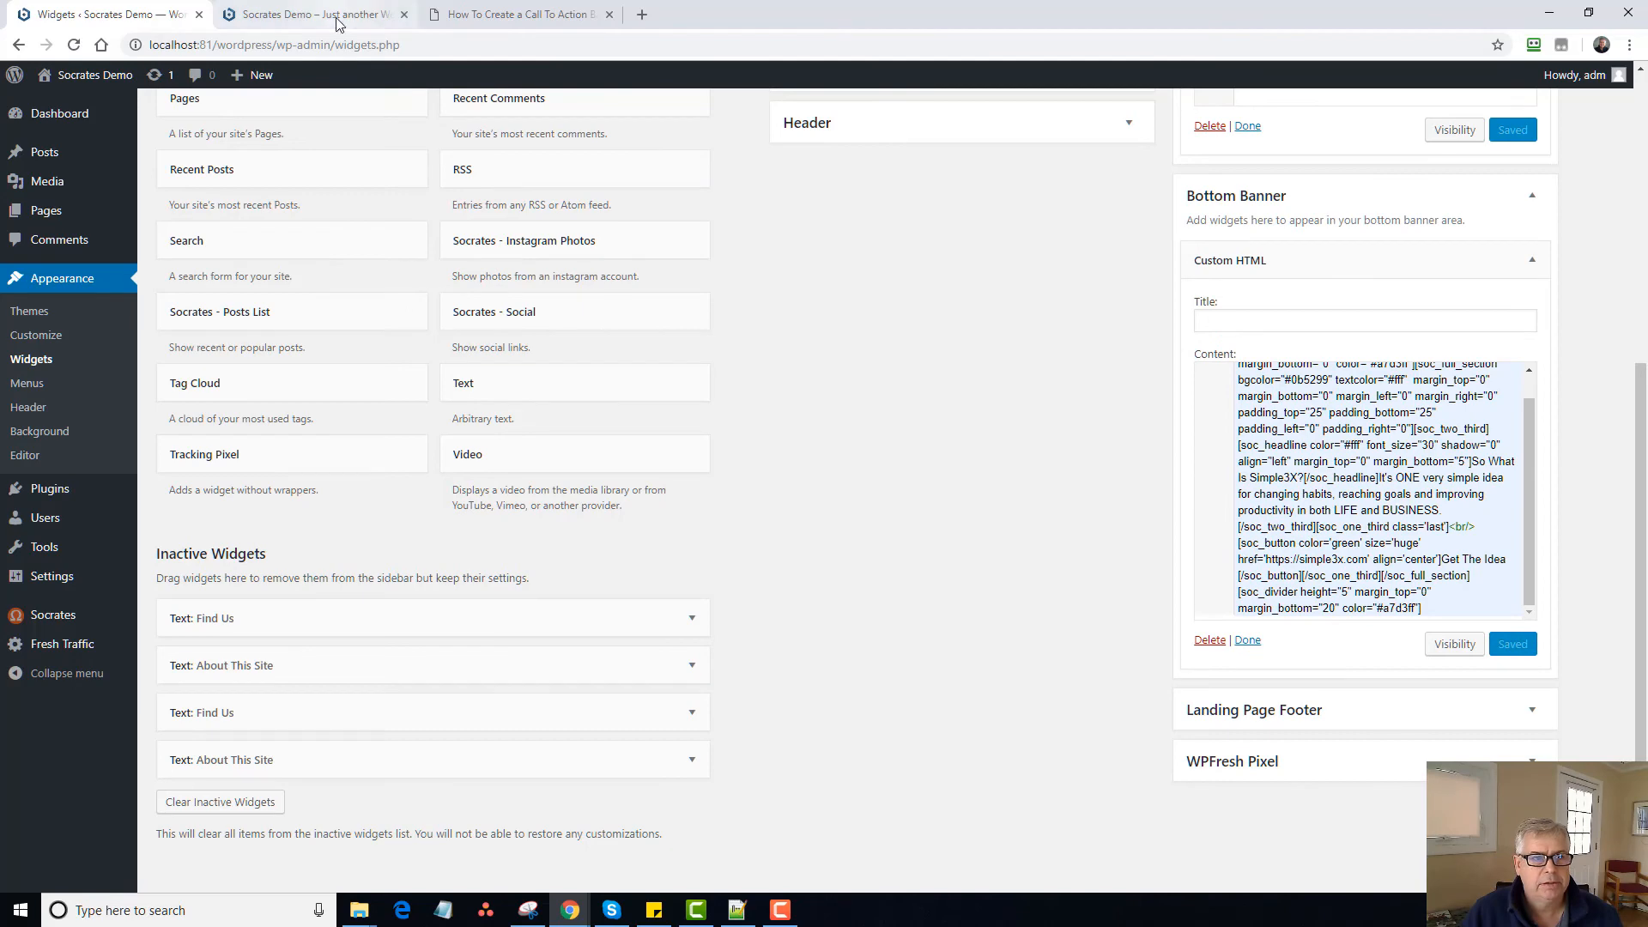
{"action": "left_click", "coordinate": [306, 14]}
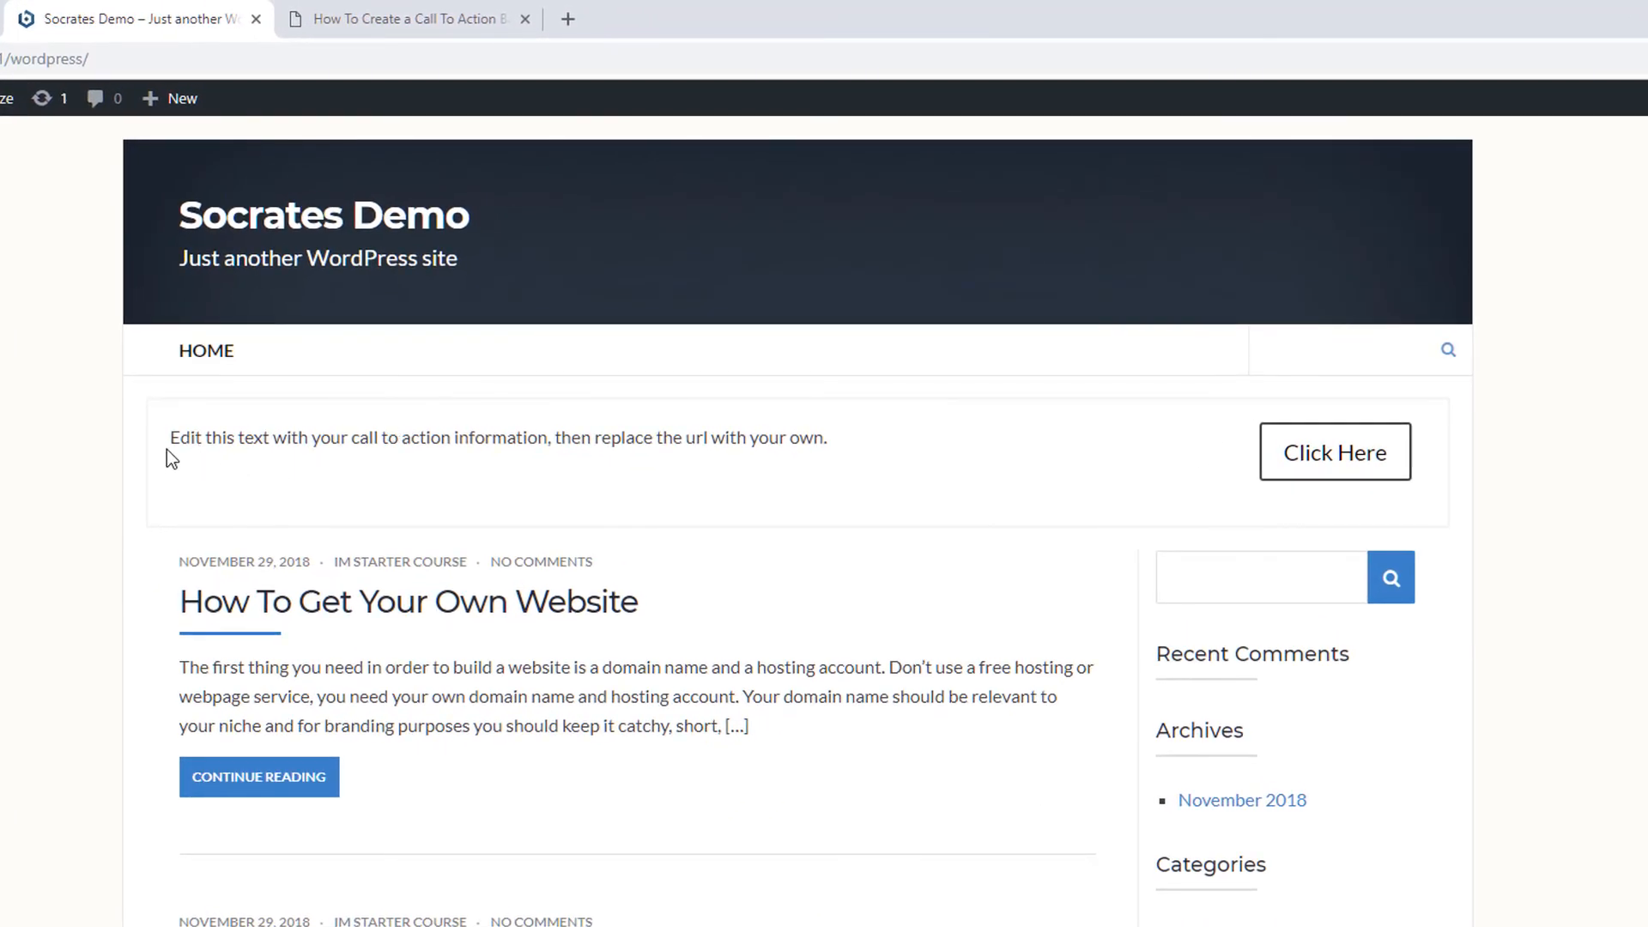
{"action": "mouse_move", "coordinate": [1004, 457]}
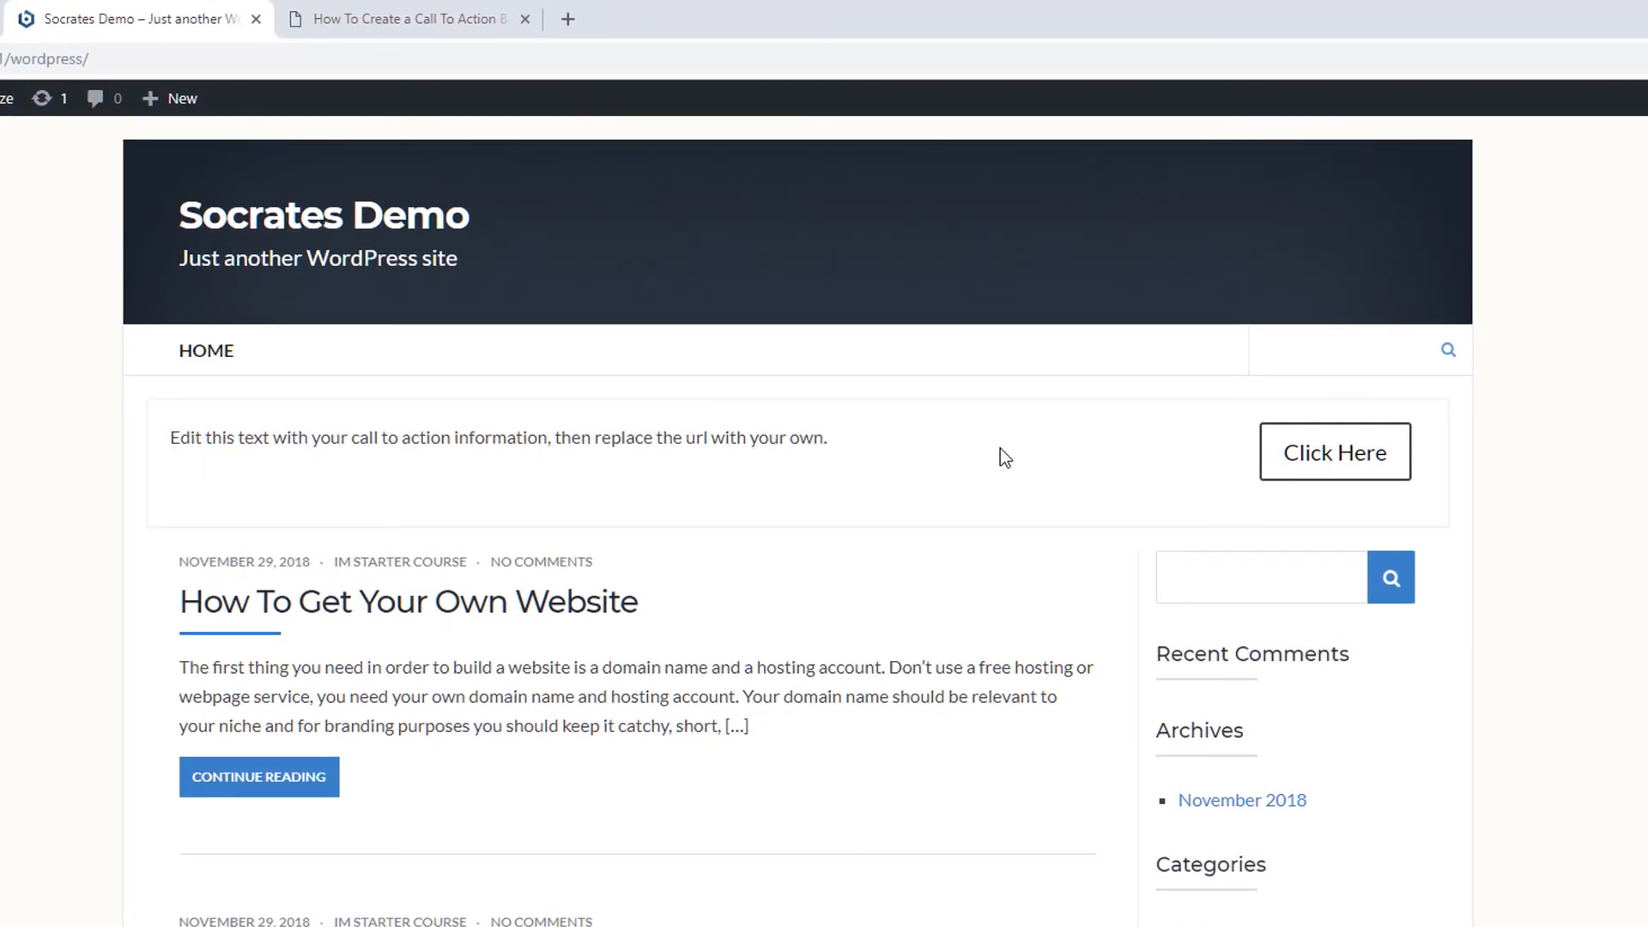